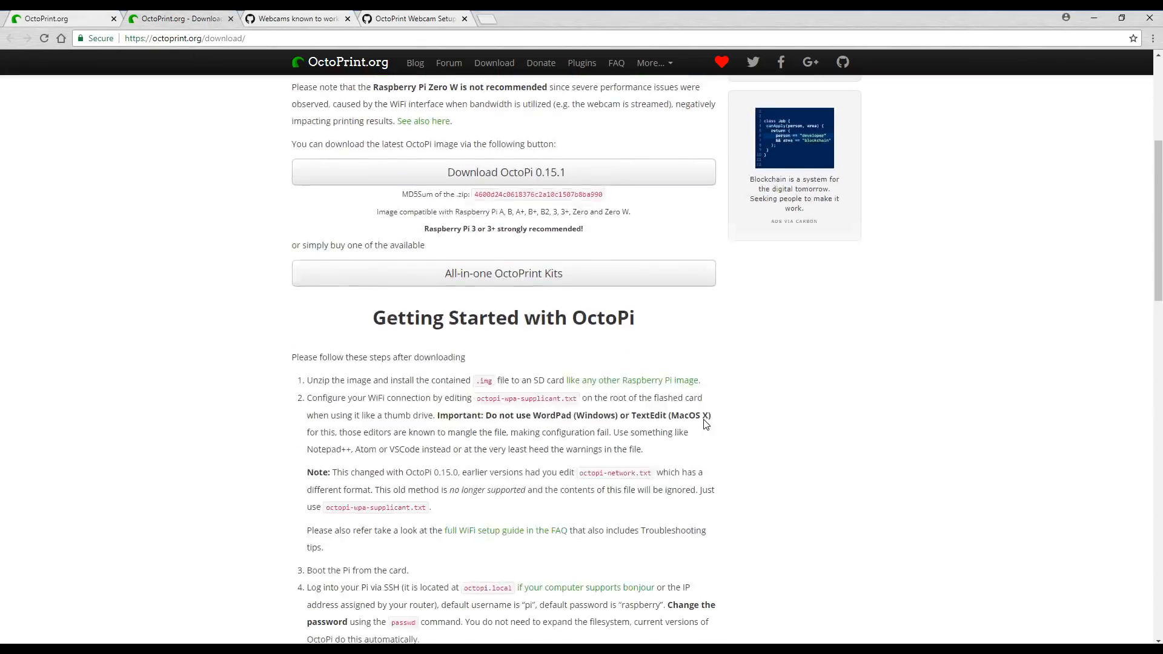
Step: Select drive H: as the target device for the OctoPi 0.15.1 image in Win32 Disk Imager
scroll(down, 3)
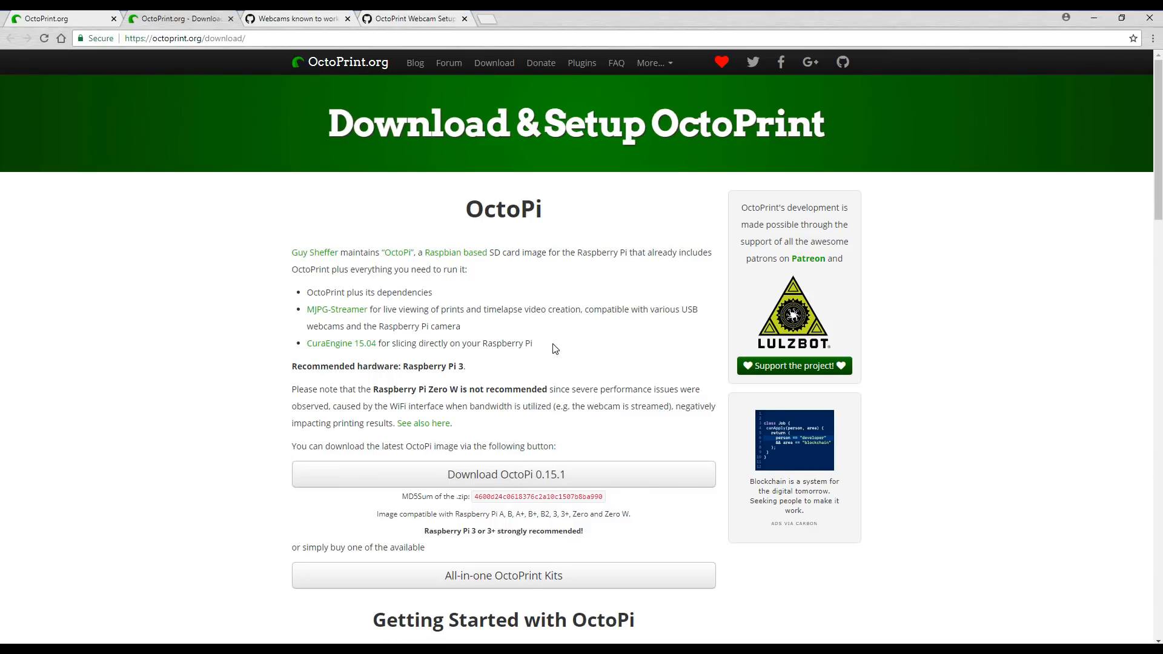
mouse_move(546, 342)
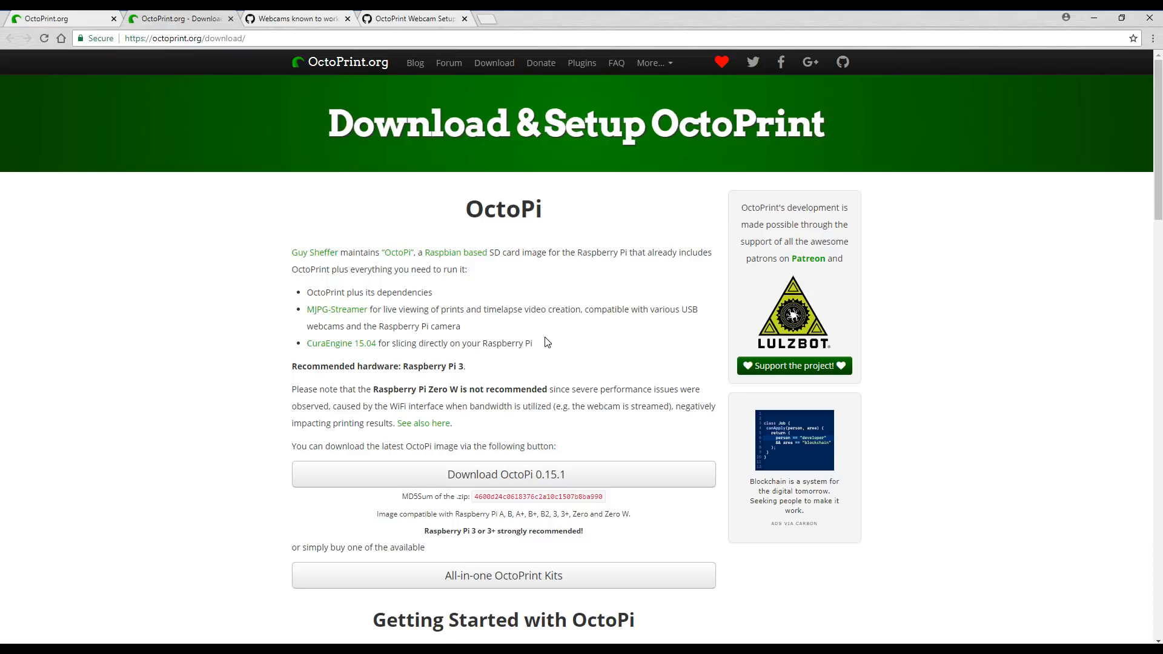
mouse_move(341, 310)
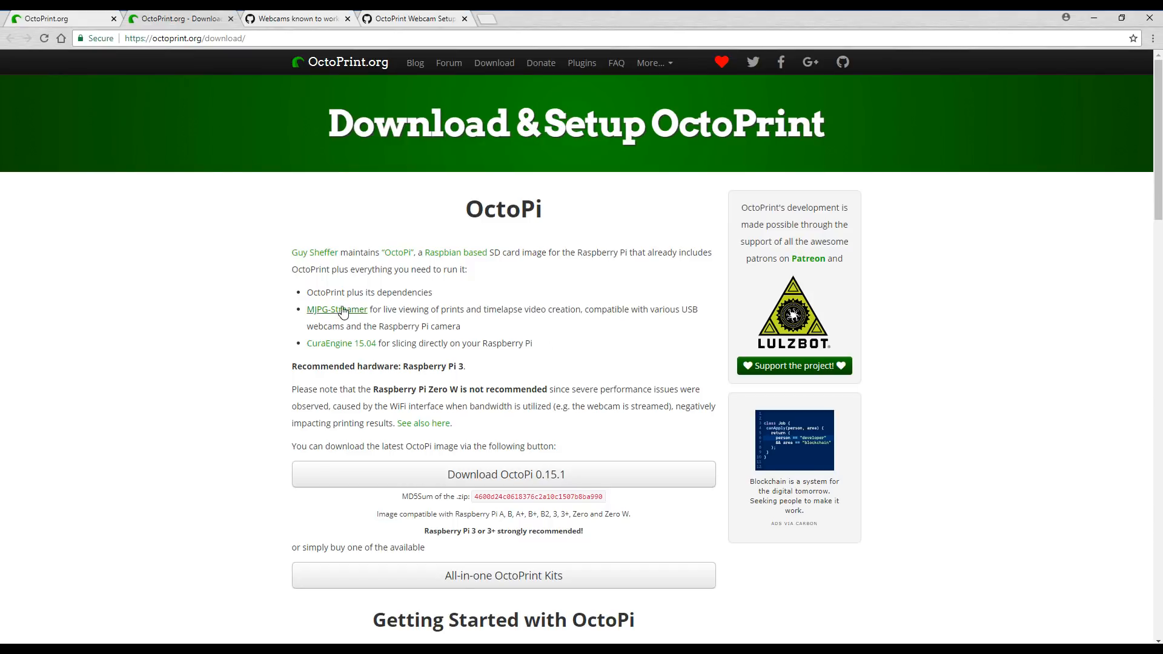
mouse_move(547, 340)
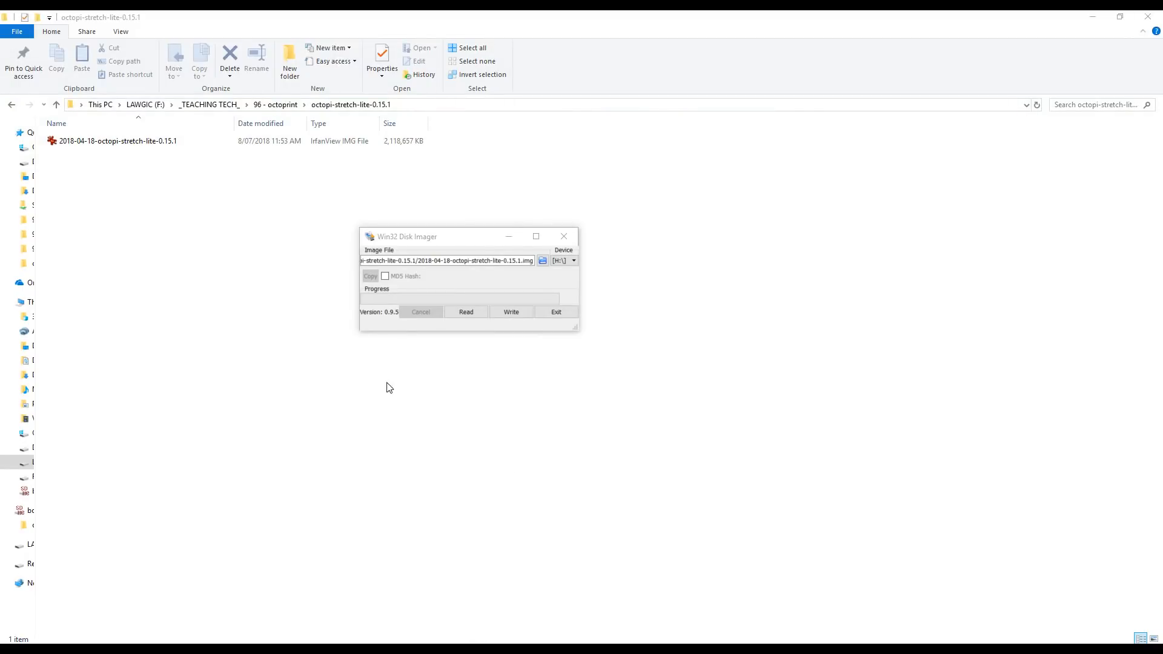
click(572, 261)
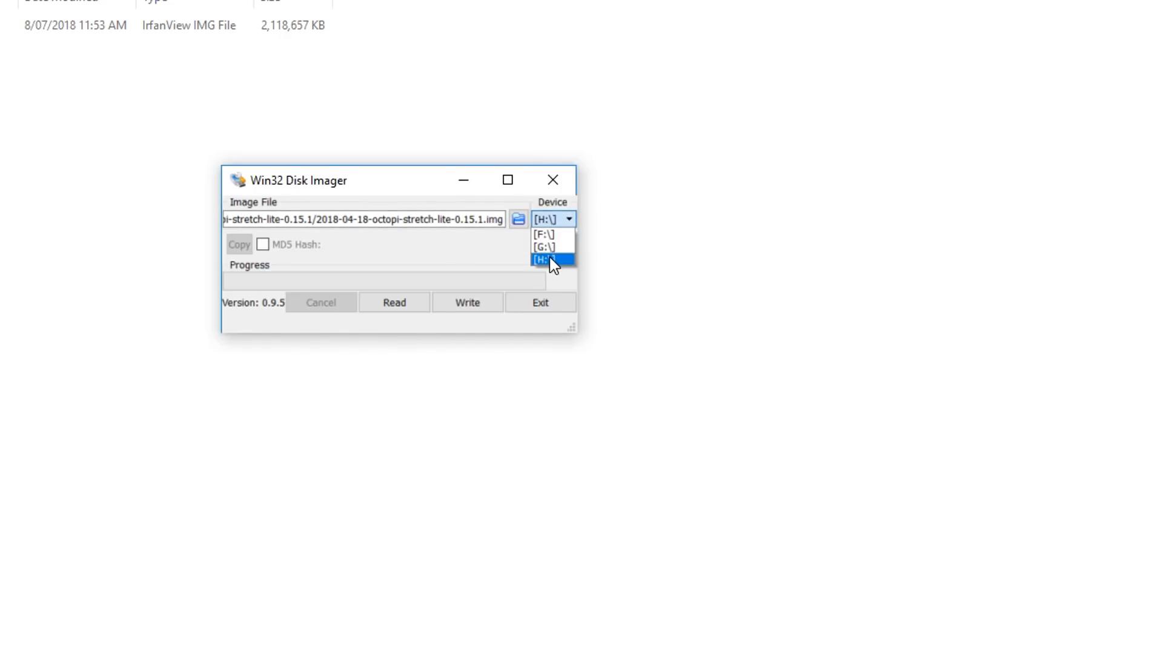
click(549, 260)
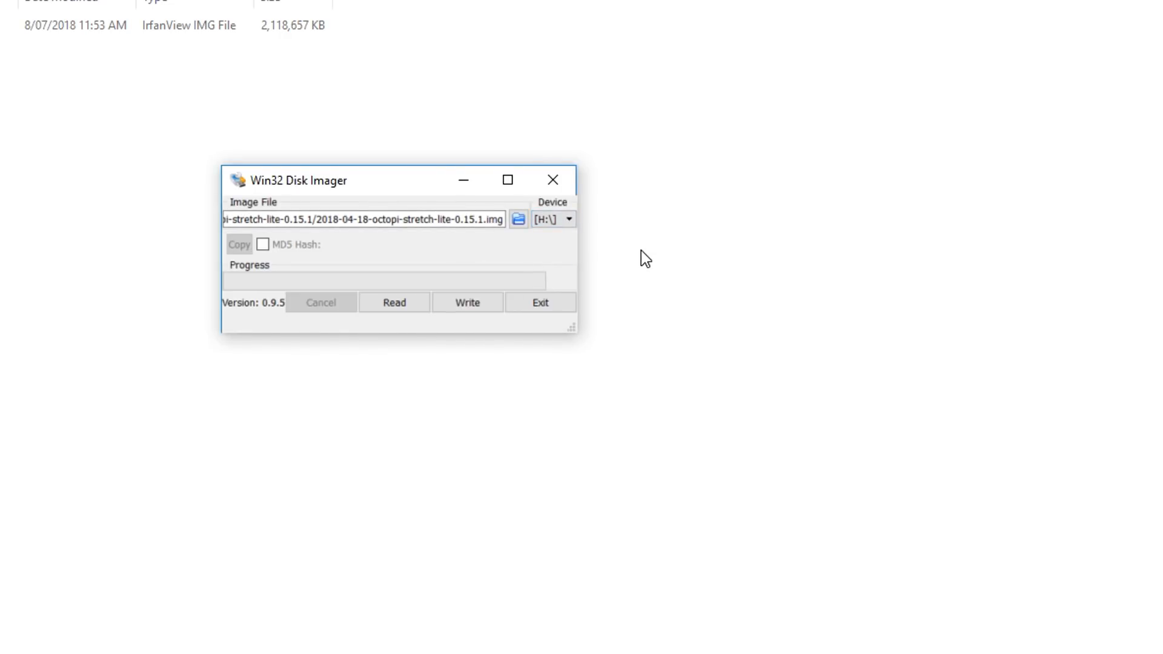
click(467, 302)
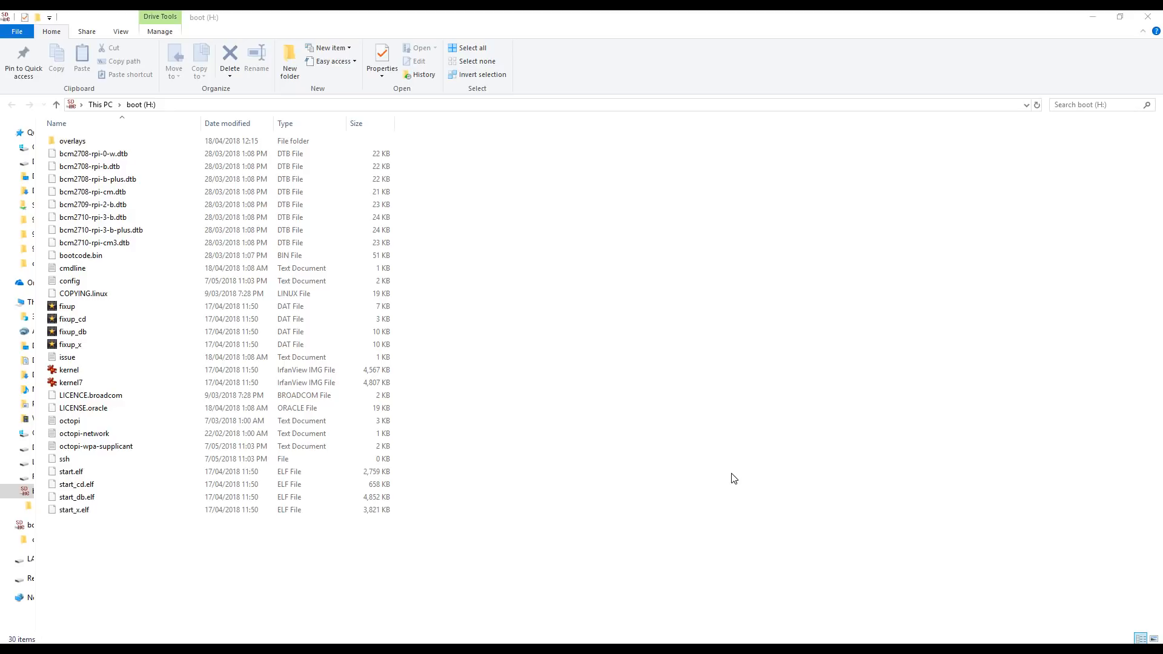
mouse_move(714, 460)
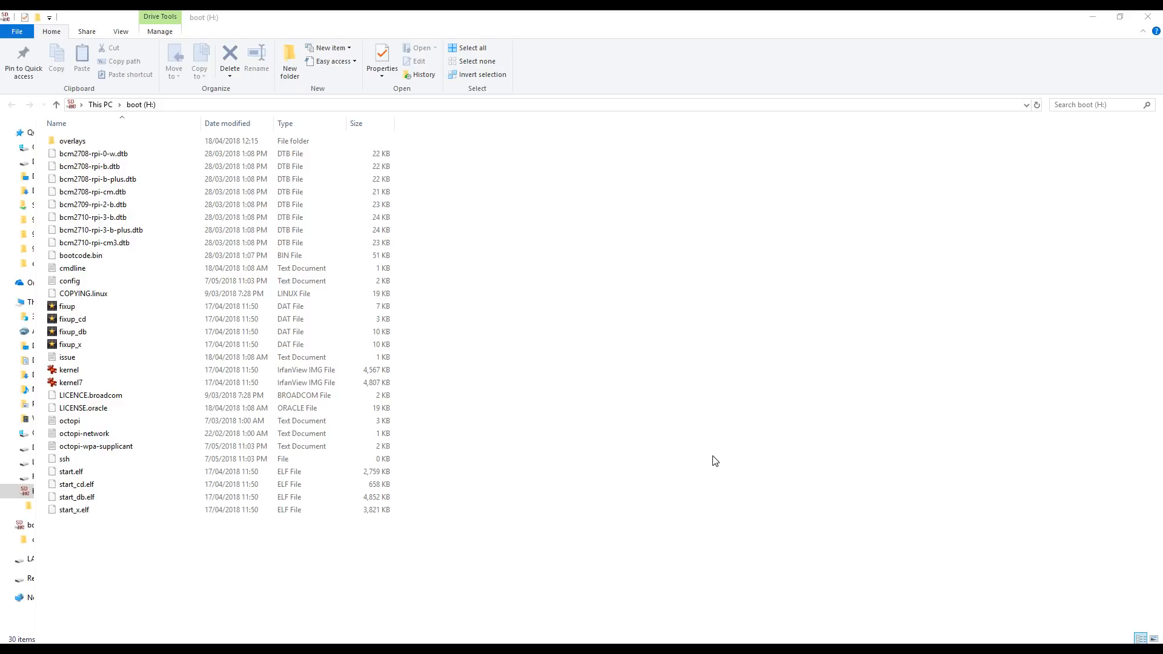
Step: On boot (H:), check octopi-wpa-supplicant's actions, then open the octopi file's context menu
click(83, 293)
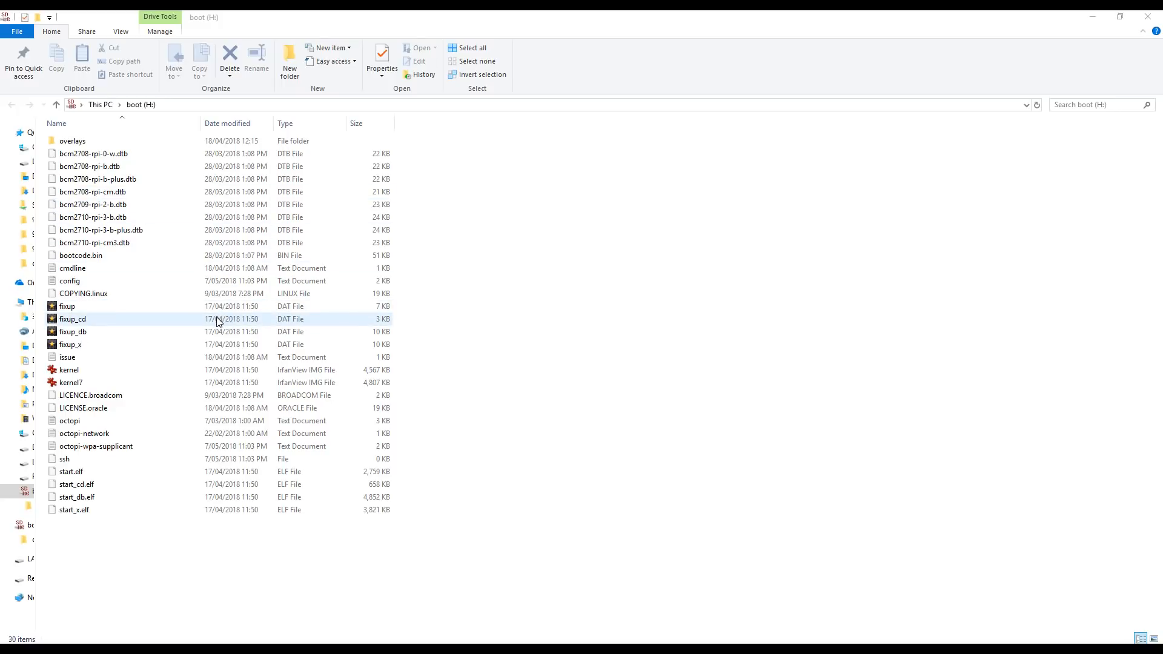
mouse_move(205, 329)
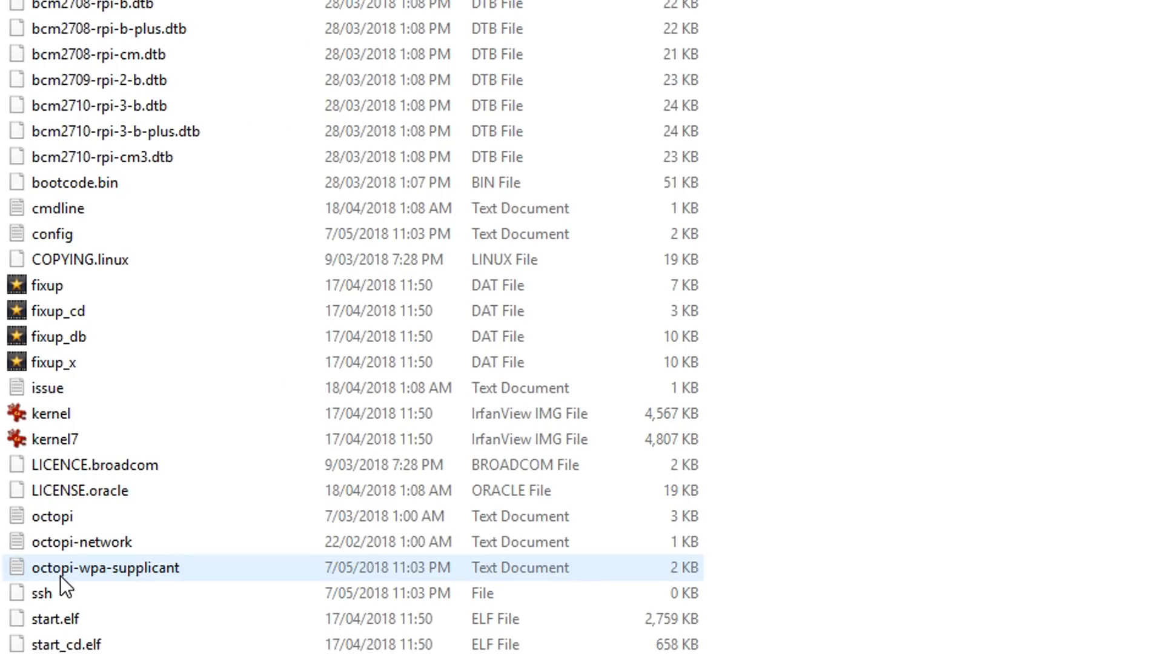
mouse_move(169, 581)
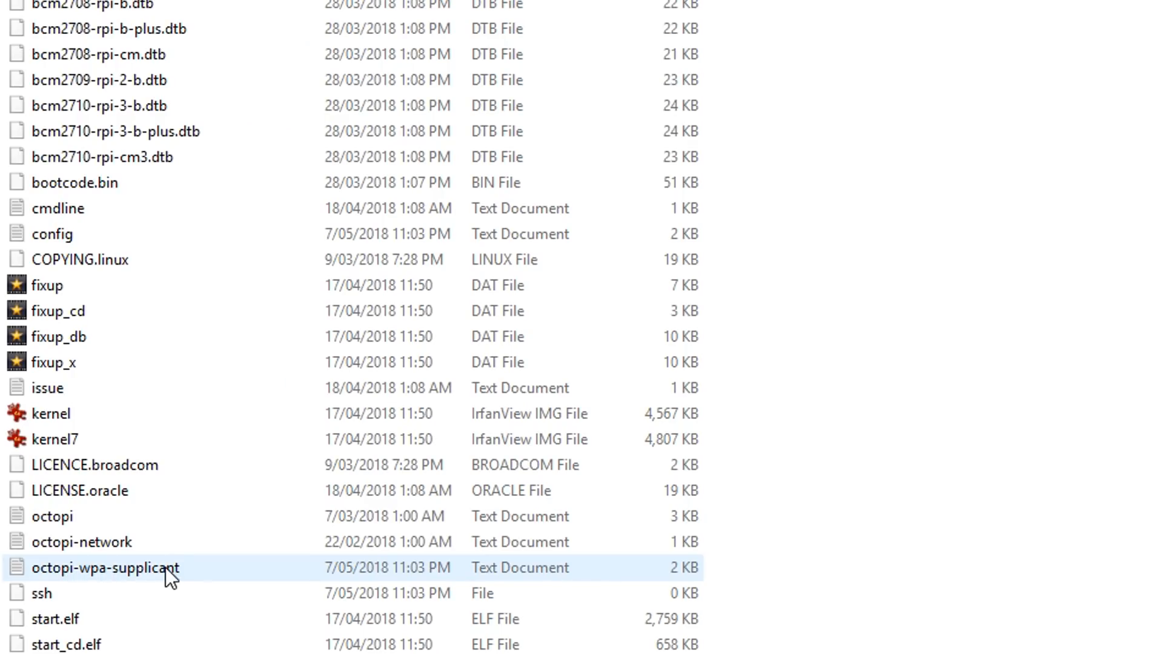
right_click(104, 567)
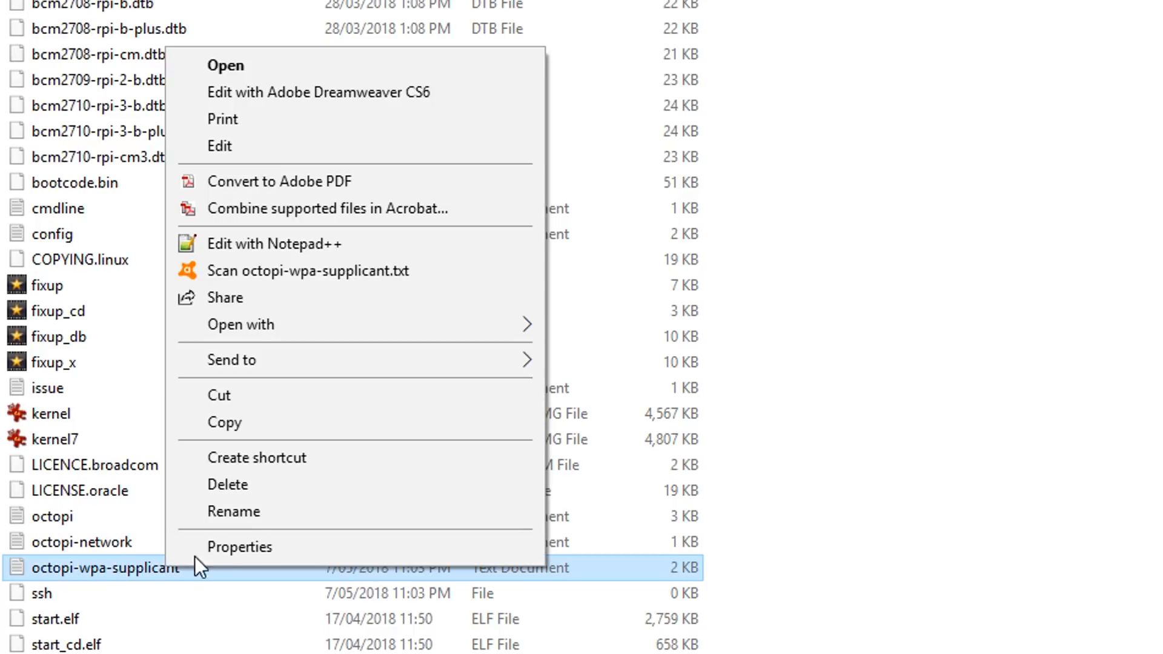
click(274, 244)
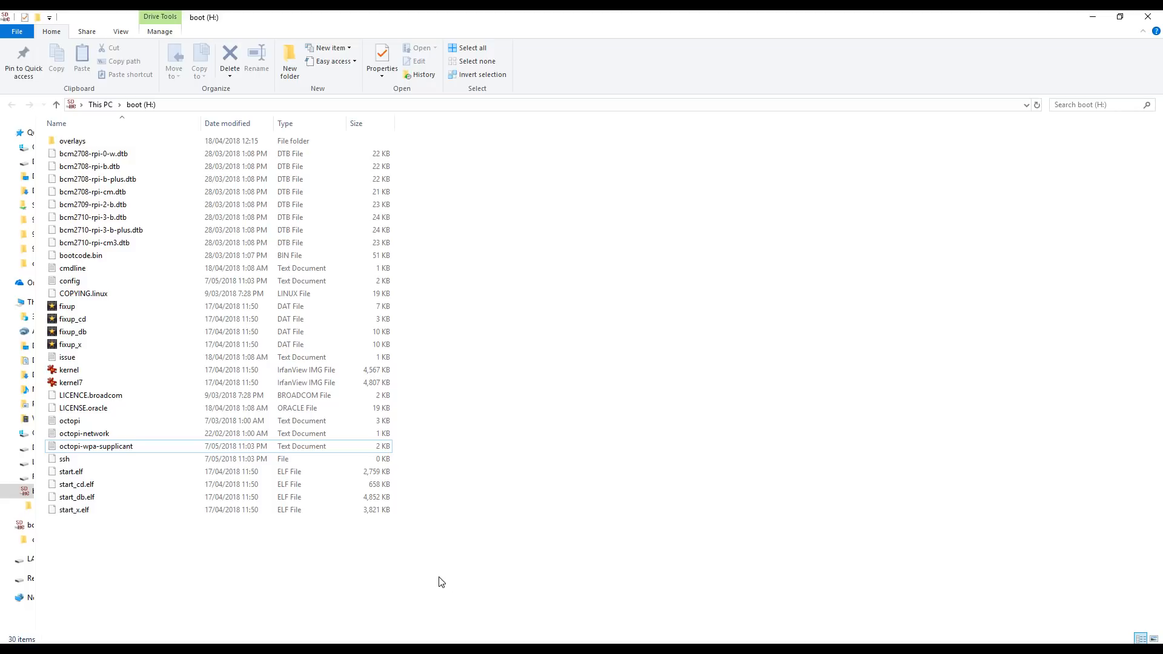
click(69, 420)
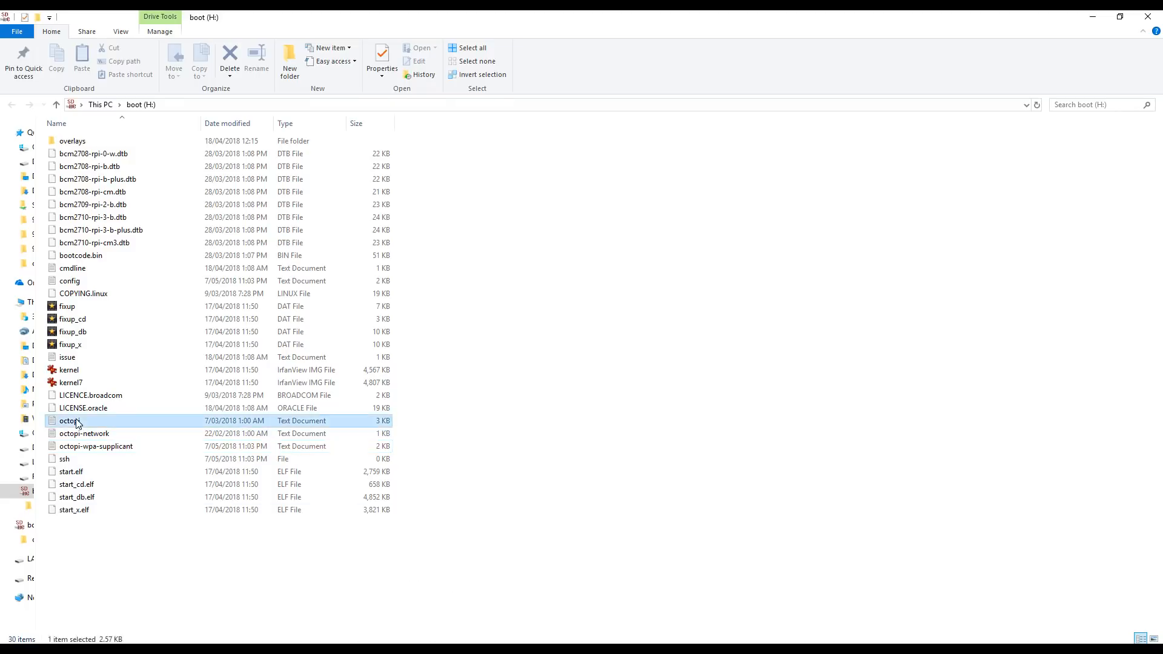
right_click(70, 420)
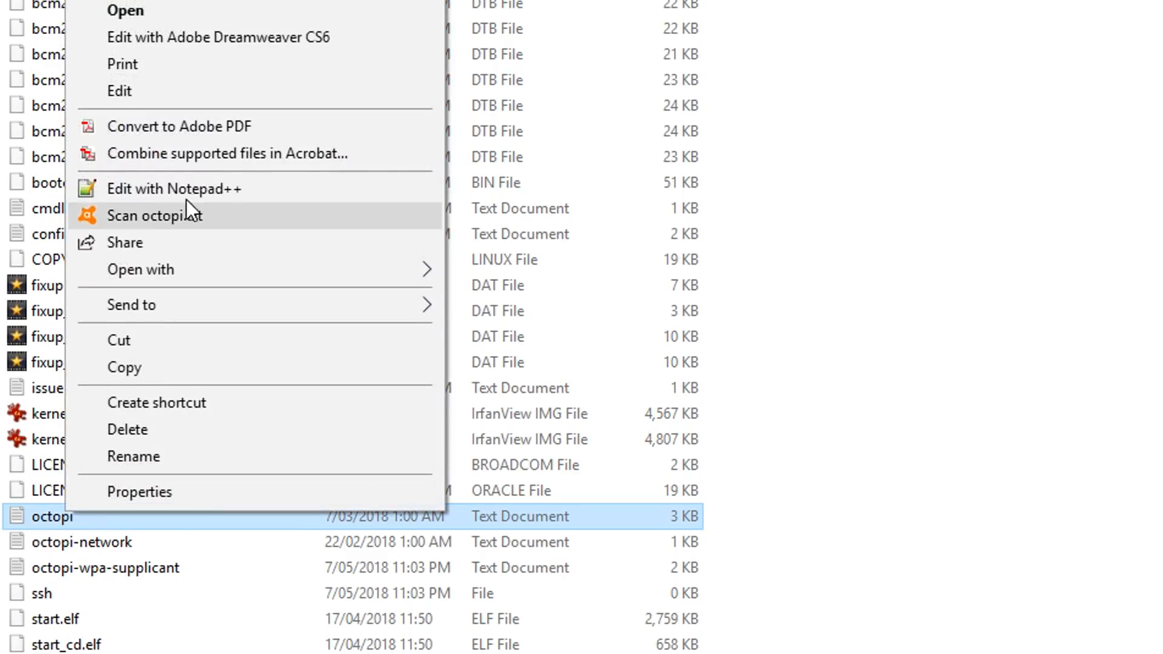
Step: Open octopi.txt in Notepad++ and browse the 'Webcams known to work' wiki list
click(172, 188)
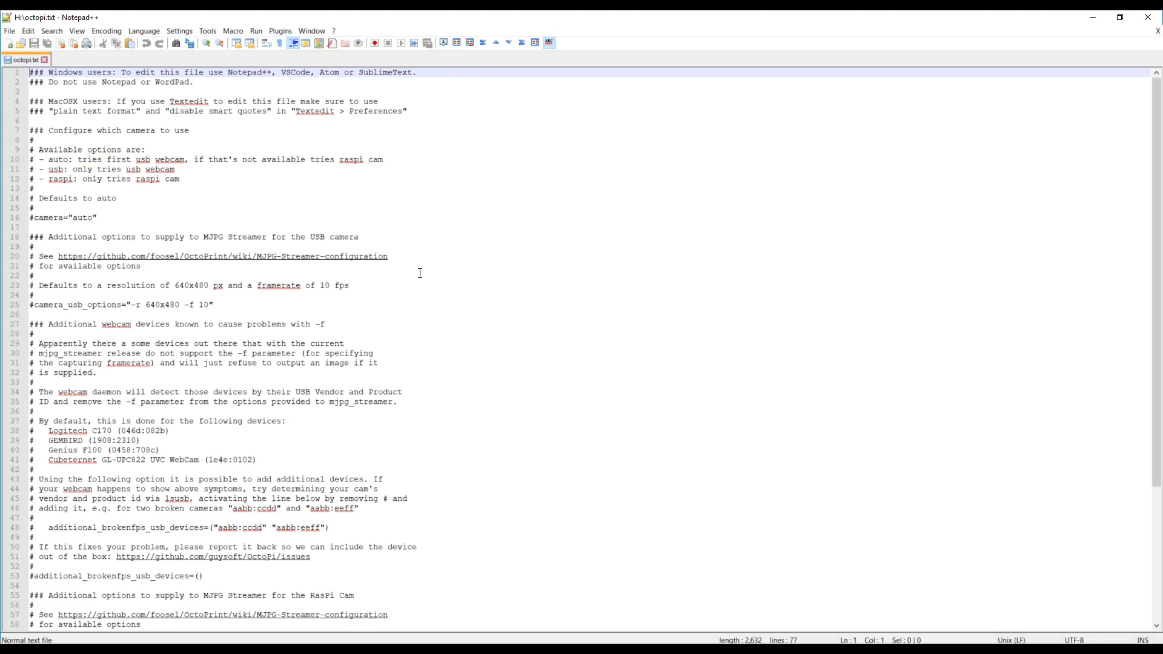
mouse_move(126, 304)
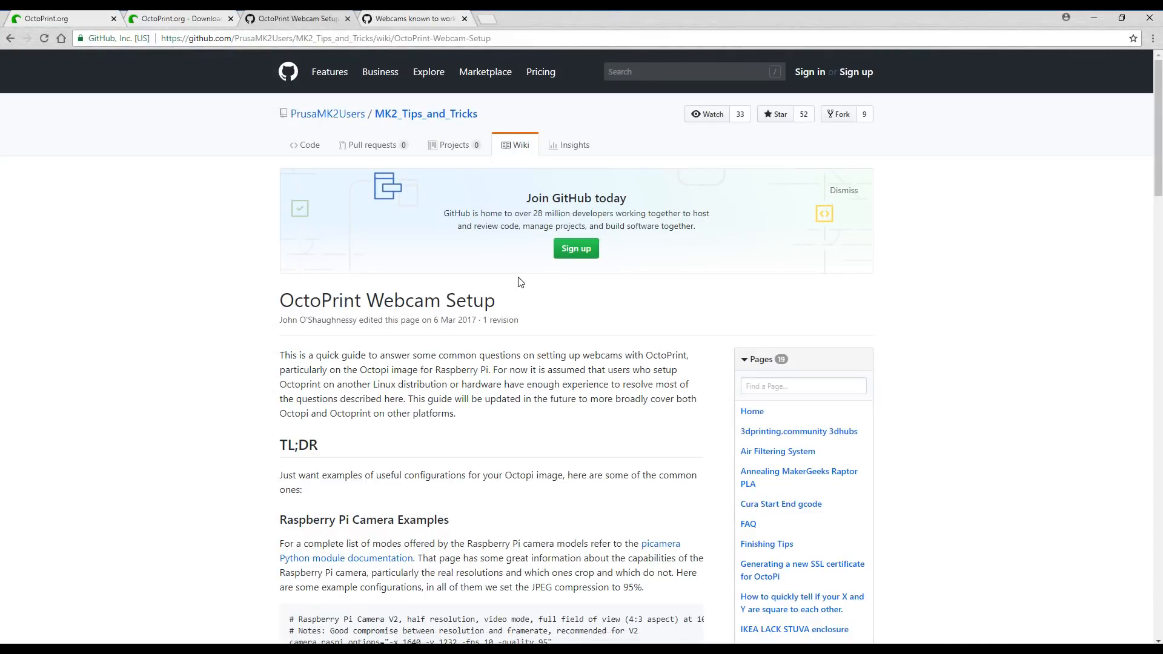
scroll(down, 3)
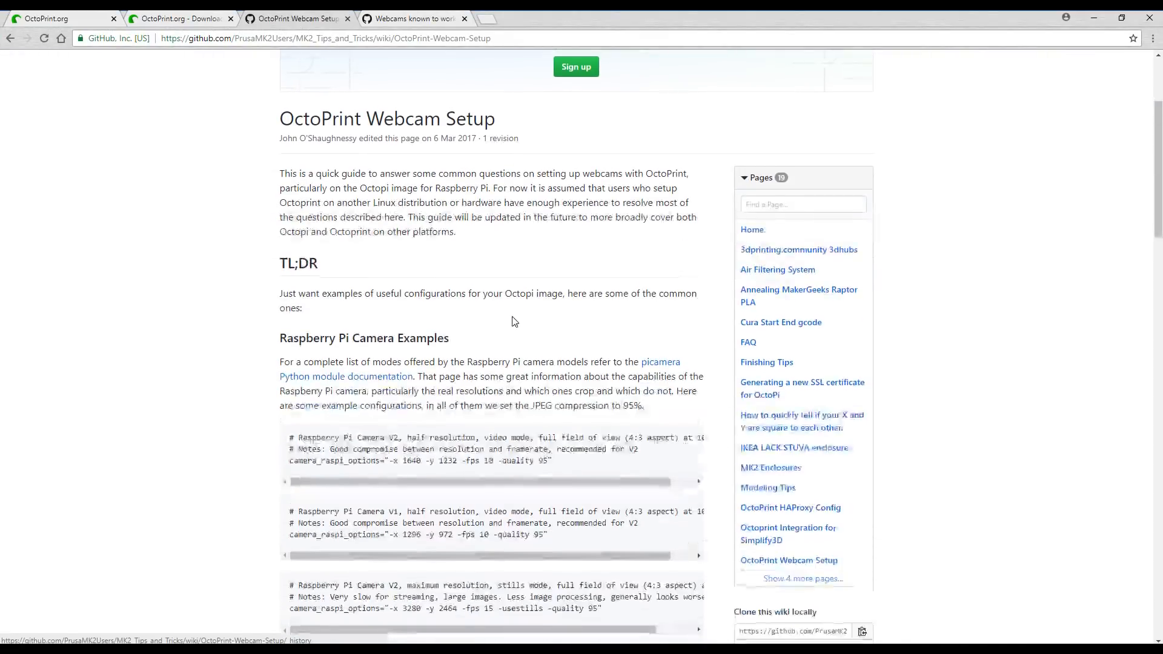
scroll(up, 3)
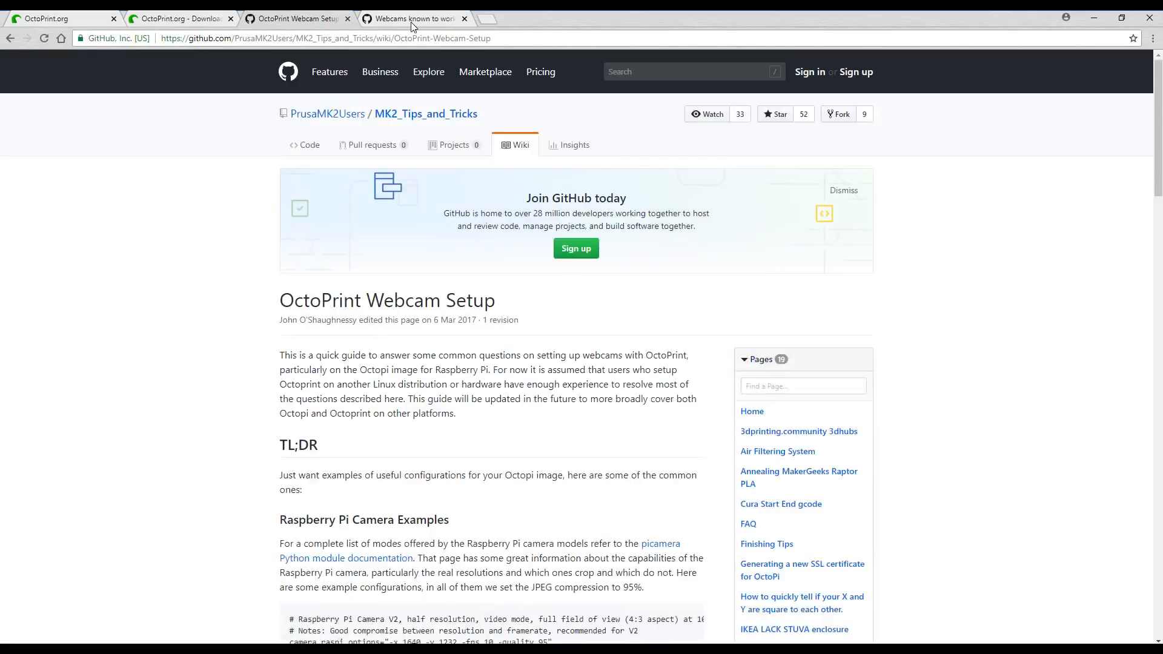
click(410, 18)
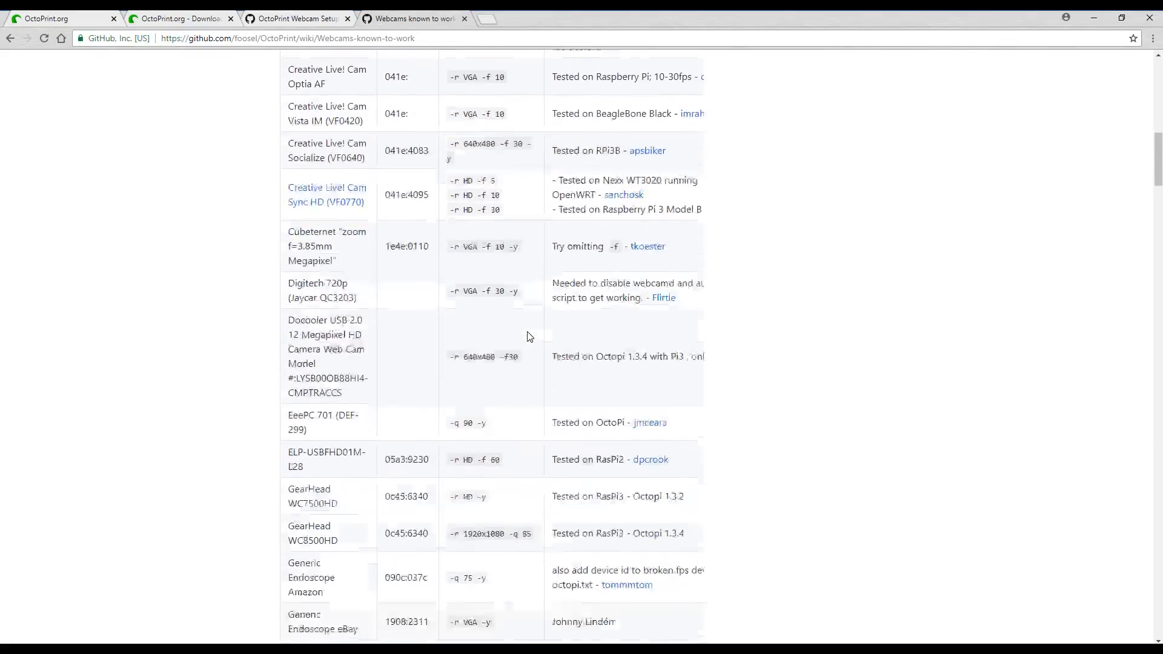
scroll(down, 3)
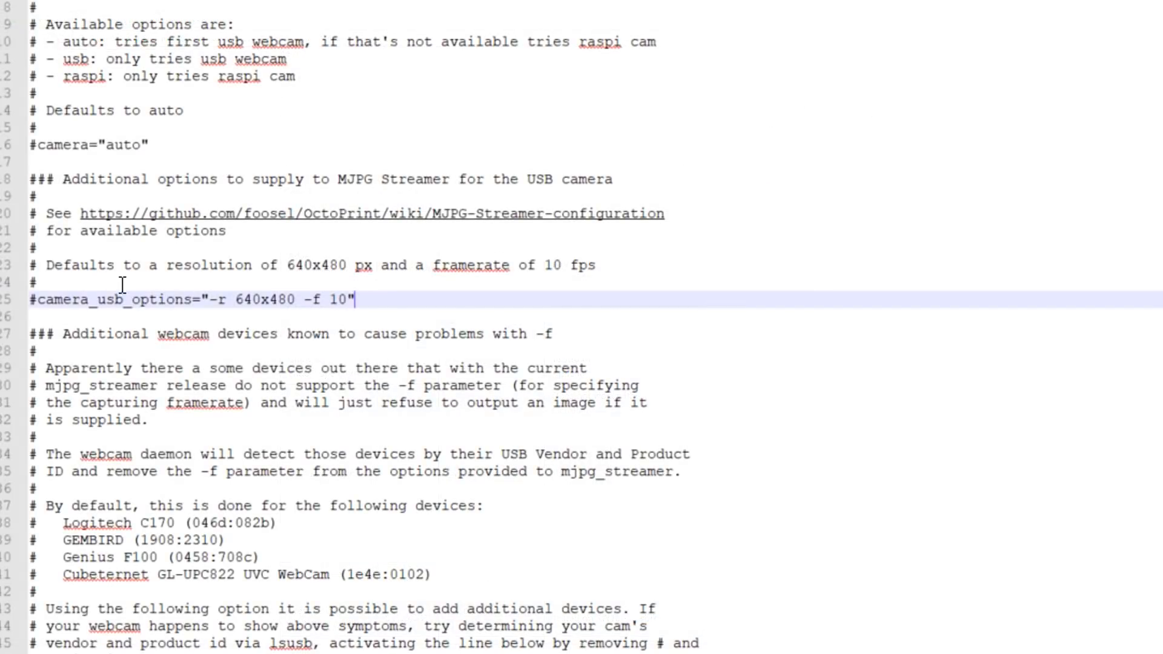
mouse_move(172, 306)
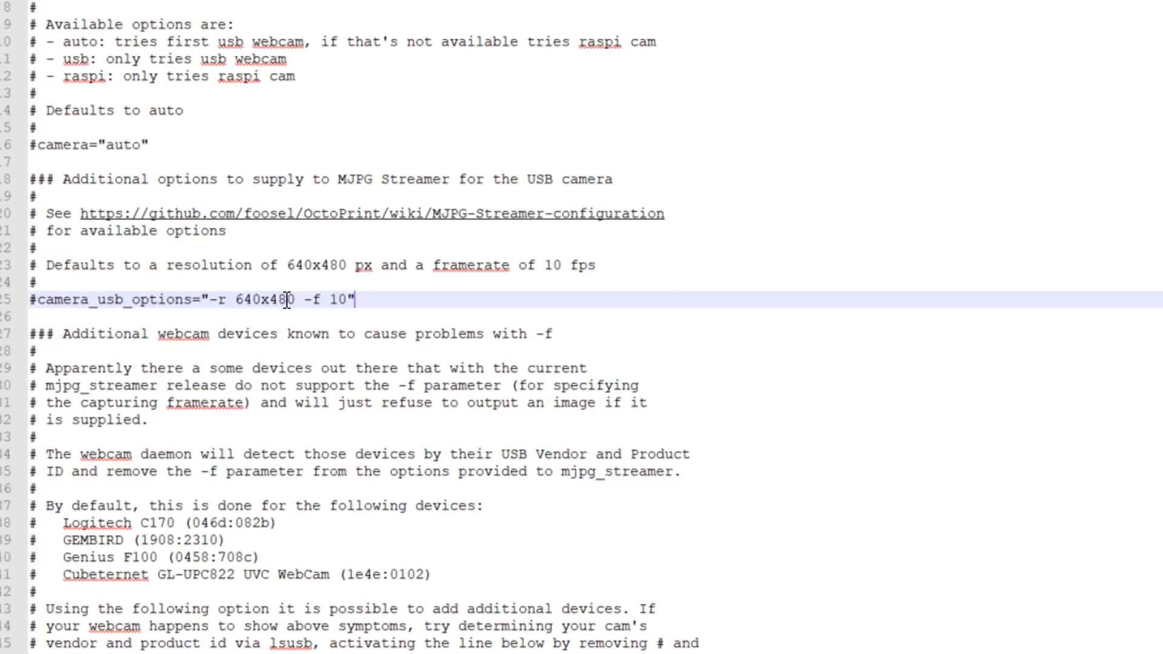
click(343, 300)
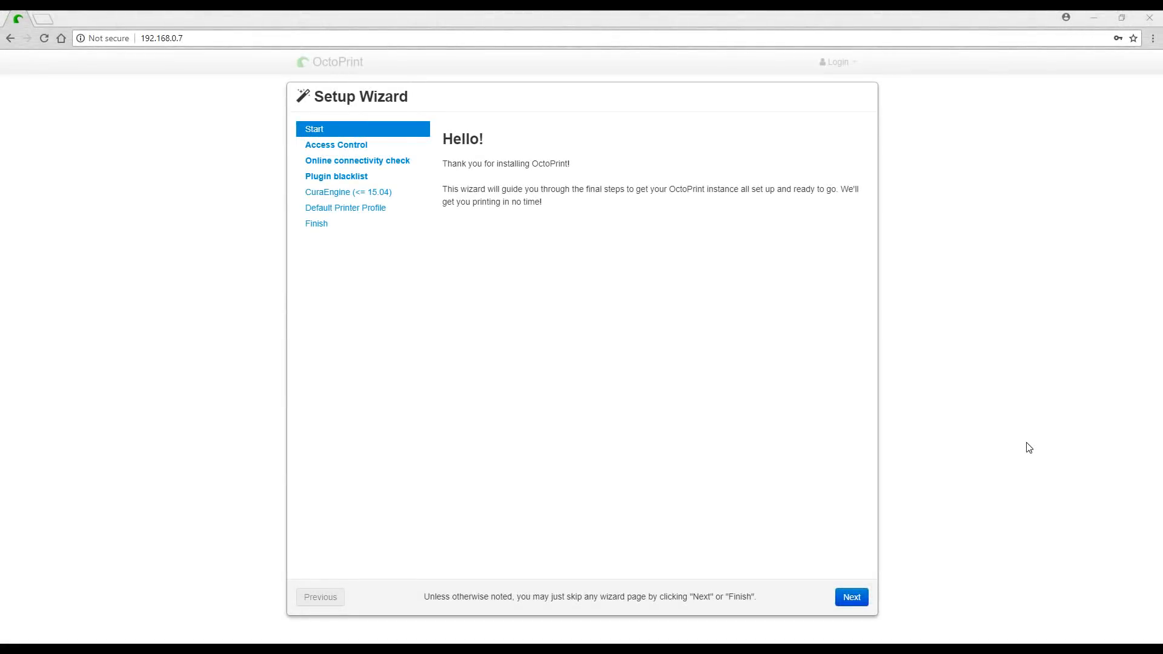
mouse_move(978, 432)
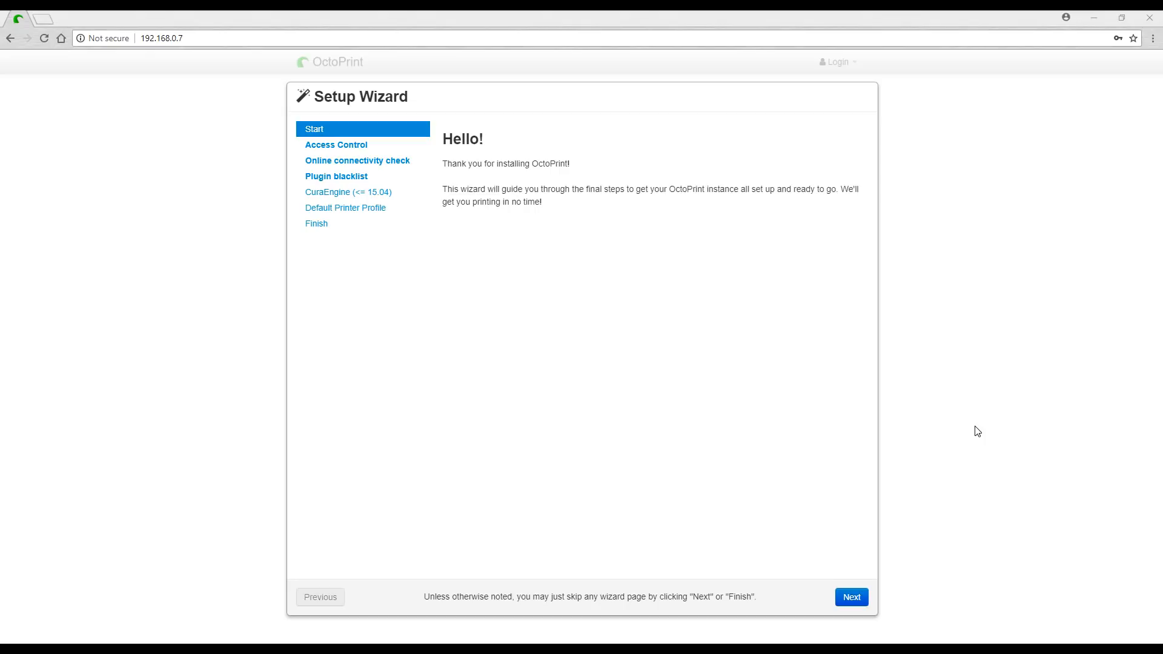
mouse_move(202, 33)
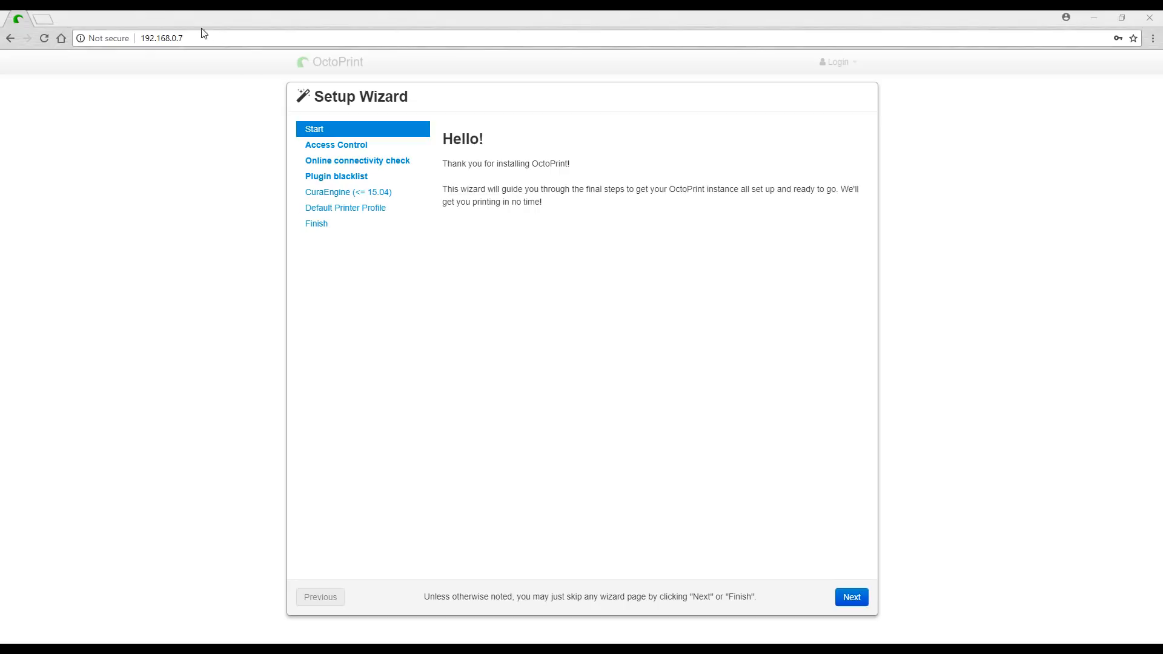
mouse_move(677, 307)
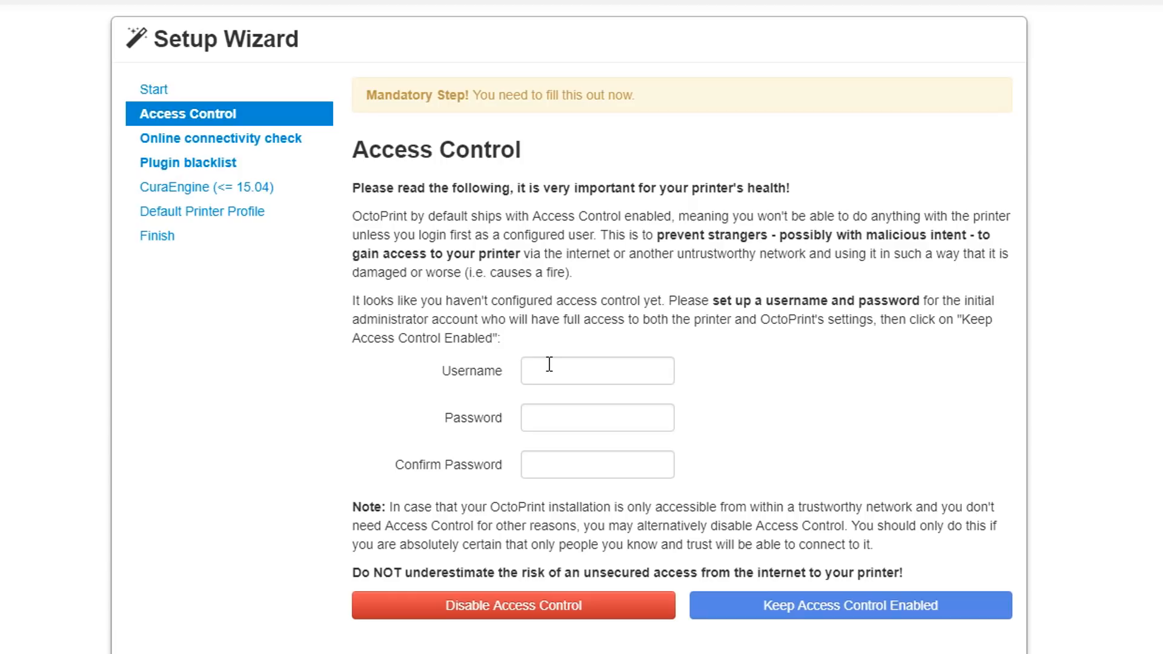
Step: Begin entering the administrator username on the Access Control page
click(596, 416)
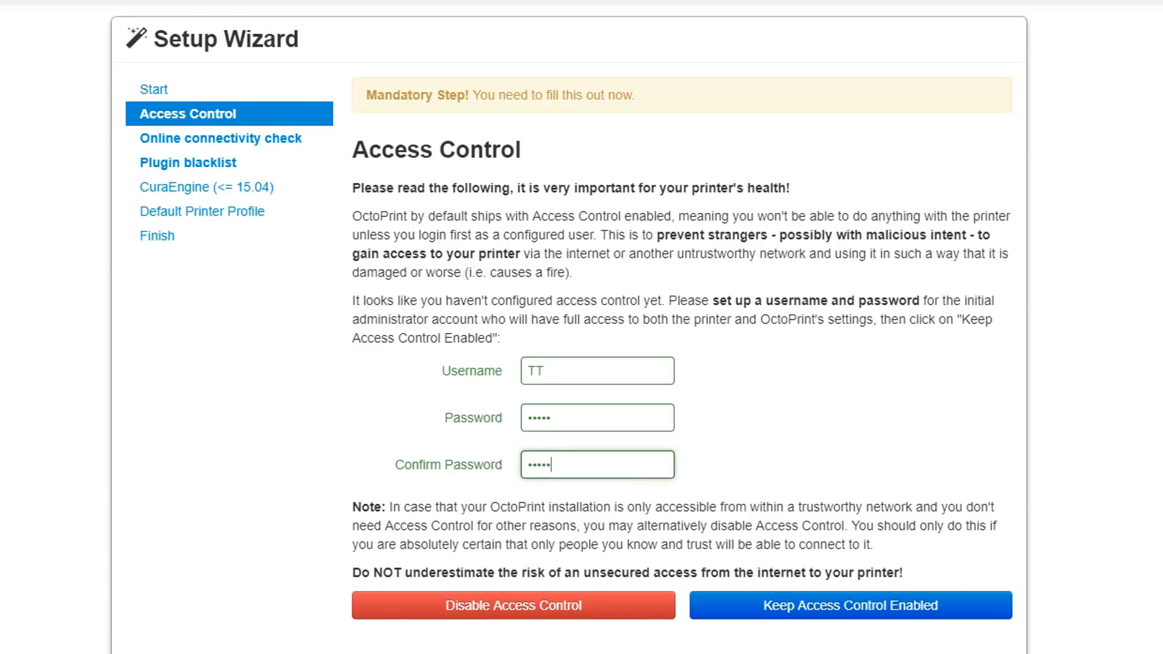
Step: Keep access control, test the host, and enable connectivity check and plugin blacklist
click(849, 604)
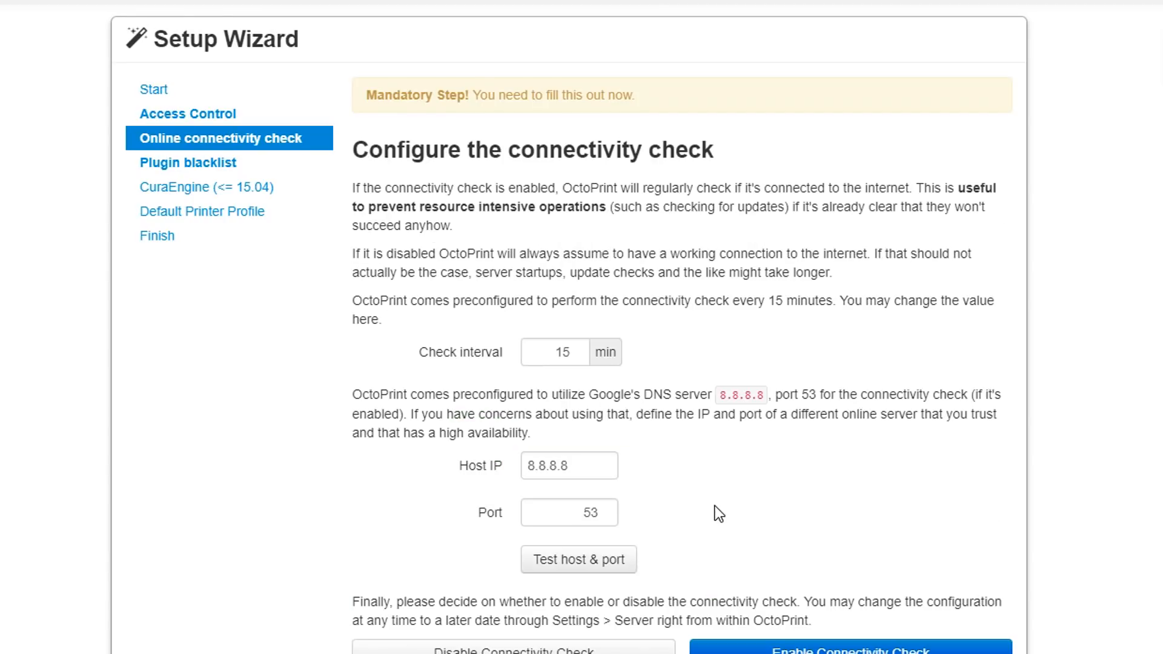
mouse_move(675, 542)
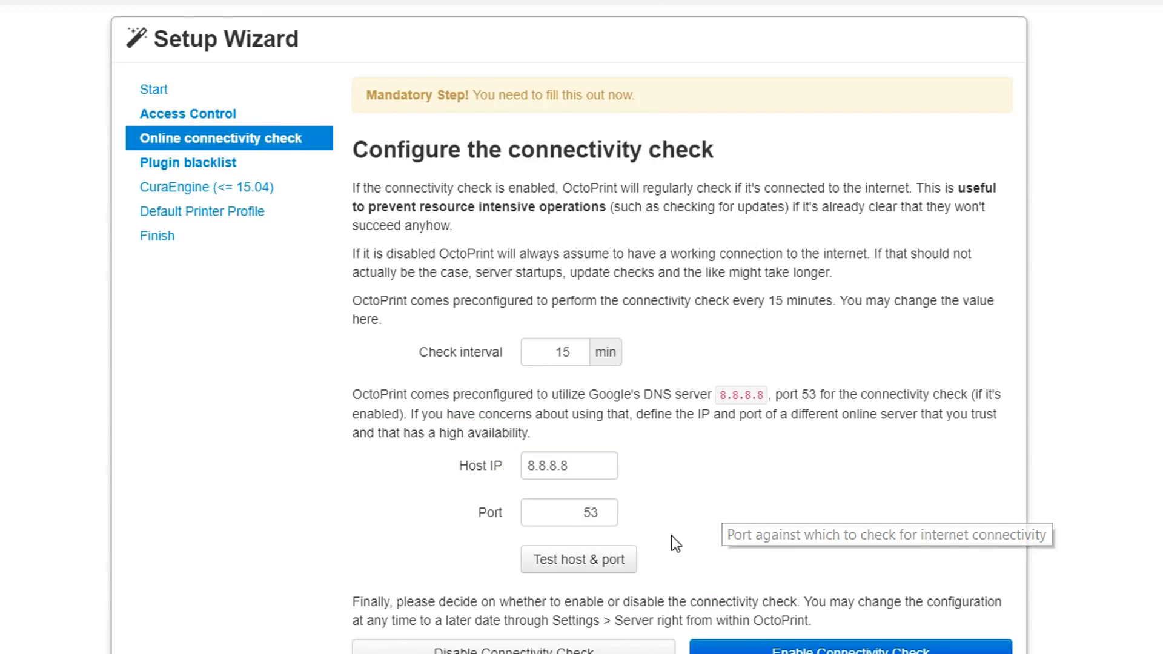
click(577, 559)
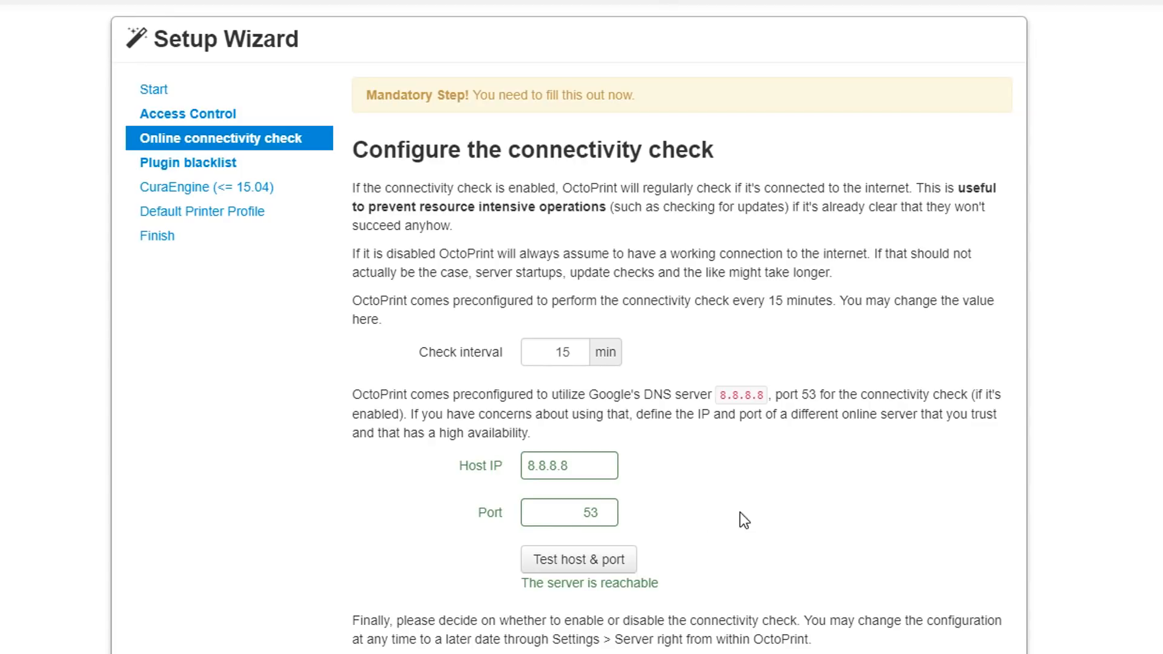
mouse_move(825, 604)
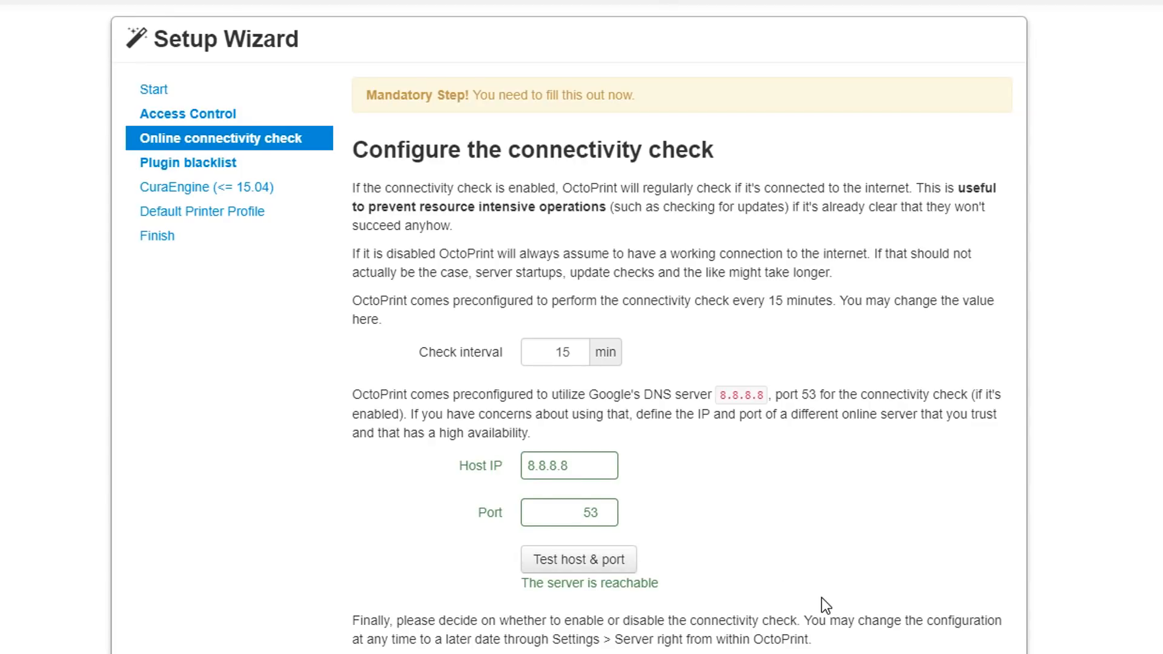
click(187, 163)
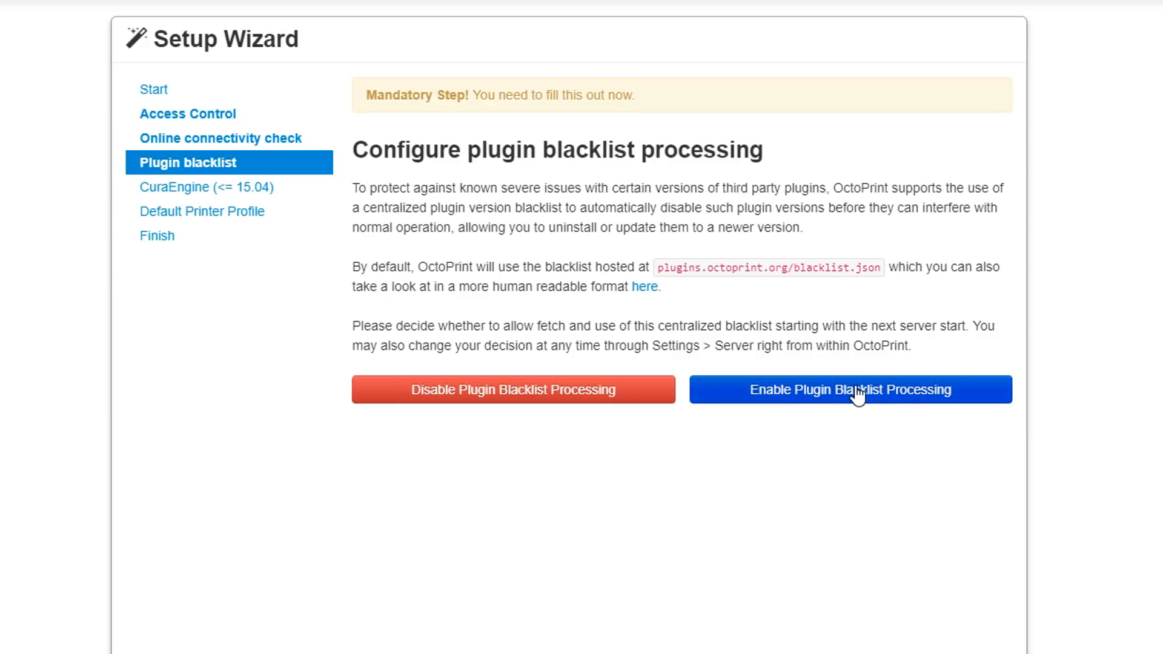
click(849, 389)
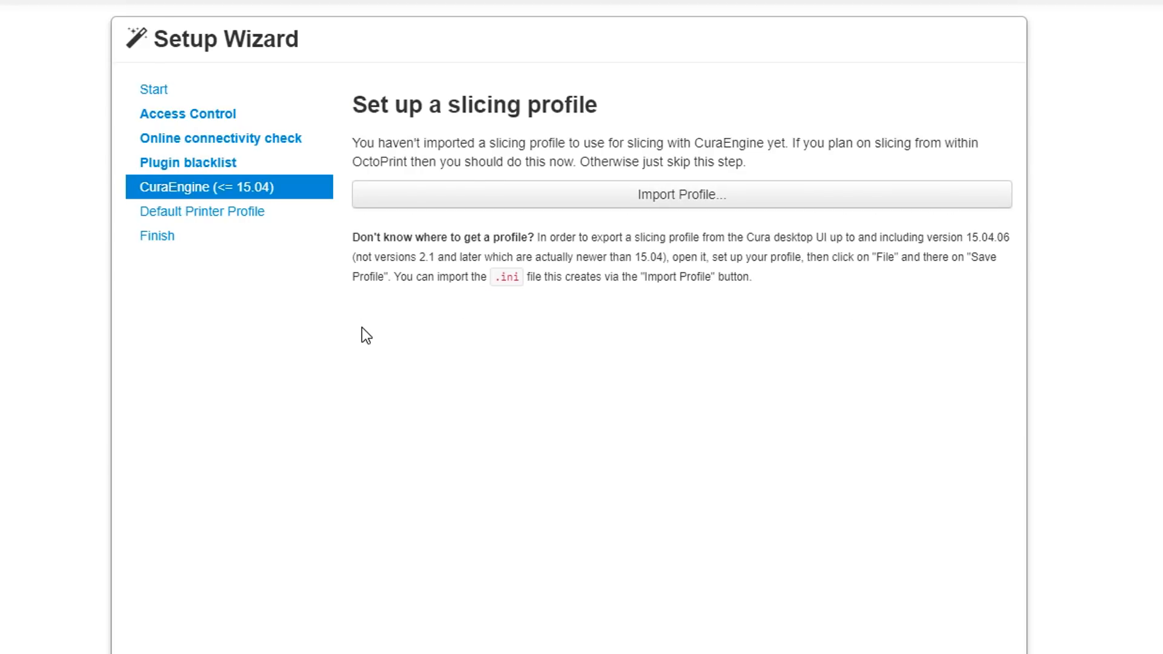
mouse_move(727, 327)
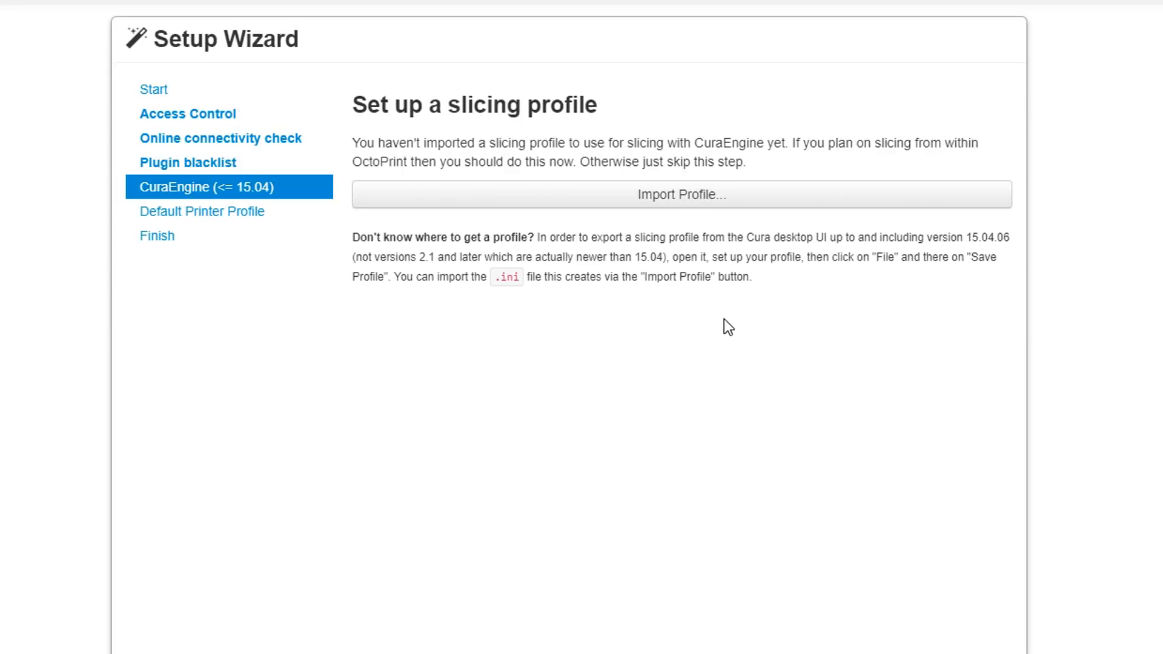
mouse_move(894, 580)
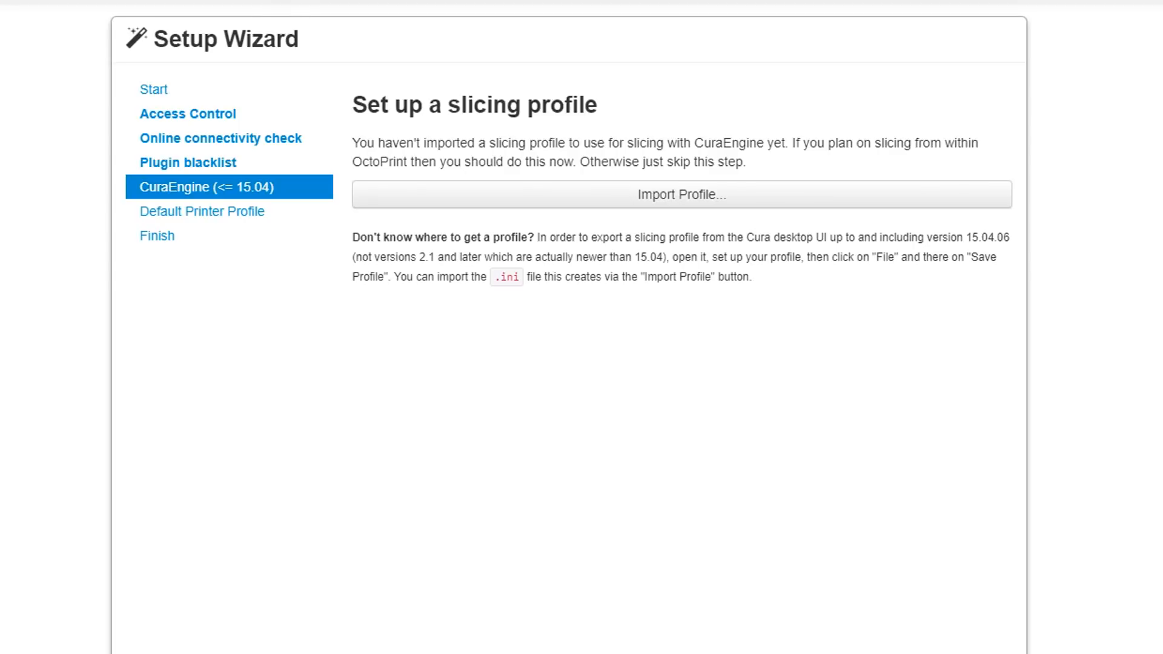
Step: Skip slicer import, review bed, axes and extruder profile tabs, and finish the wizard
click(202, 212)
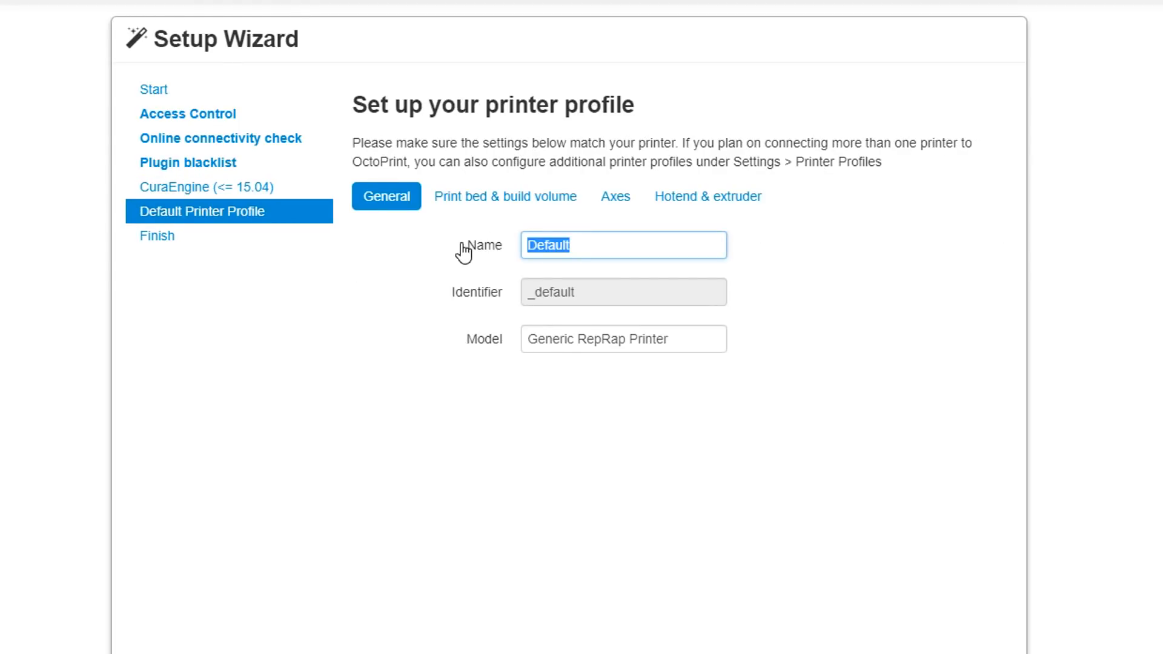
click(505, 196)
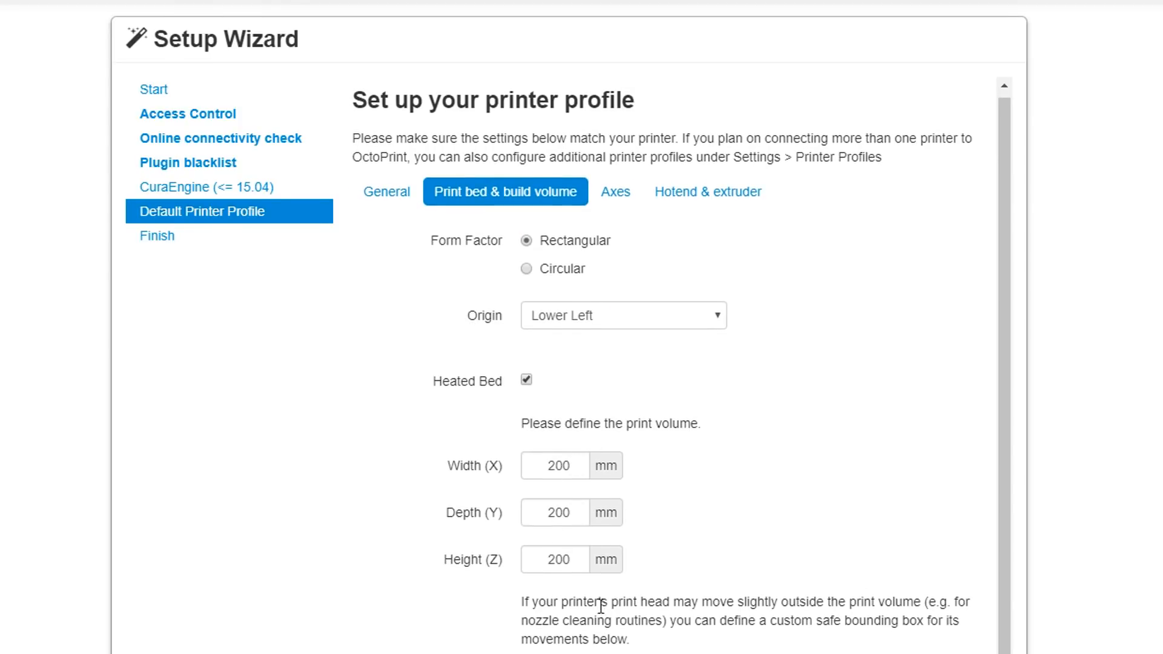
click(615, 192)
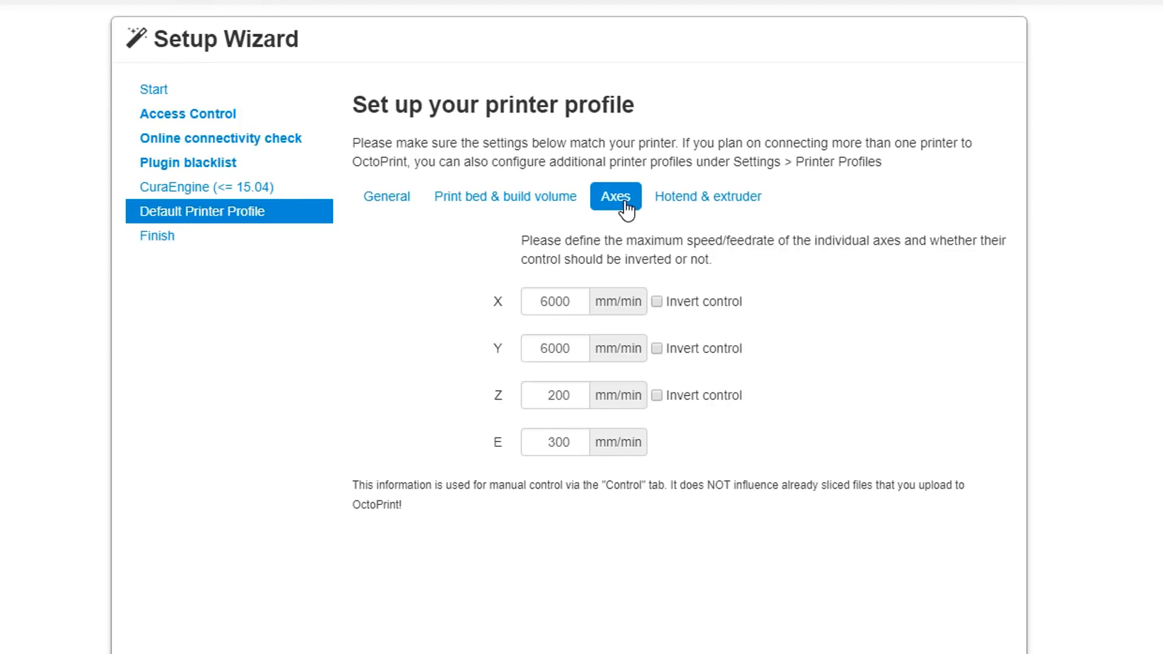
click(707, 195)
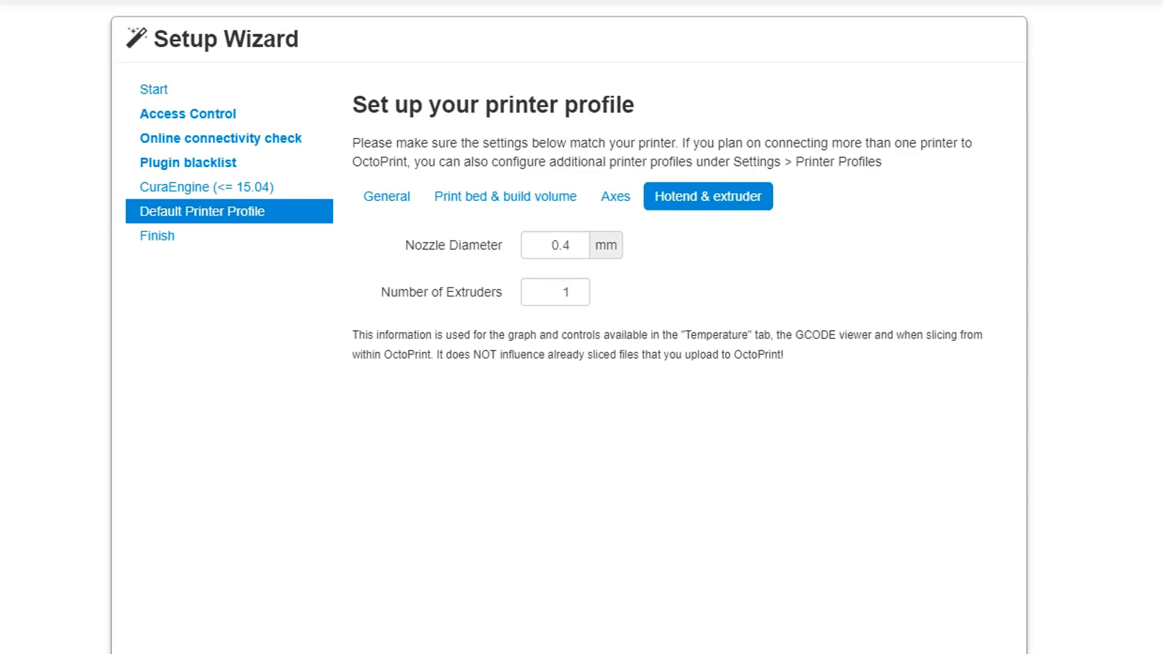
click(156, 236)
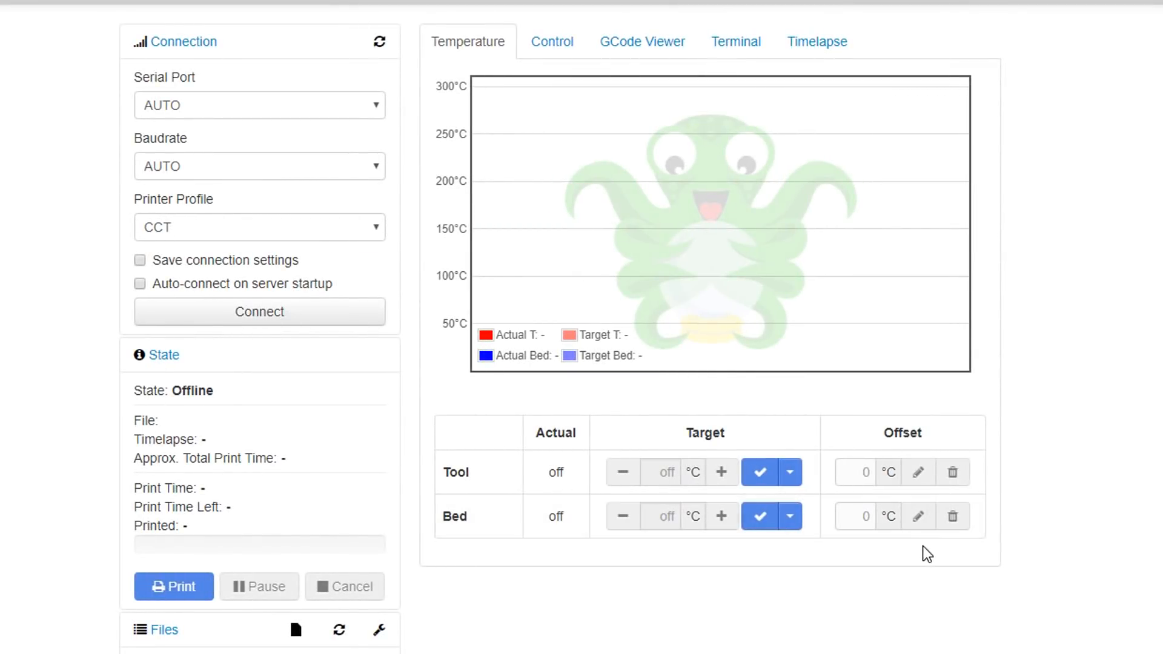
mouse_move(340, 439)
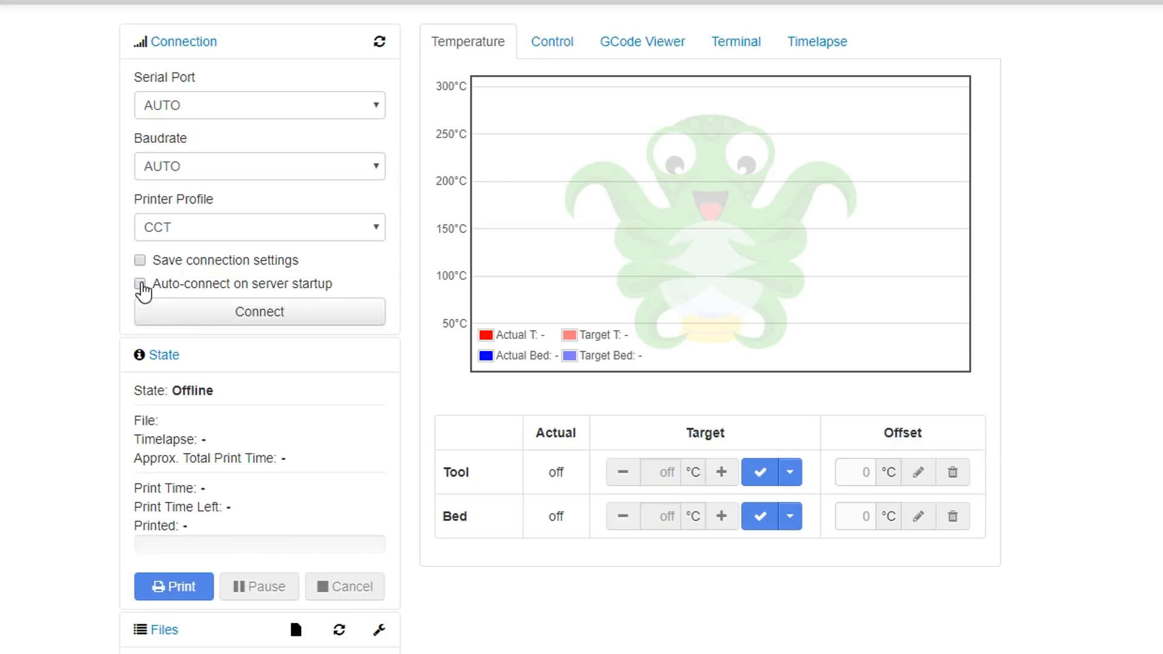
Step: Connect to the printer with AUTO port and baudrate and view the webcam controls
click(140, 284)
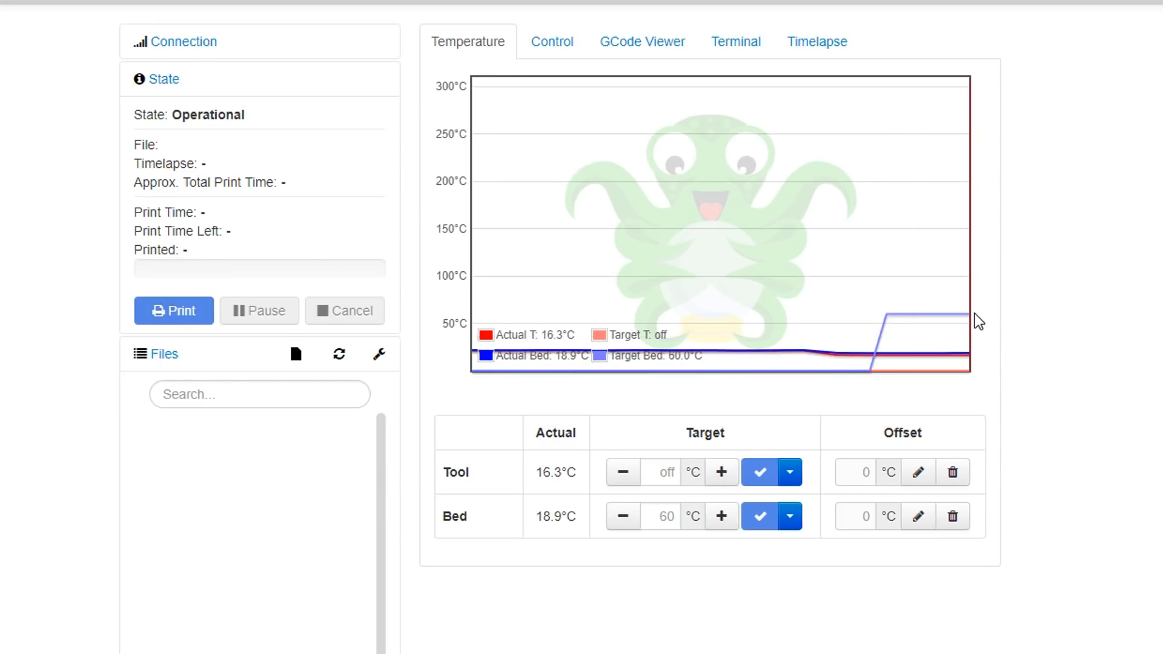
click(552, 41)
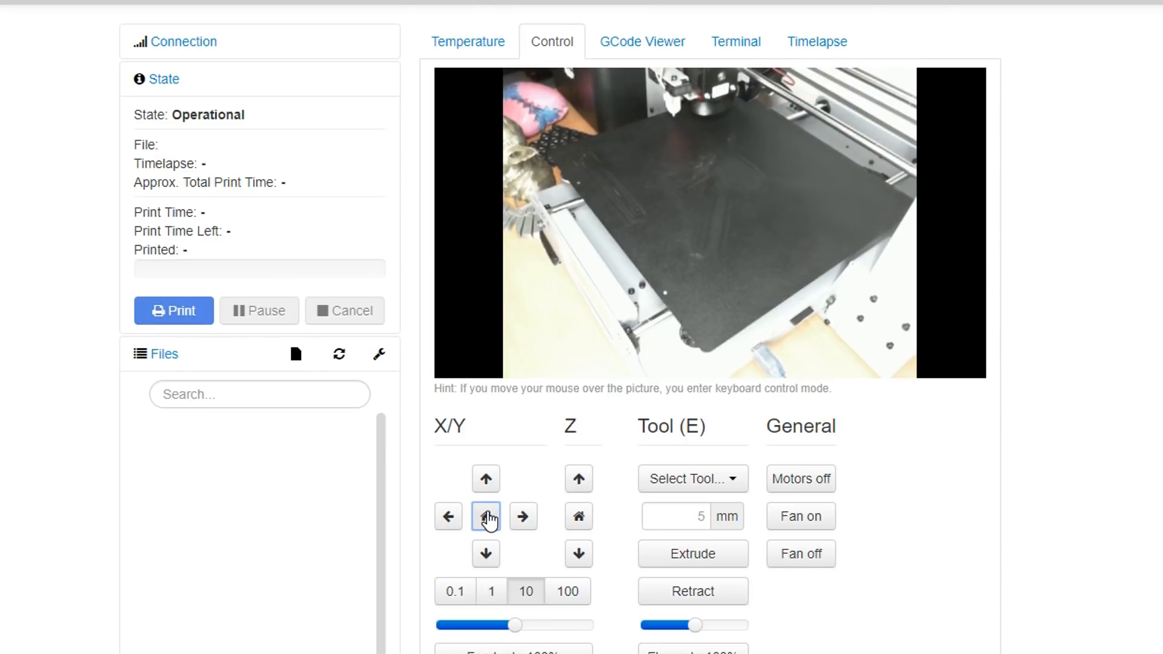
mouse_move(640, 288)
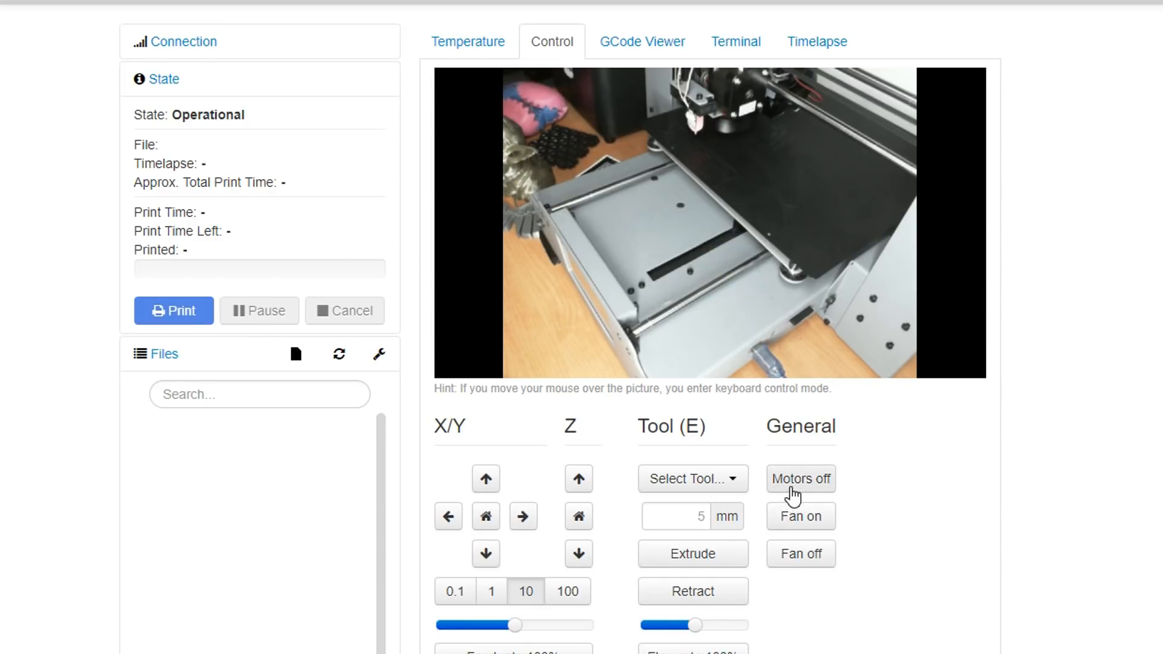
Step: Switch the stepper motors off and bring up the empty GCode Viewer grid
click(800, 479)
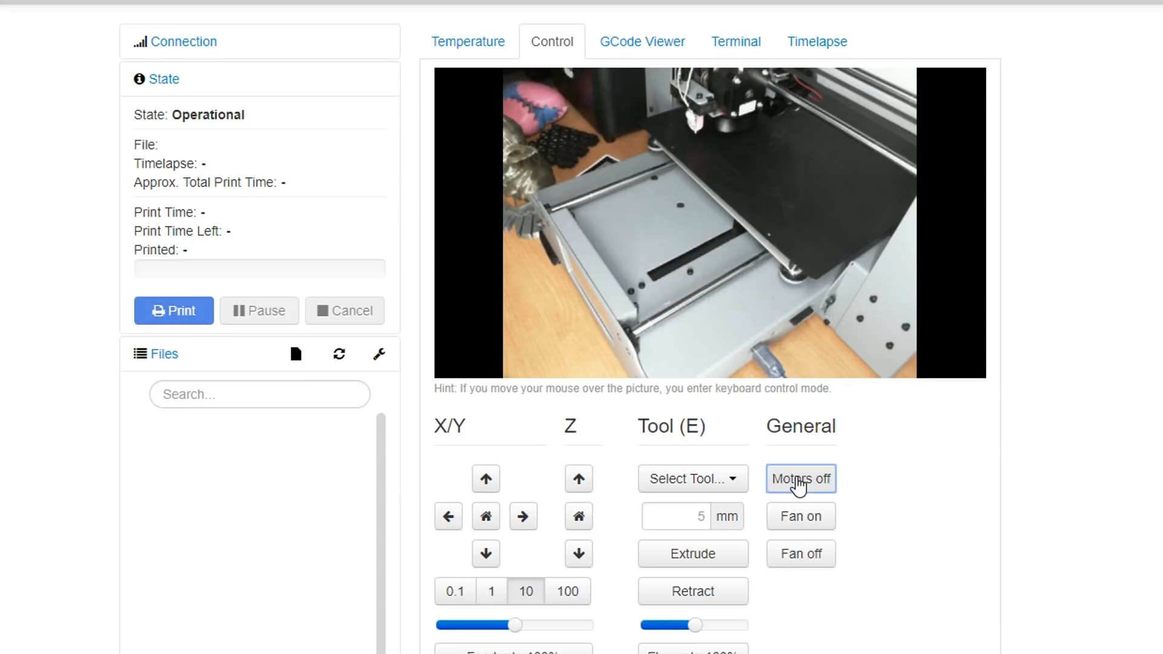
click(642, 42)
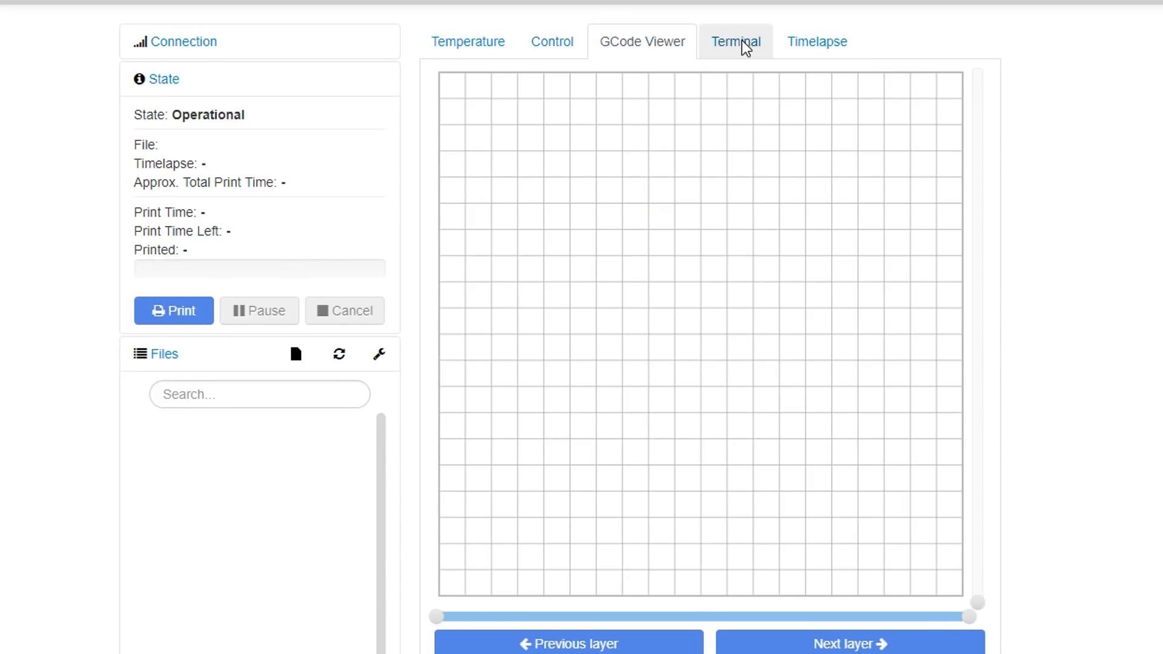
click(734, 42)
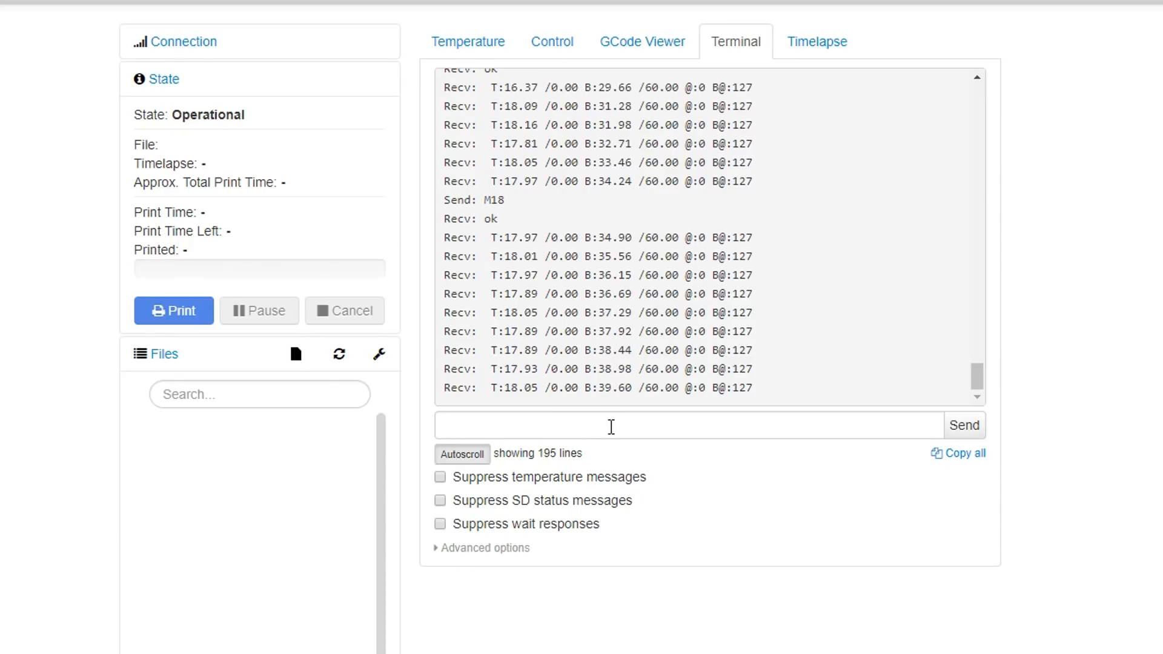
click(816, 41)
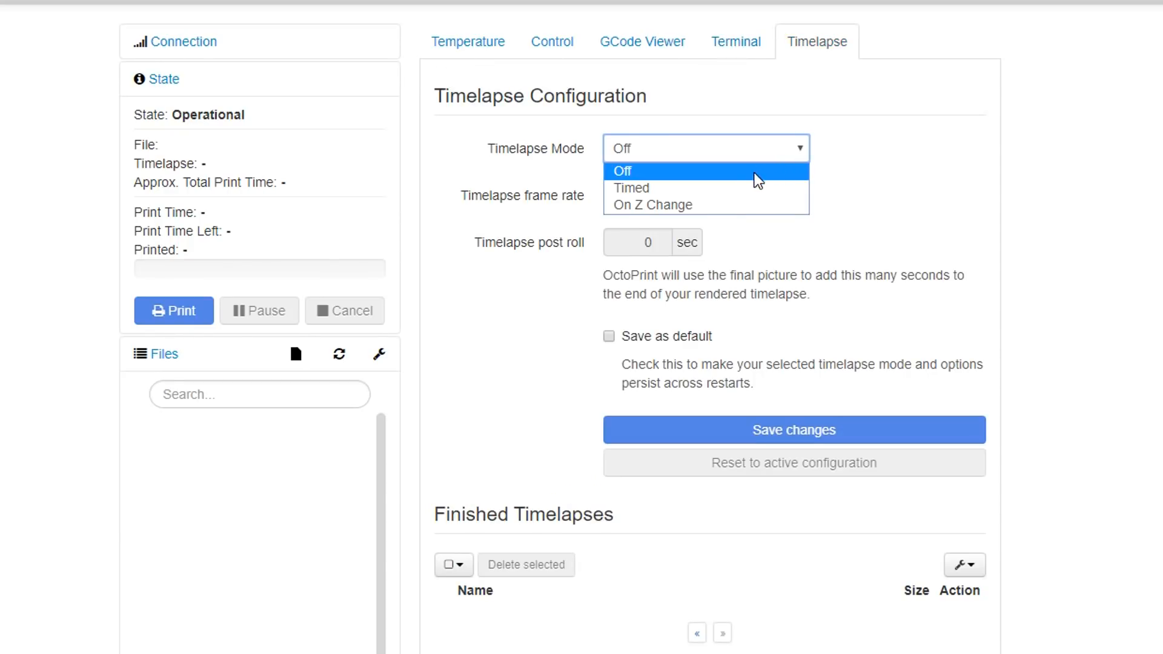
click(653, 205)
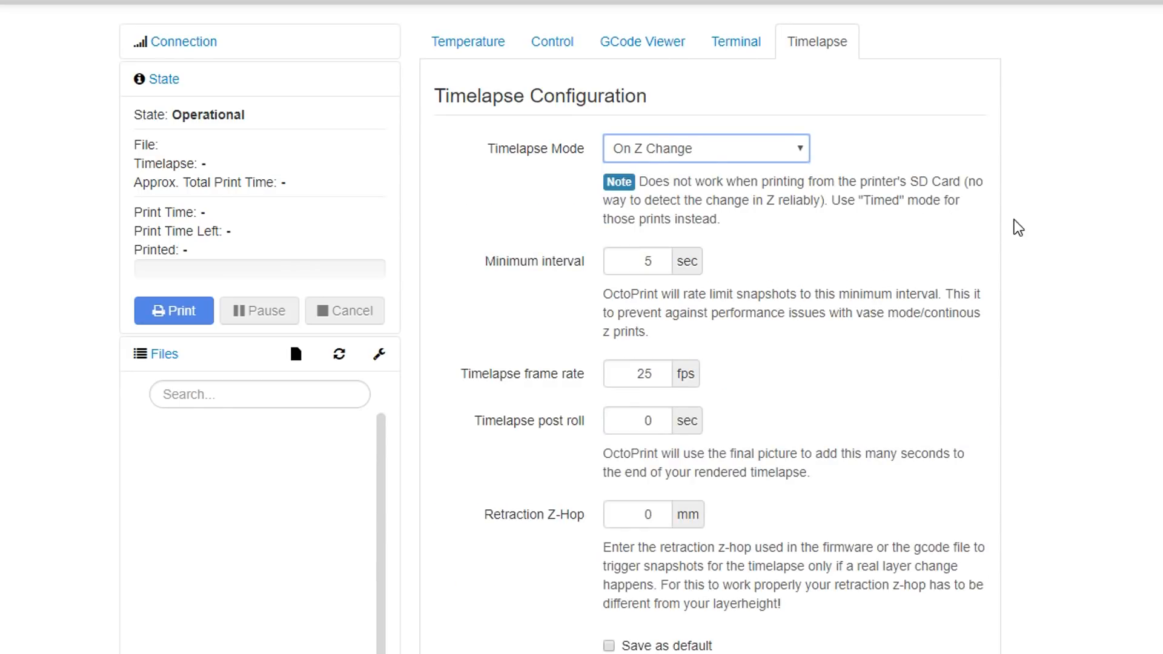
scroll(down, 3)
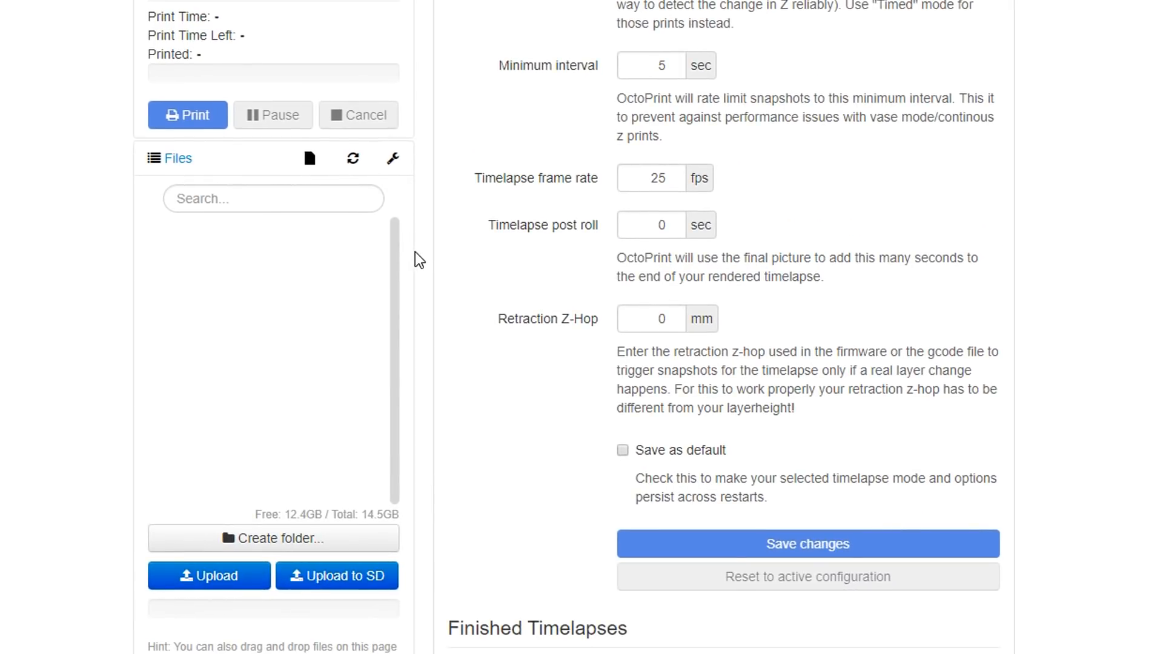
mouse_move(417, 250)
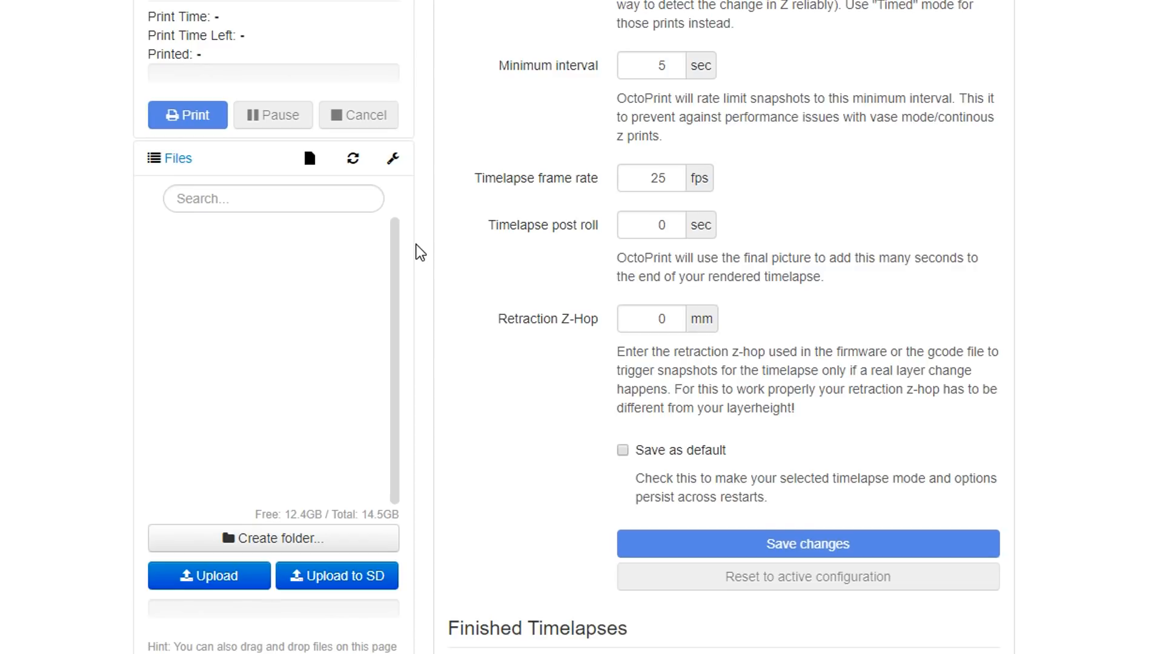
mouse_move(297, 314)
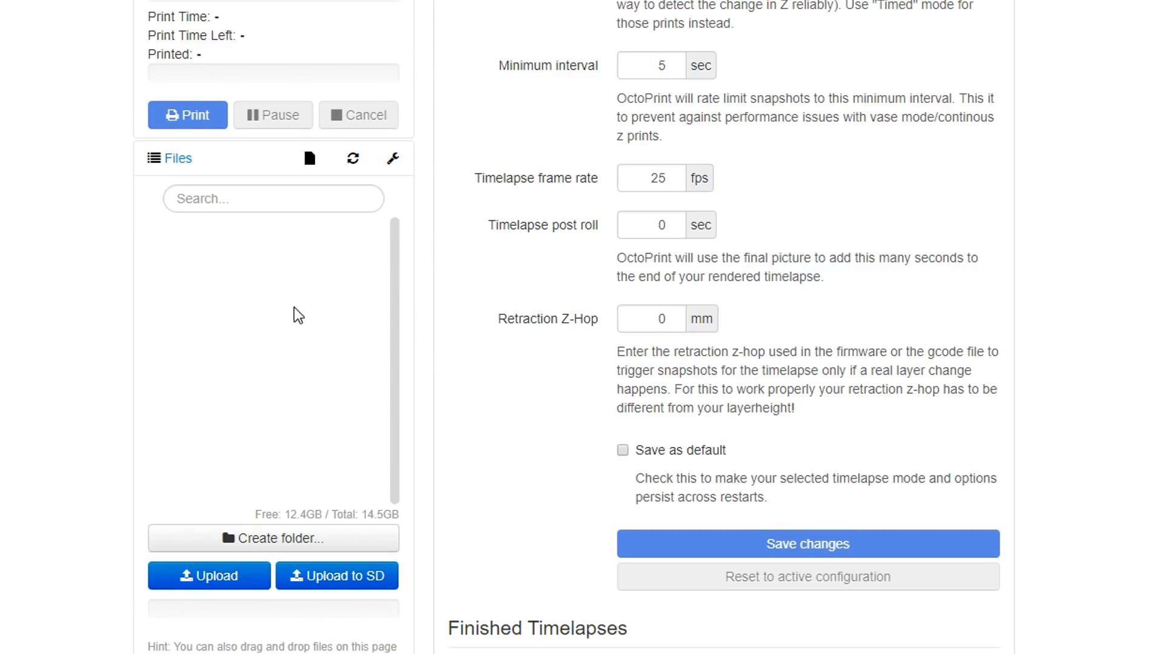
mouse_move(264, 424)
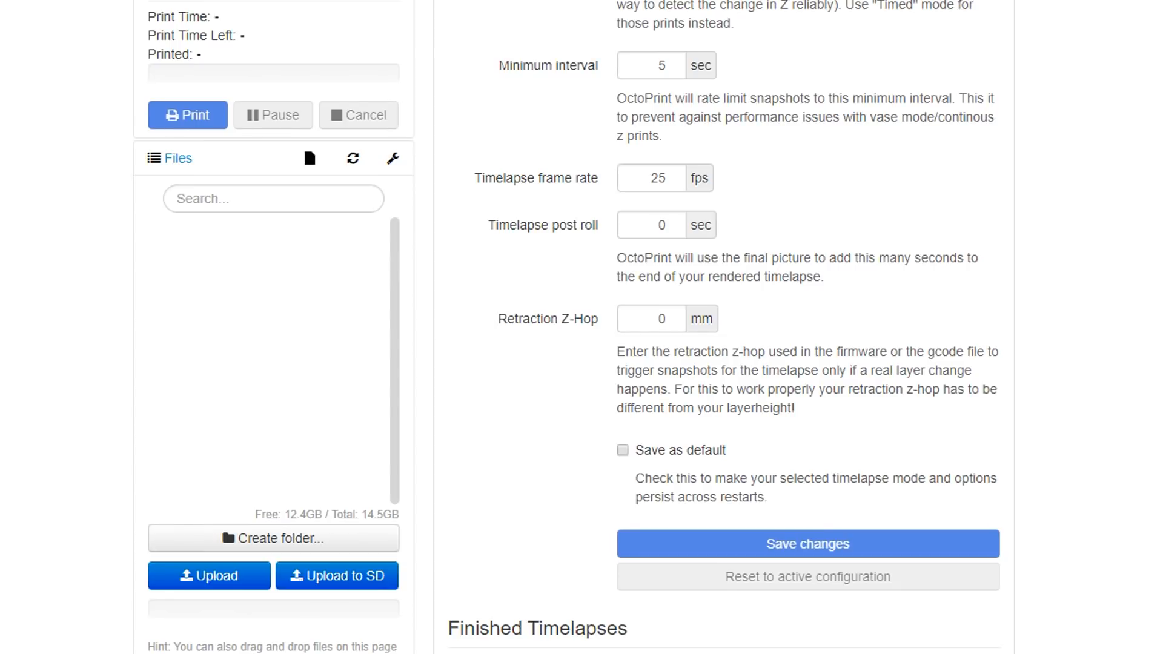
mouse_move(246, 529)
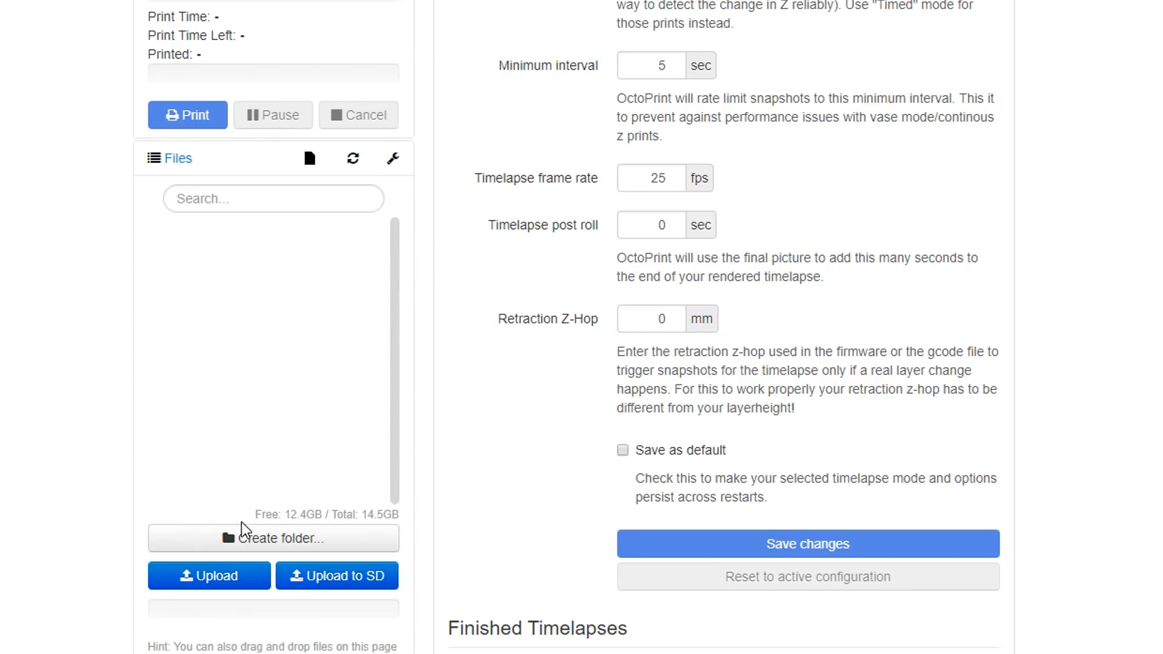
click(208, 575)
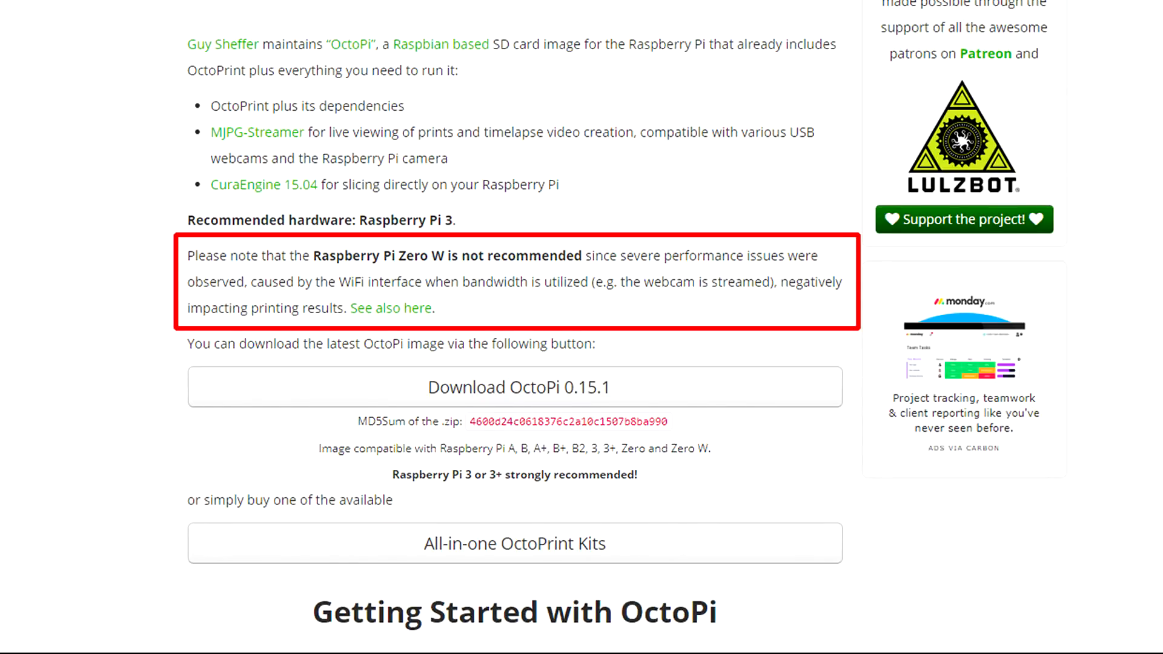
Step: Return to the OctoPrint browser tab from the octoprint.org download page
click(636, 17)
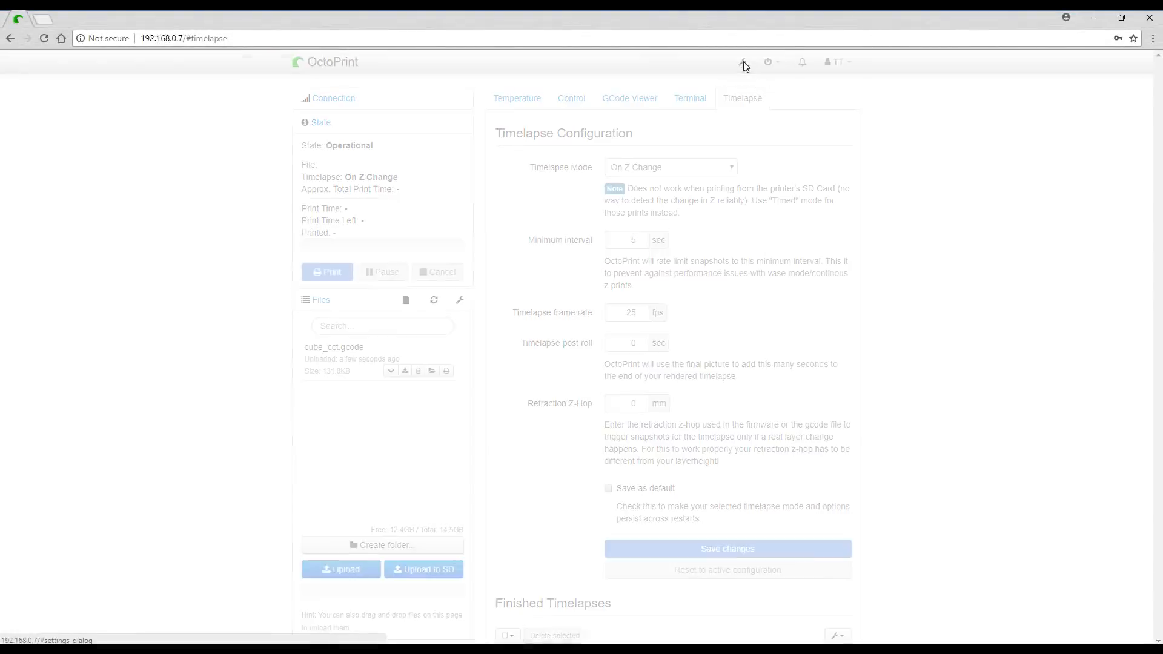
Step: Search the Plugin Manager repository for 'octolapse' and install Octolapse
click(743, 62)
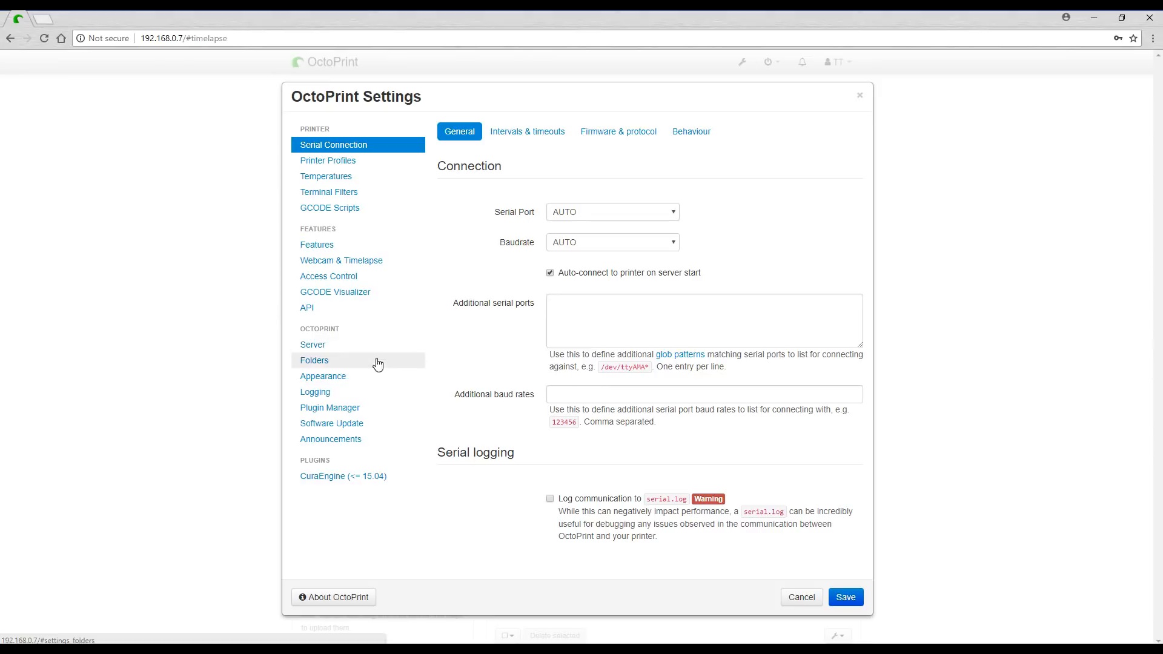
click(329, 407)
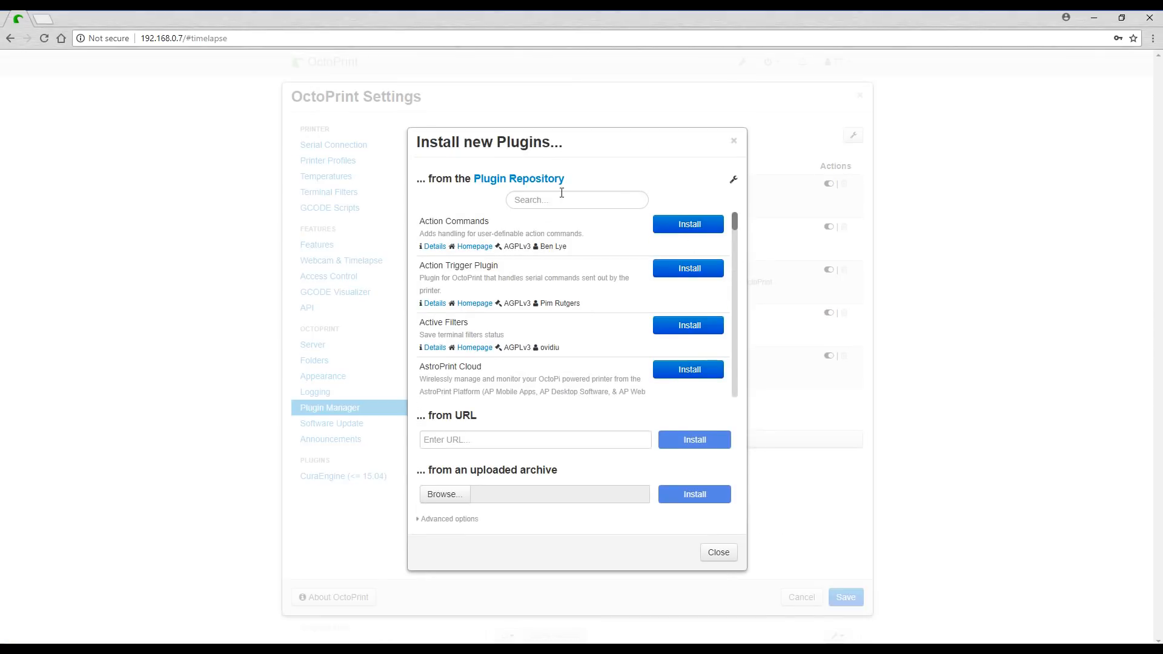
text(o)
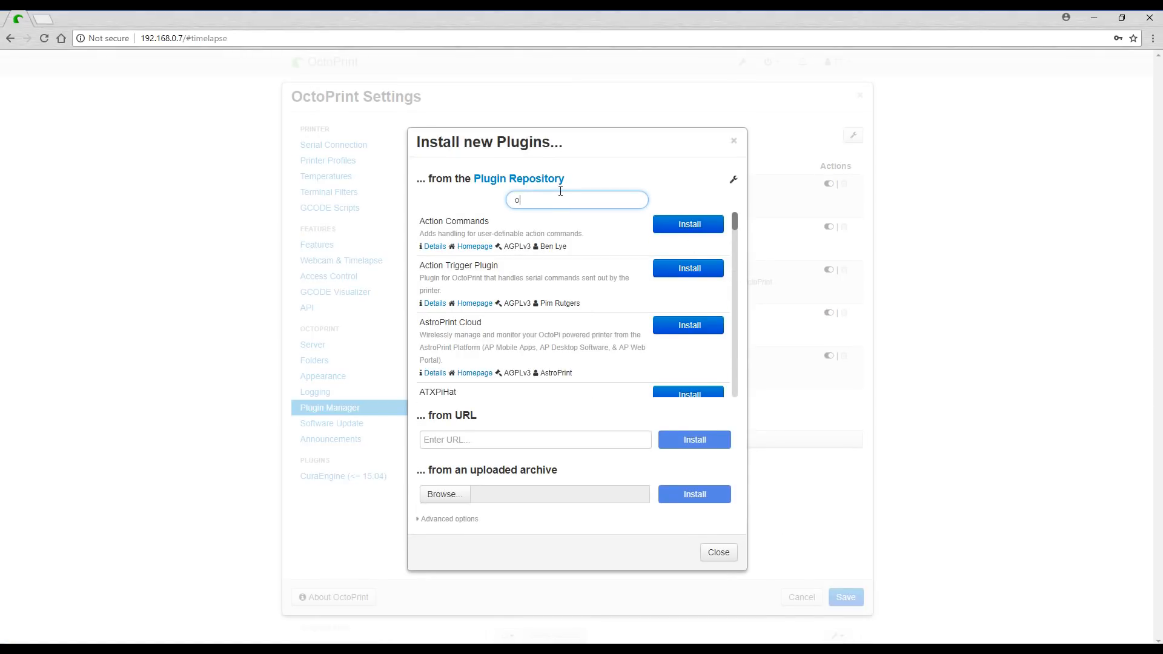
text(ctol)
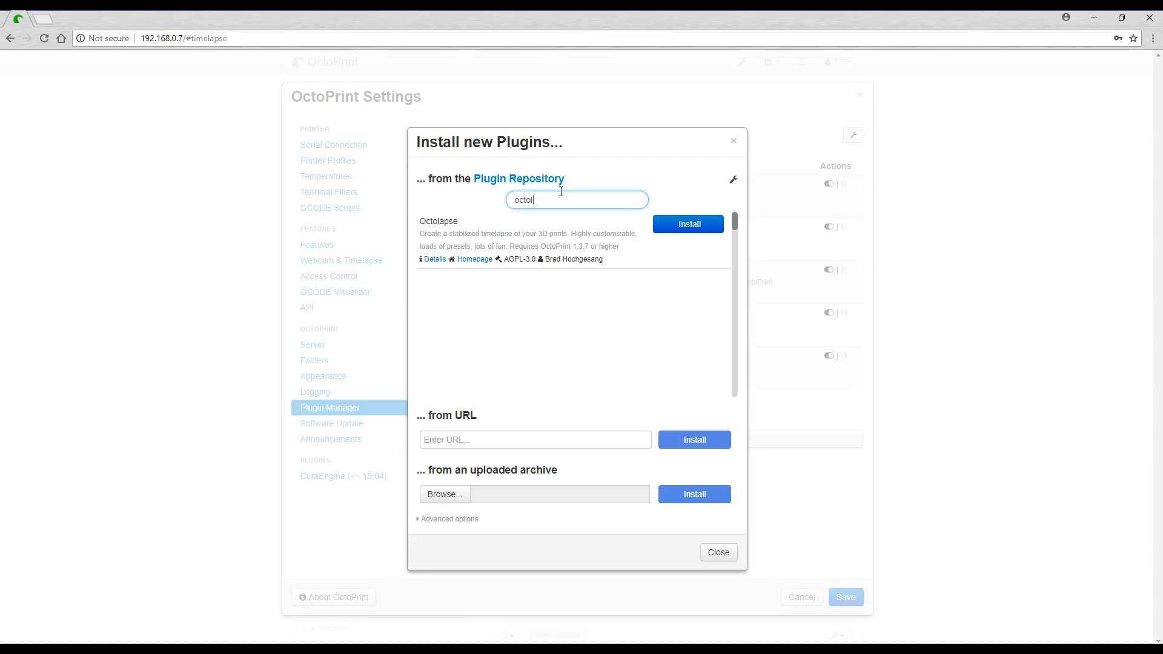
click(687, 224)
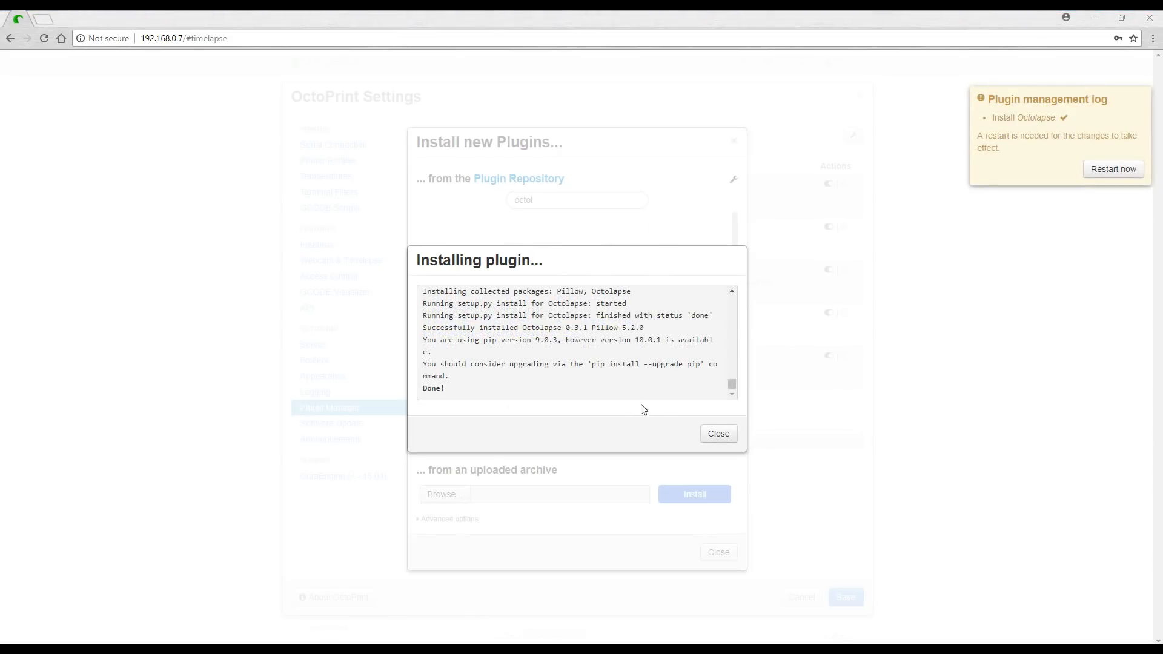
Step: Dismiss the installation log and confirm restarting the OctoPrint server
click(717, 433)
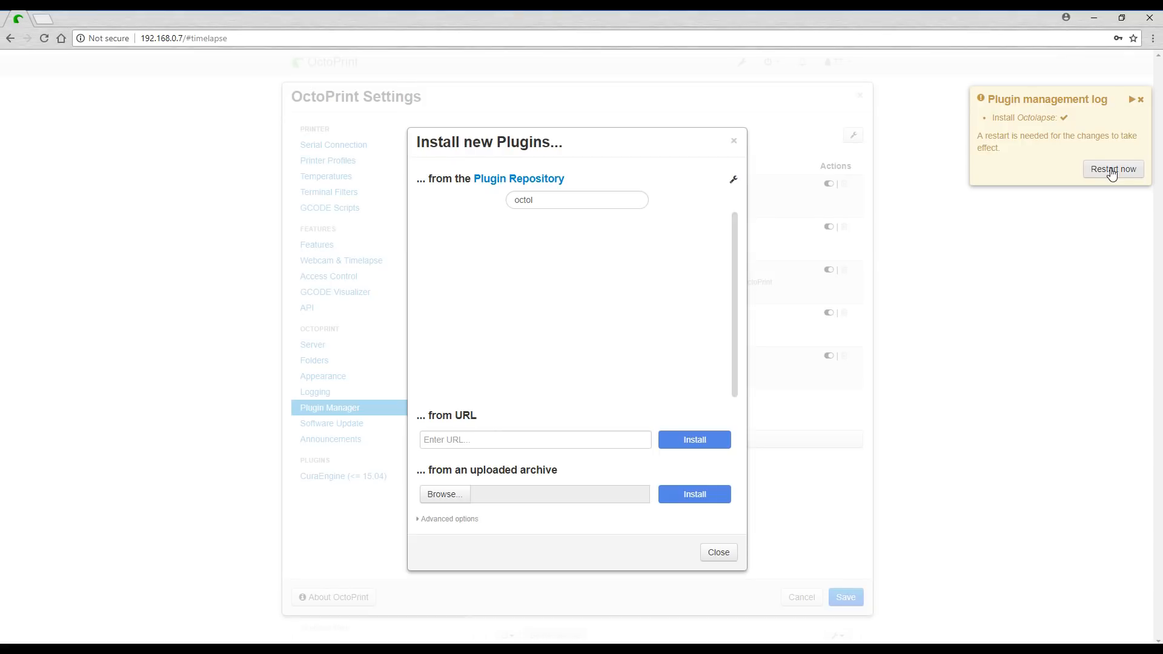
click(1112, 169)
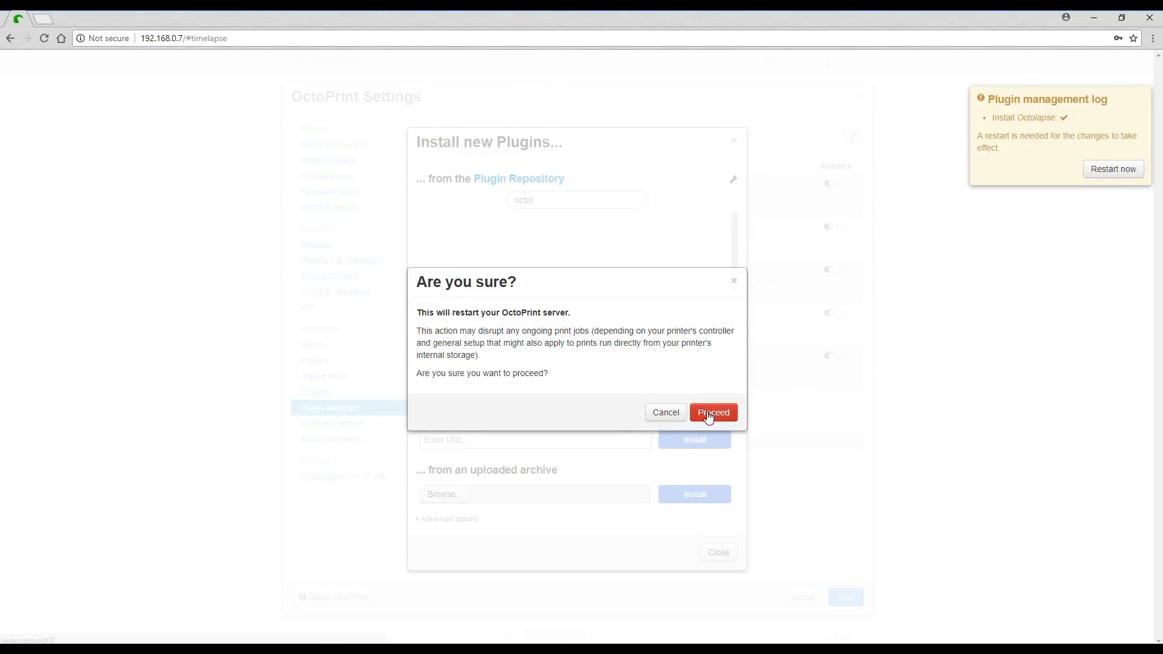
click(713, 413)
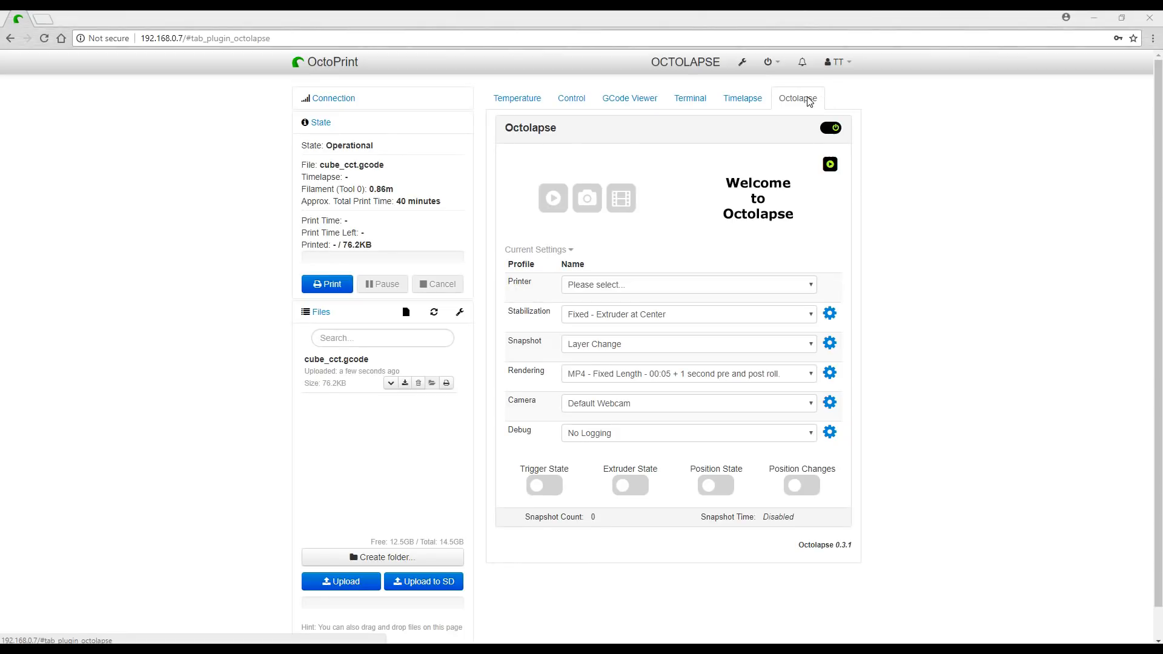
mouse_move(816, 290)
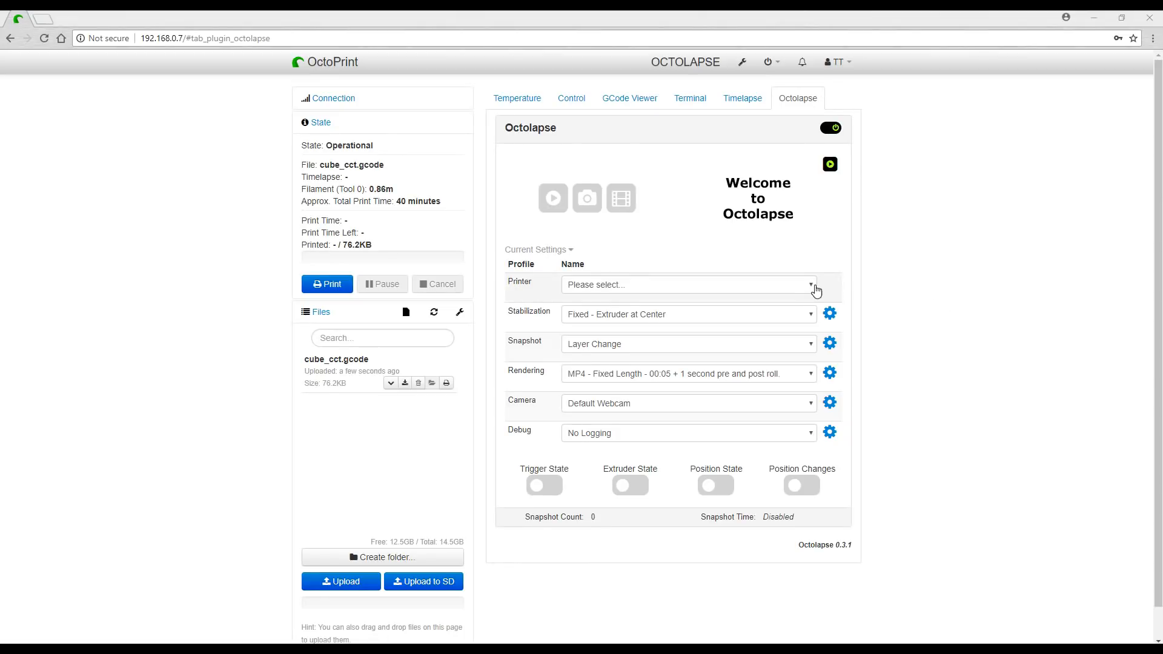
Step: Choose the Monoprice Maker Select v2/Wanhao Duplicator i3 printer profile and review its settings
click(687, 284)
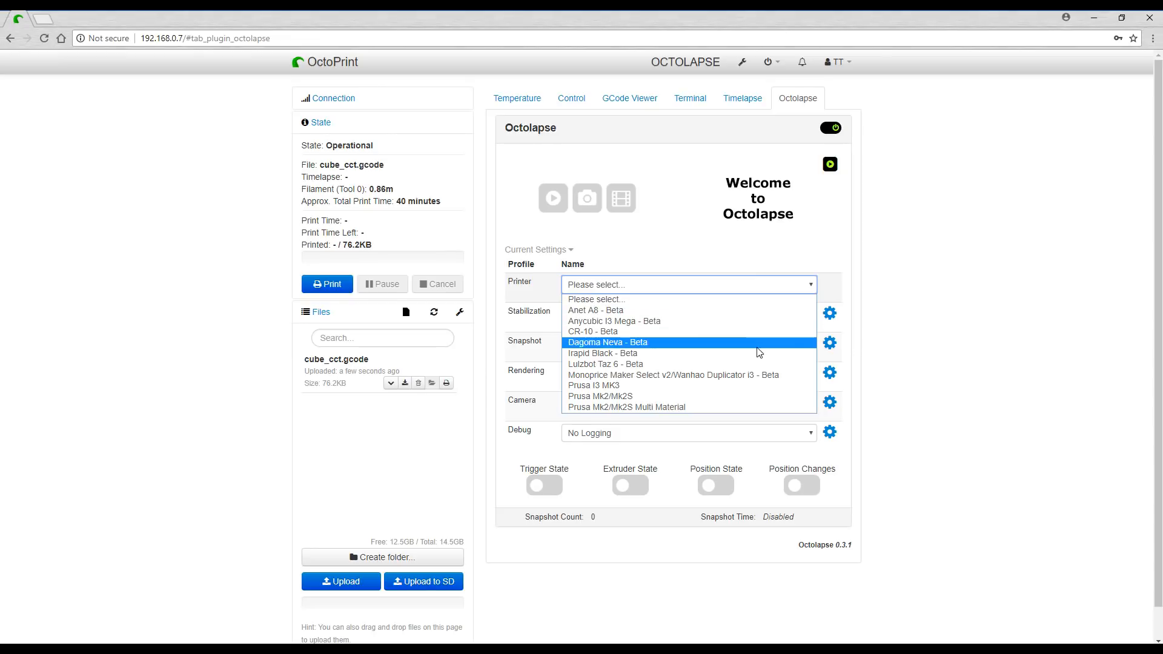
click(673, 374)
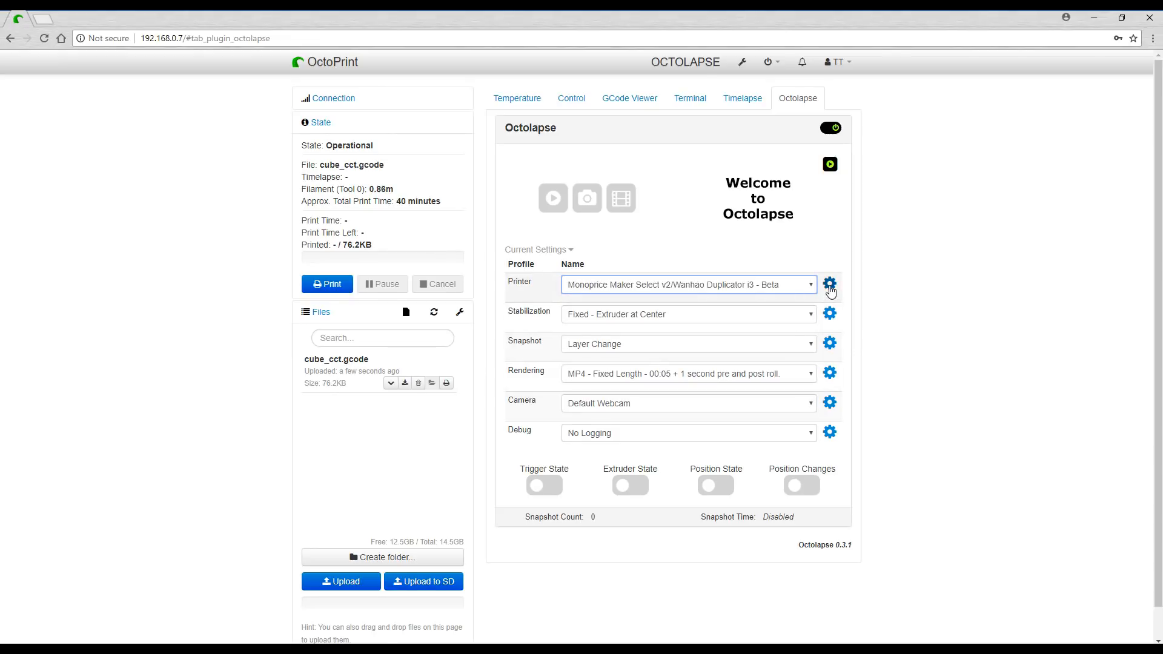
click(829, 285)
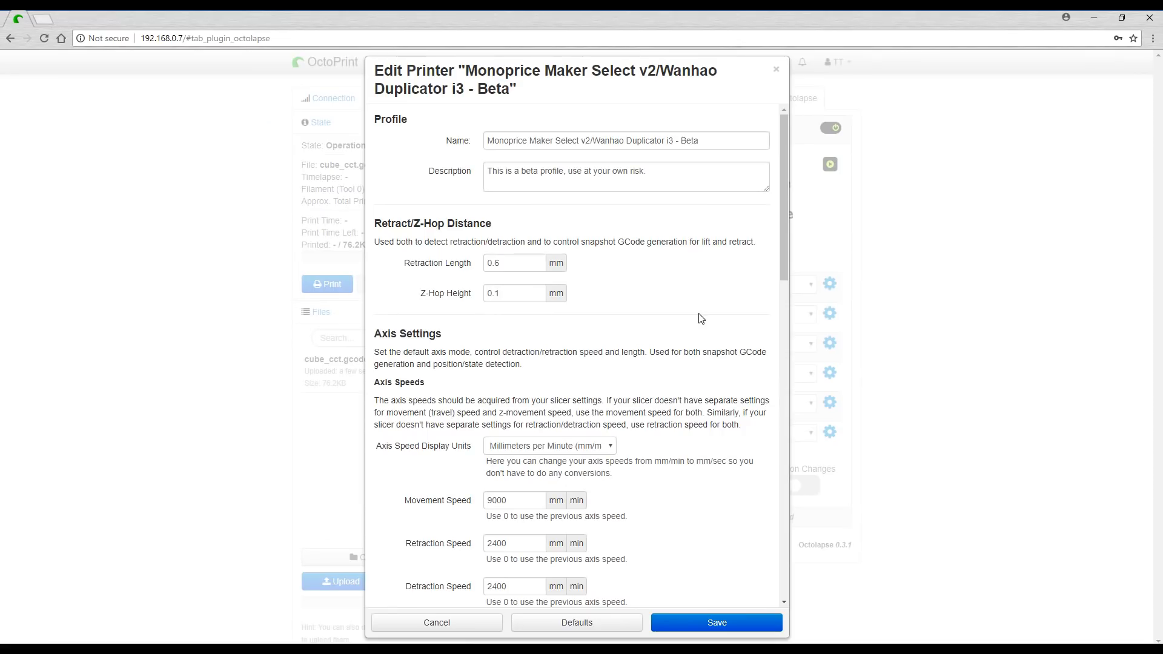
scroll(down, 3)
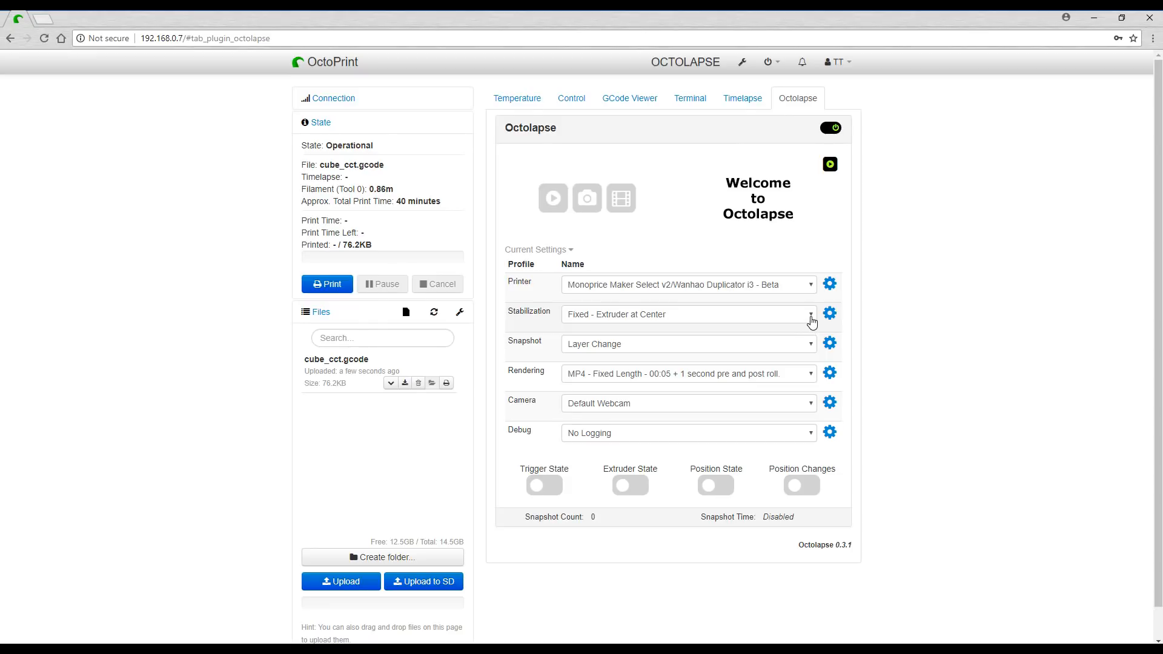
Step: Keep Extruder at Center stabilization and Layer Change snapshots, and render as MP4 - 15 FPS
click(687, 314)
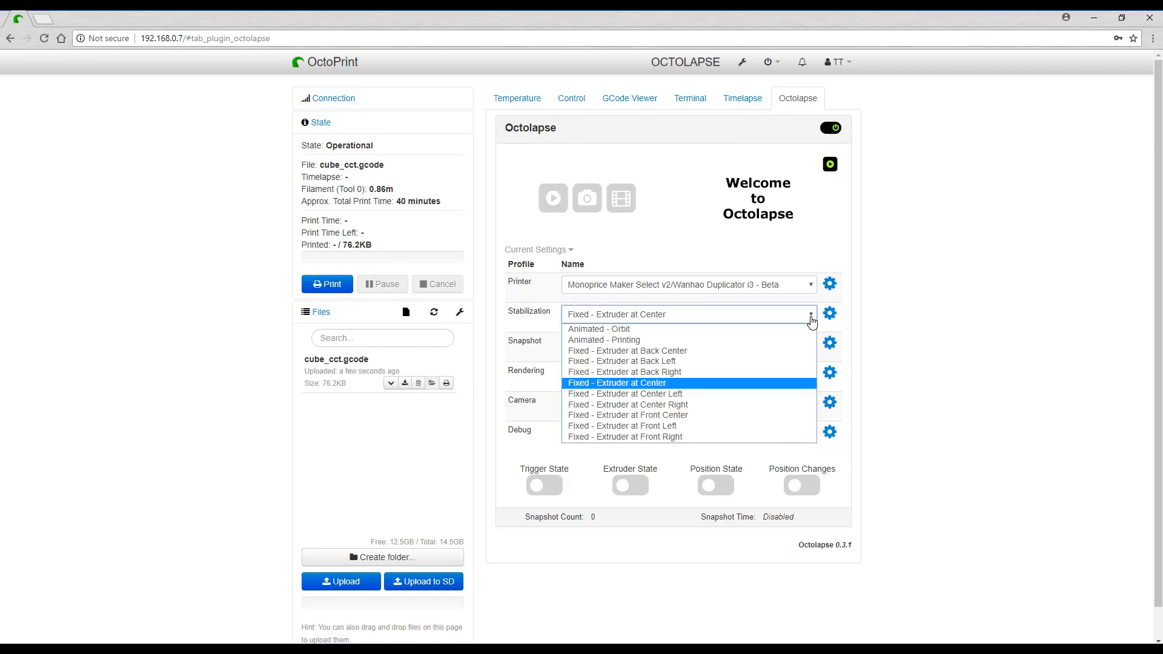
mouse_move(745, 350)
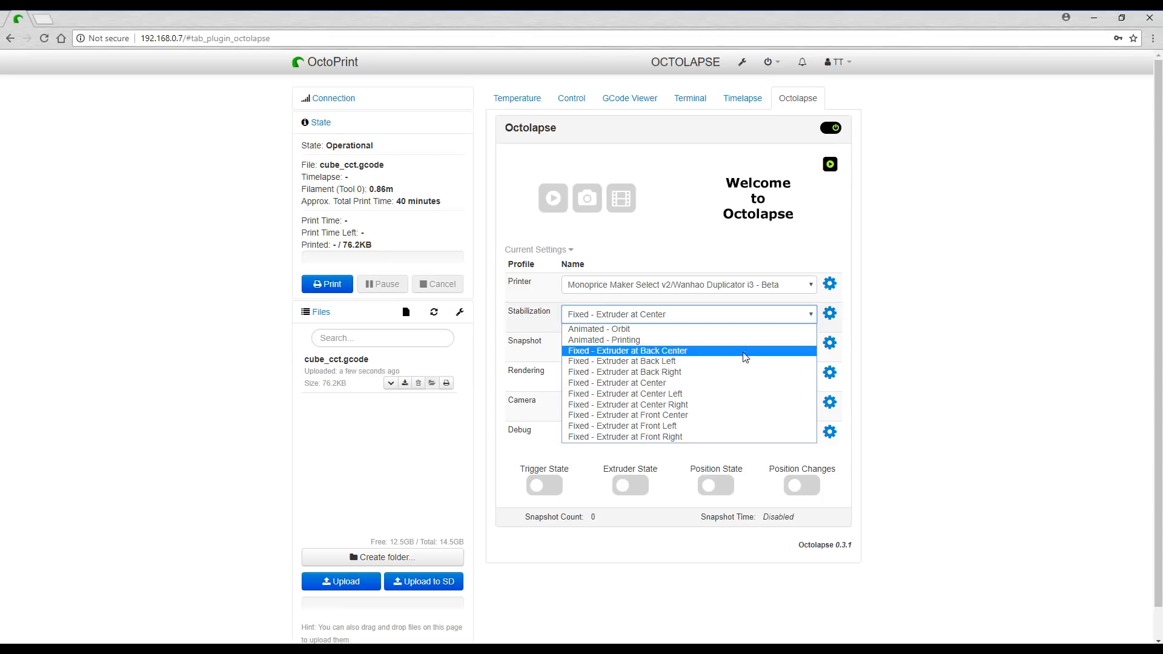
mouse_move(694, 382)
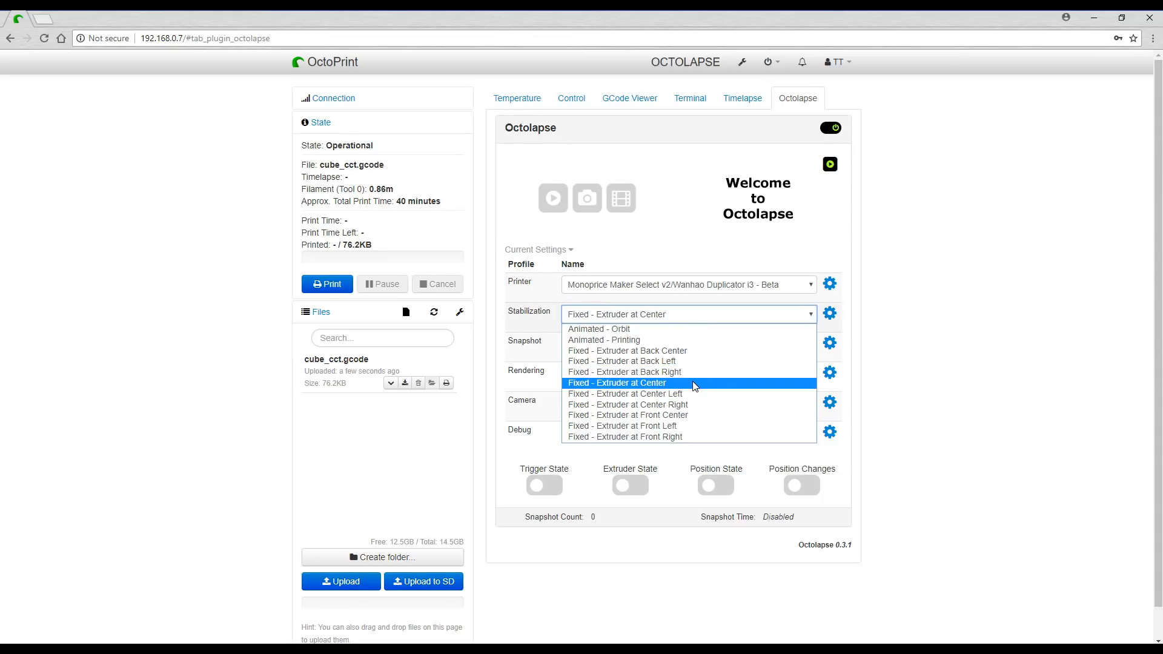
mouse_move(684, 394)
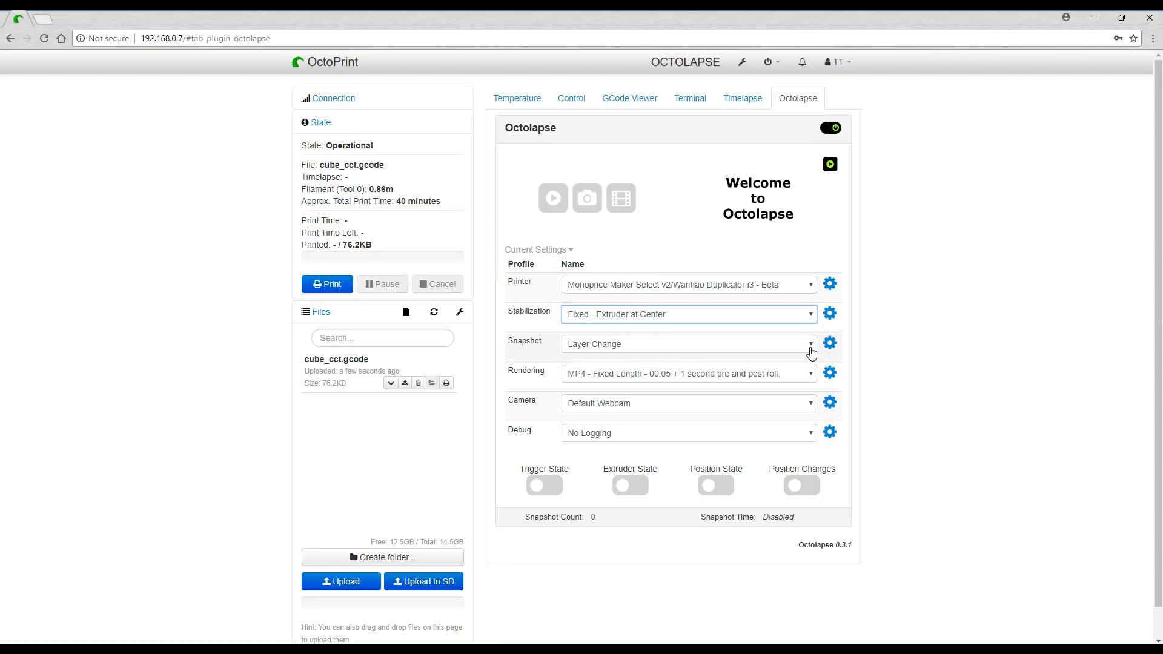
click(686, 343)
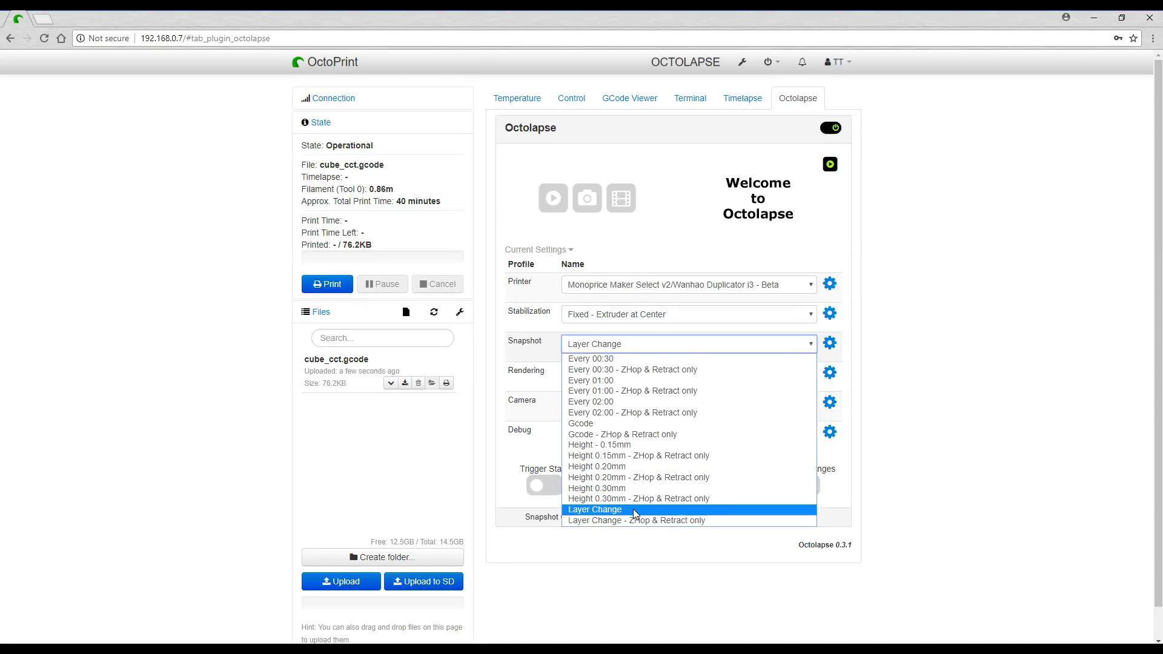
click(595, 509)
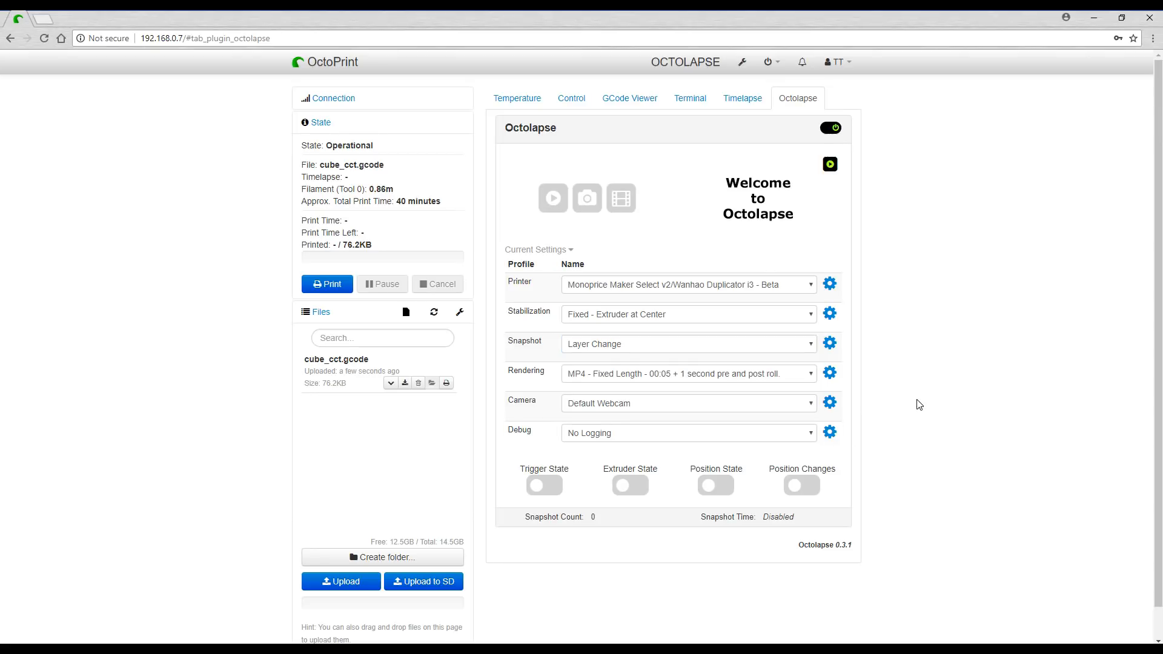
click(688, 373)
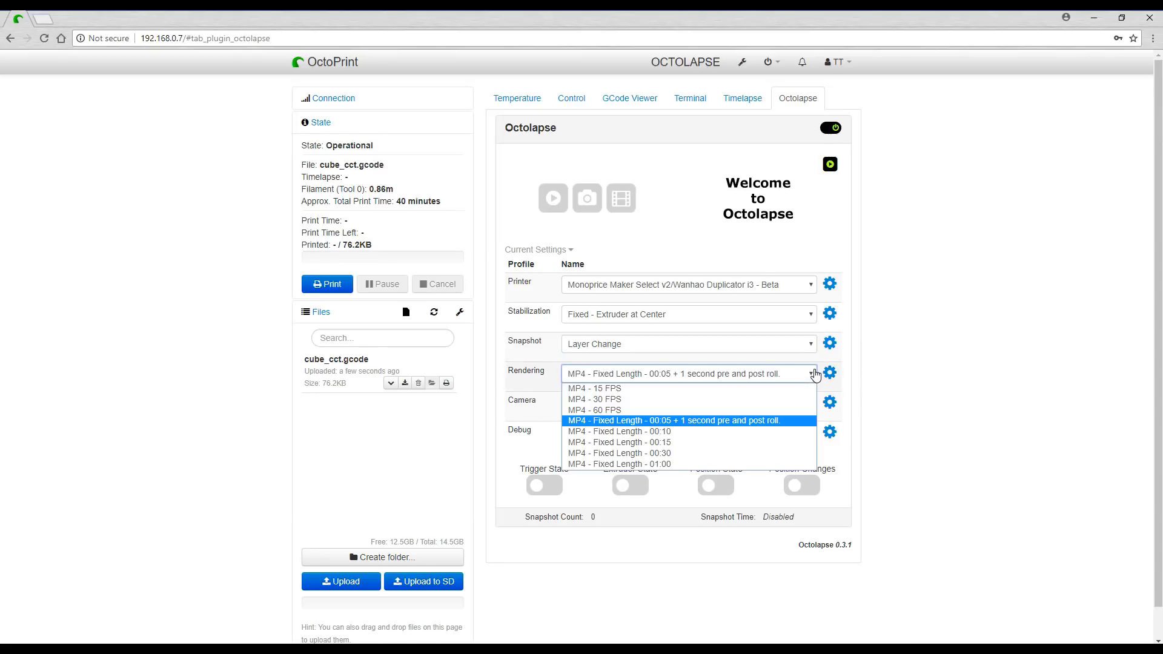
click(593, 387)
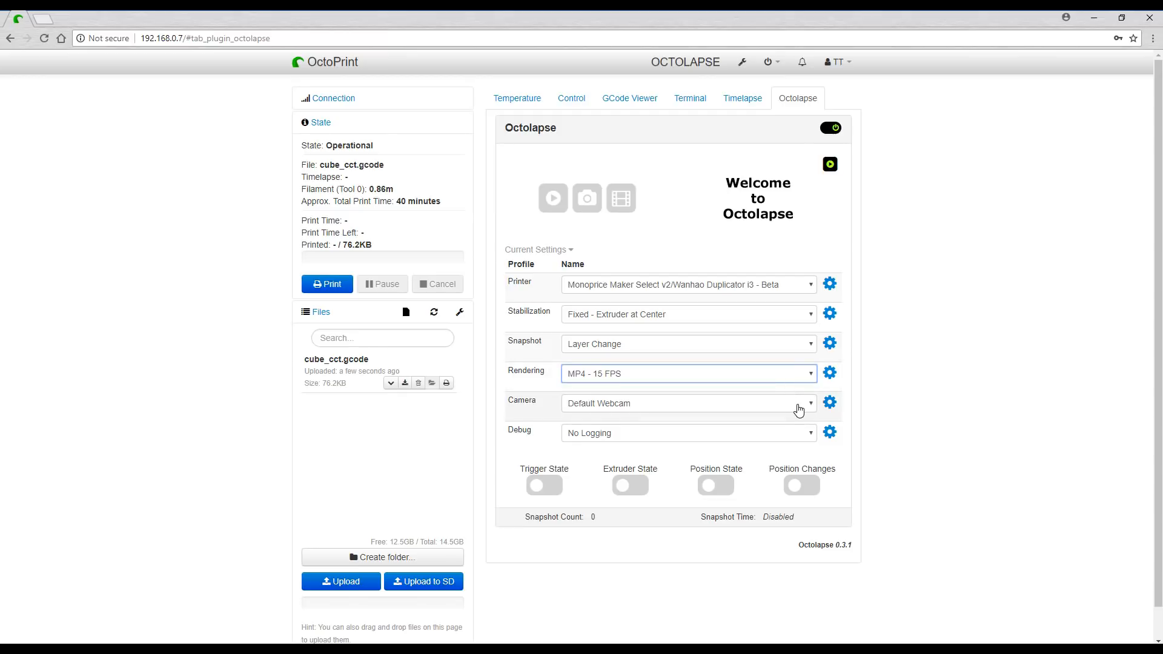
click(829, 373)
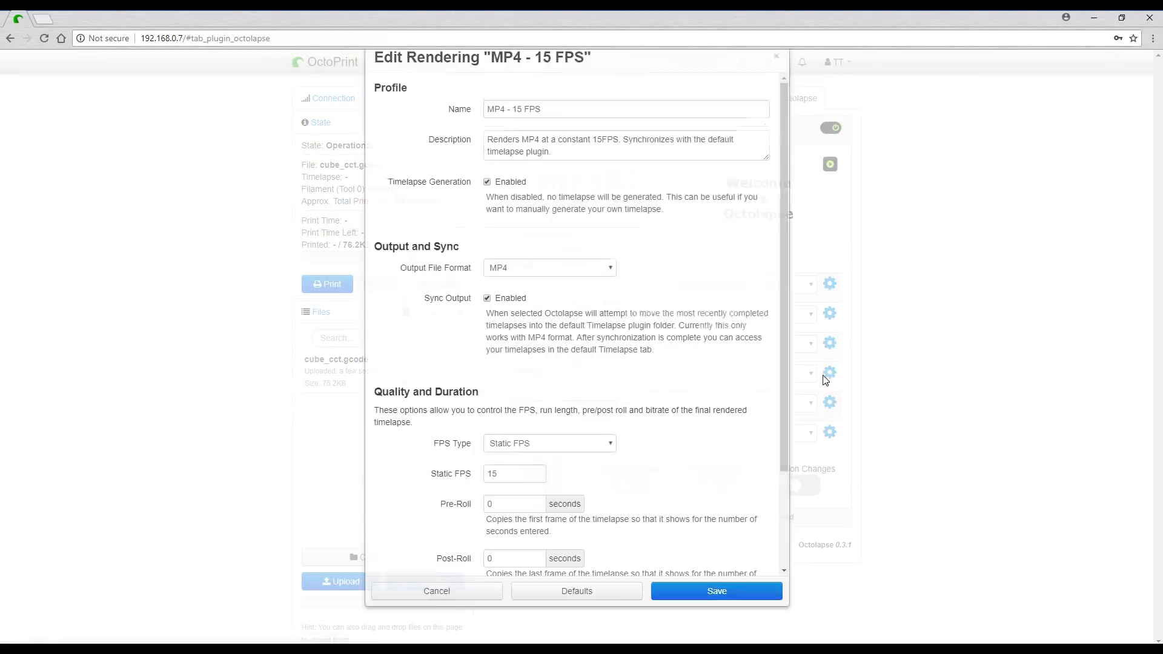
Step: Run a successful Default Webcam snapshot test, check Snapshot Delay, and close the camera editor
scroll(down, 3)
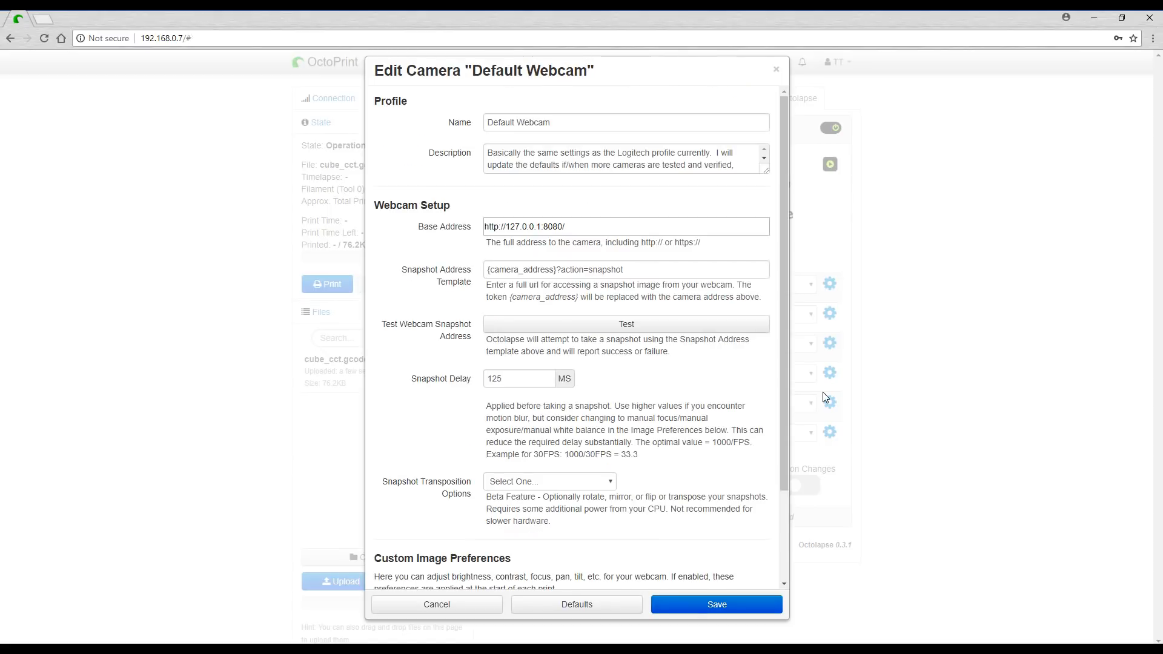
click(625, 324)
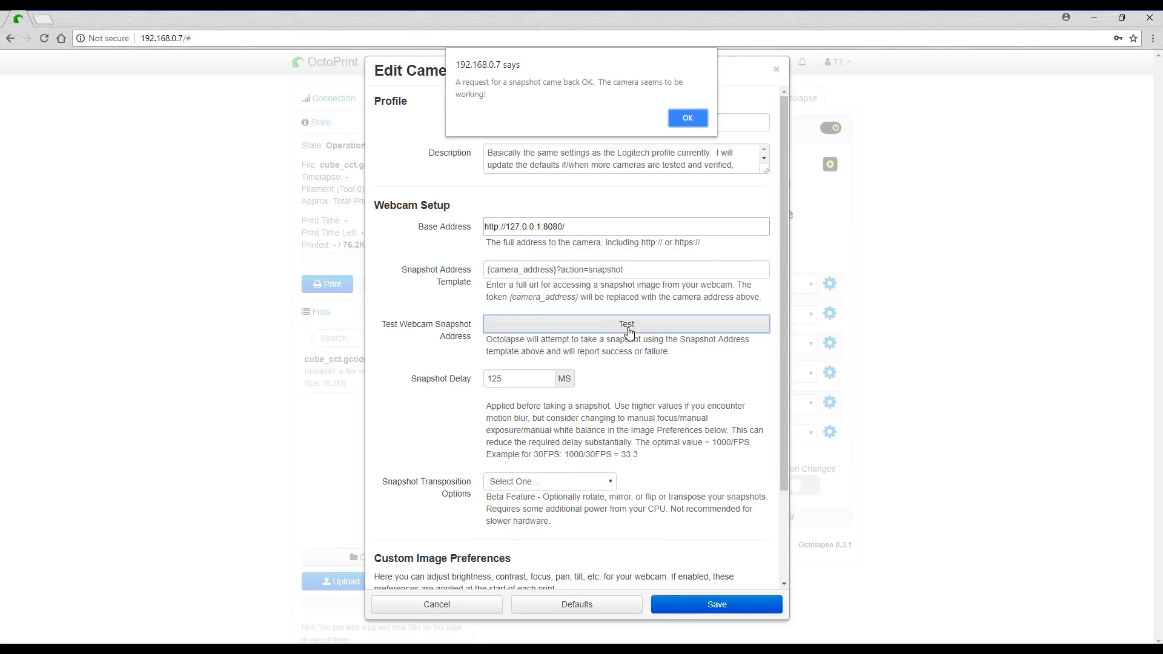
click(685, 118)
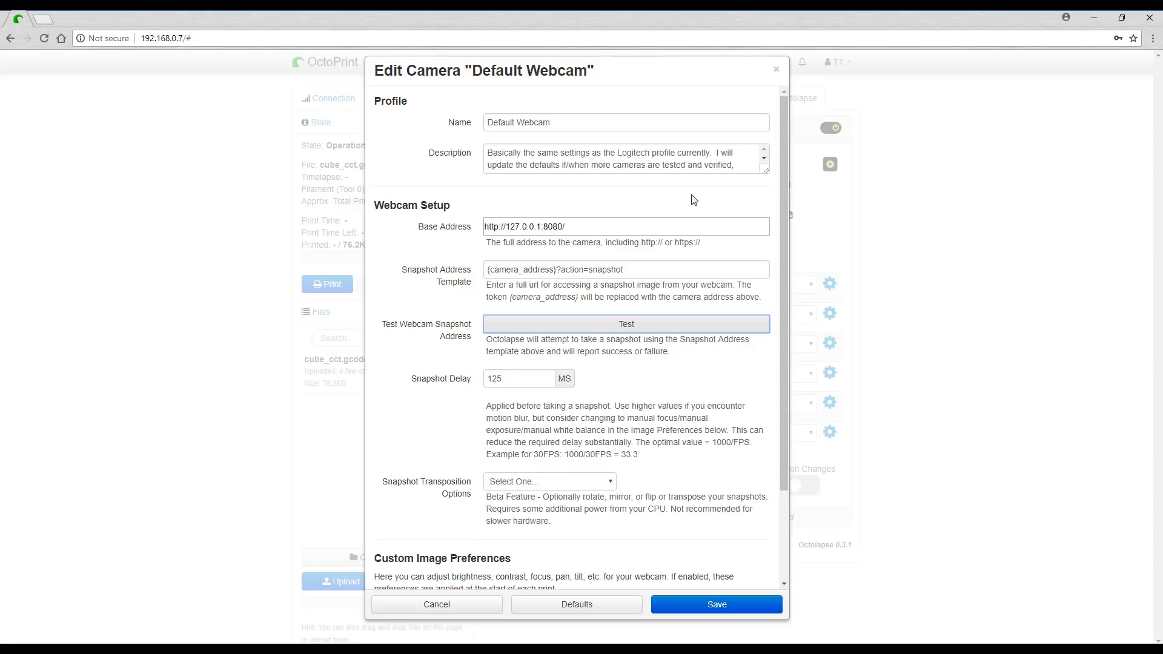
scroll(down, 3)
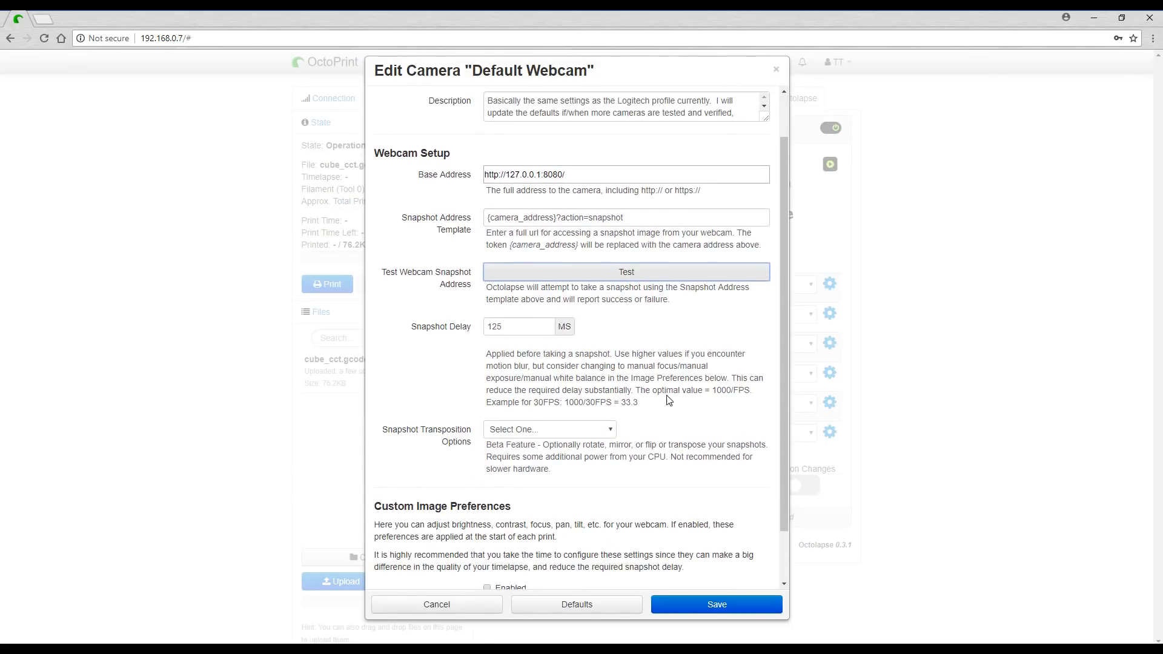
click(516, 326)
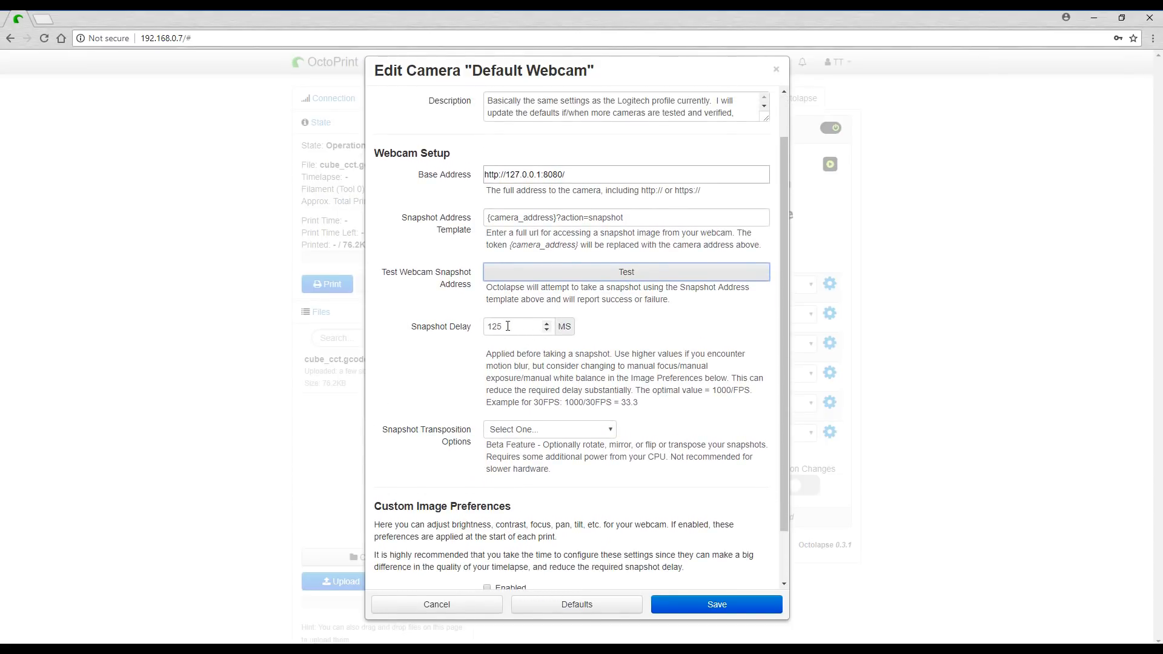
click(549, 429)
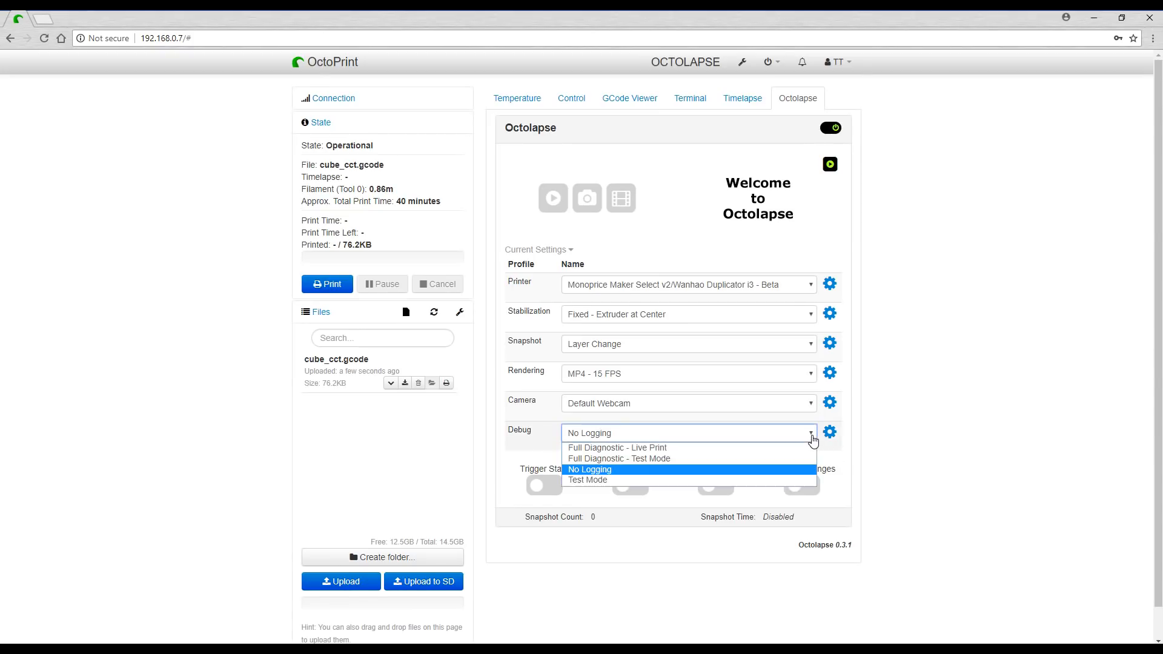
Step: Try Test Mode for Octolapse debug, revert to No Logging, and show built-in Timelapse settings
click(588, 480)
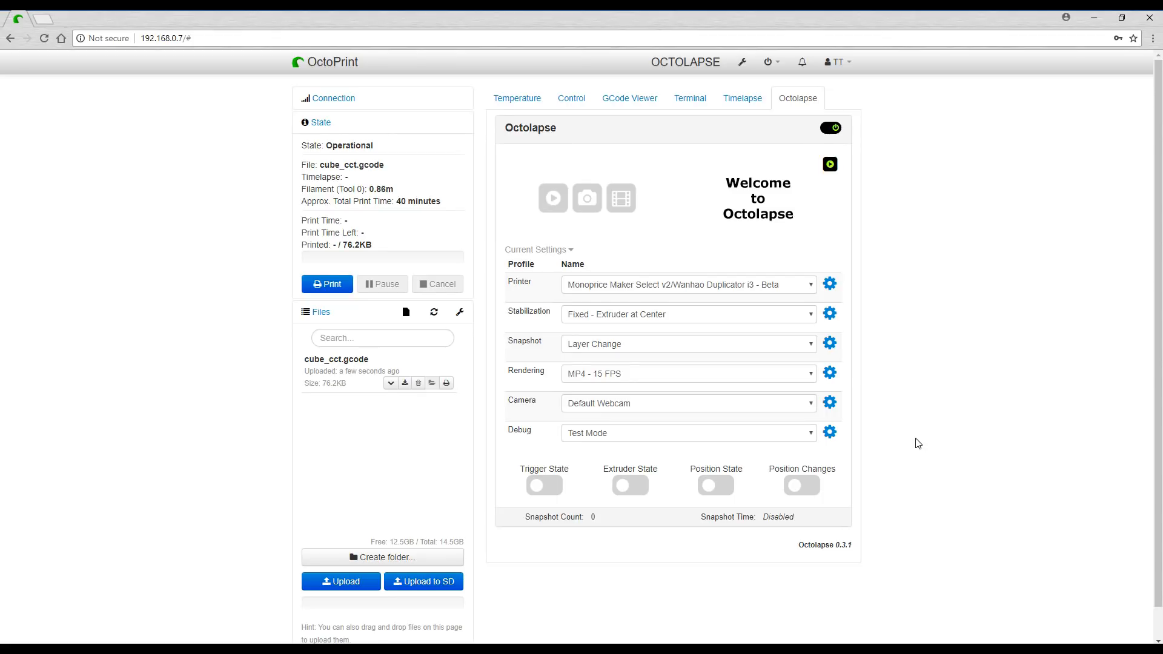
click(687, 432)
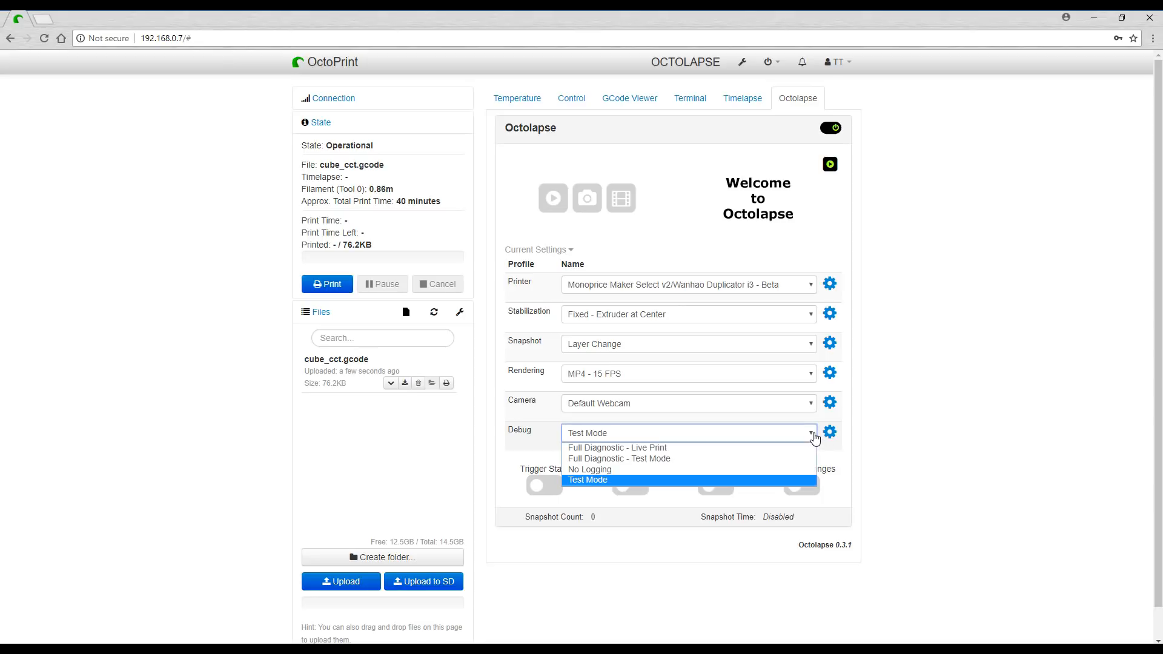
click(590, 469)
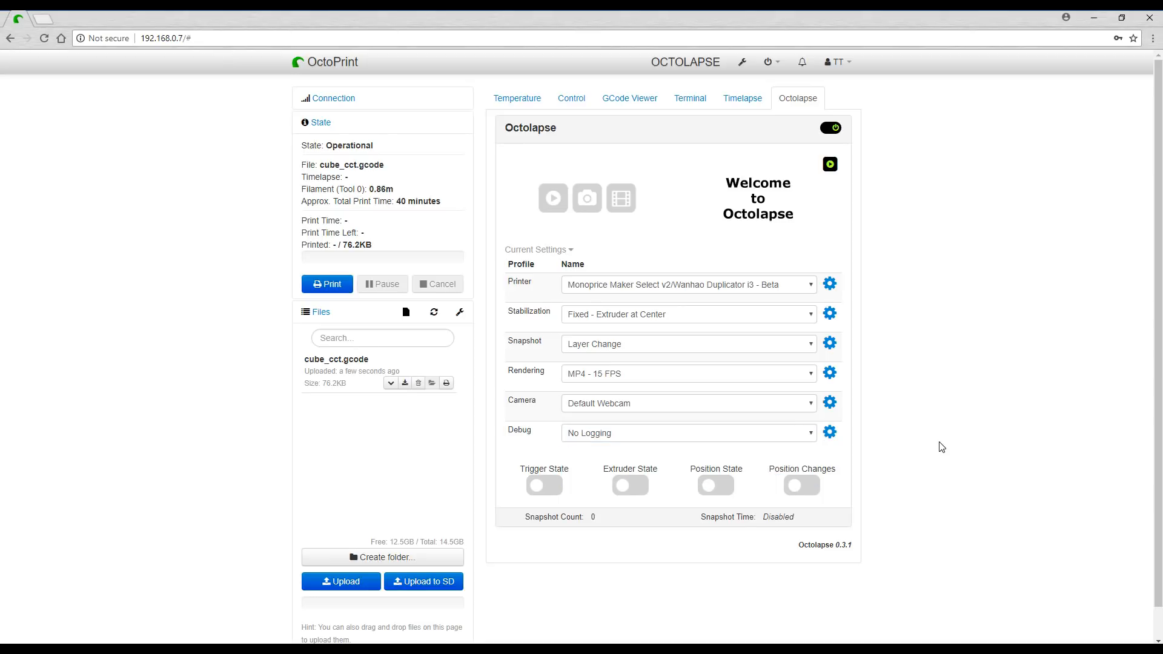
click(742, 98)
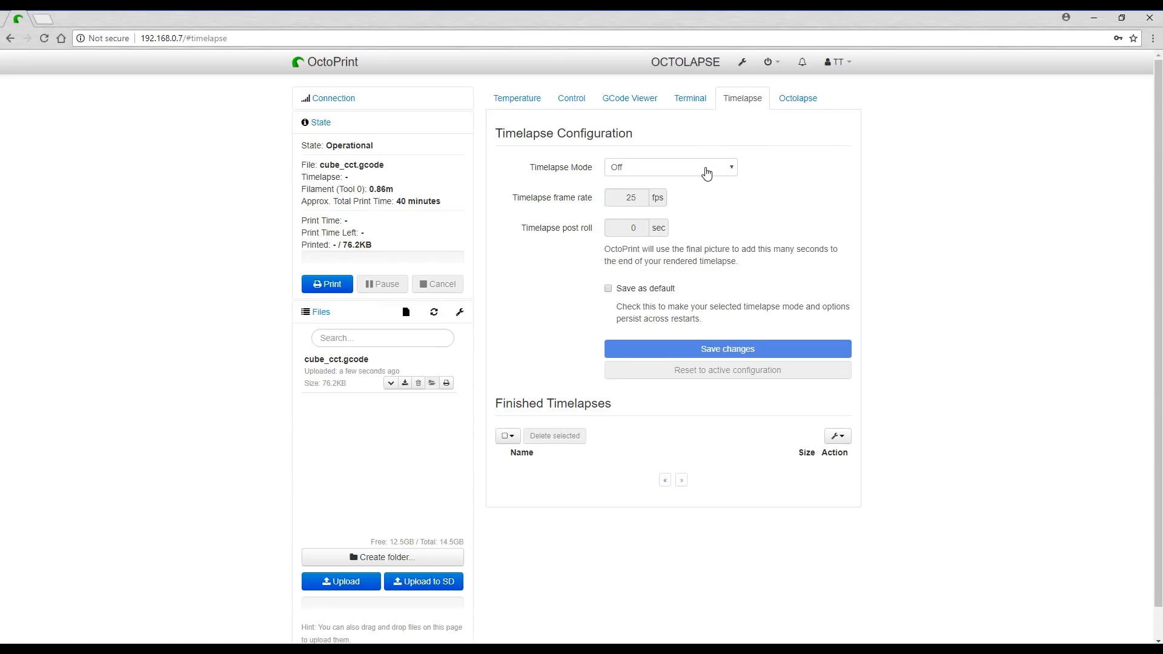
mouse_move(707, 174)
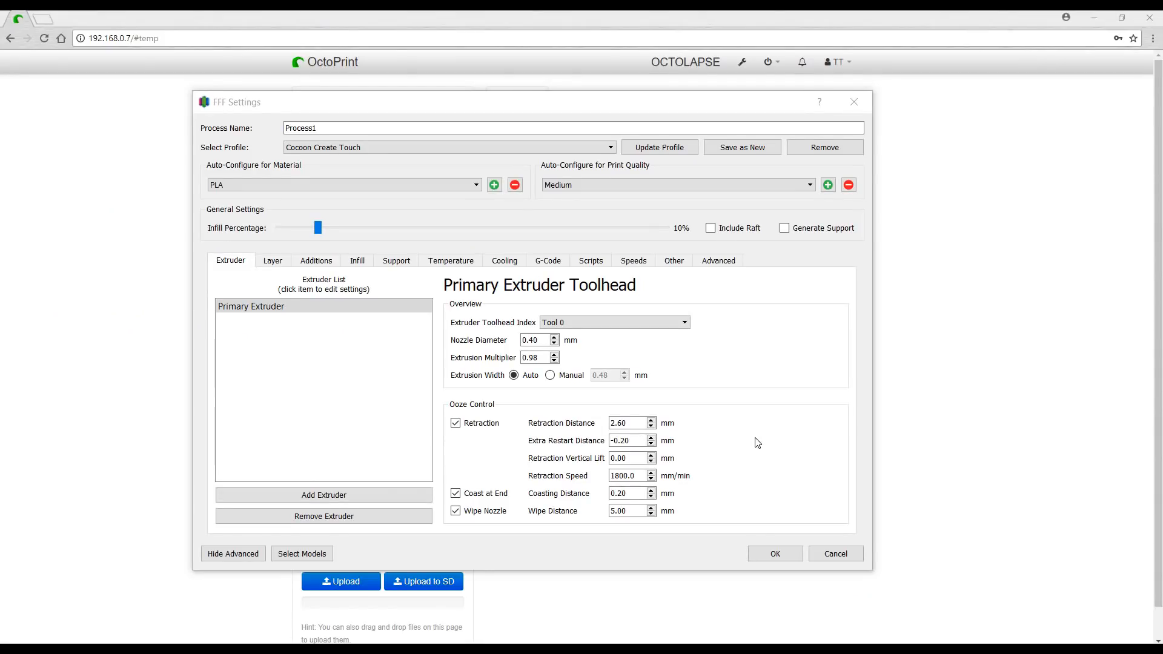
mouse_move(766, 431)
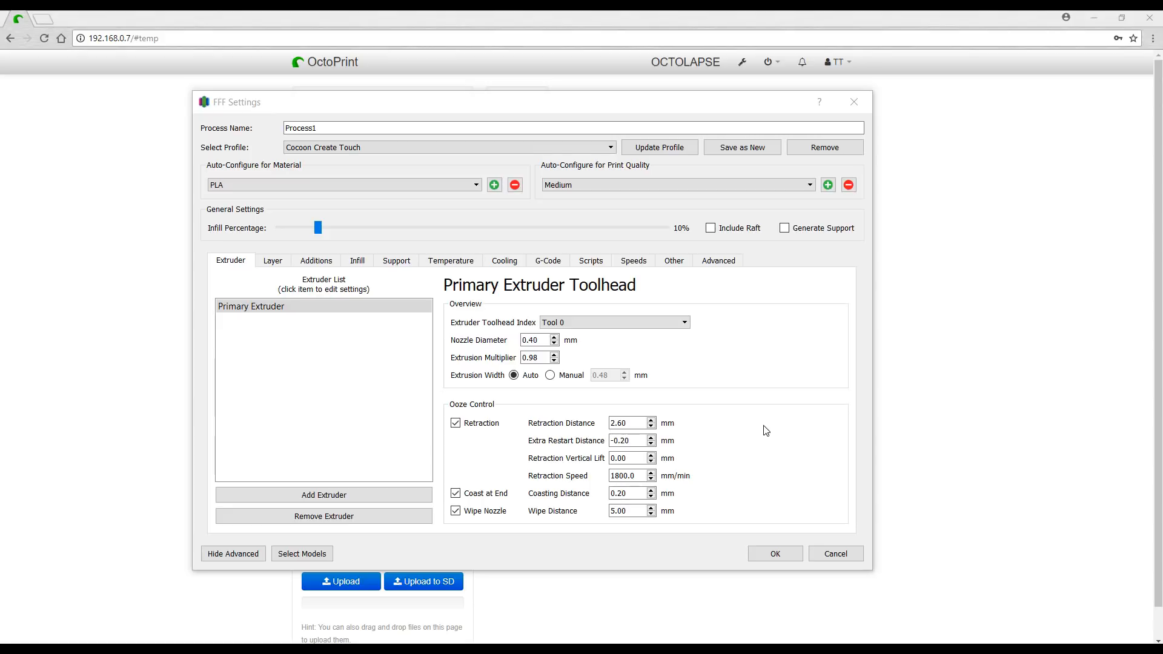
mouse_move(649, 377)
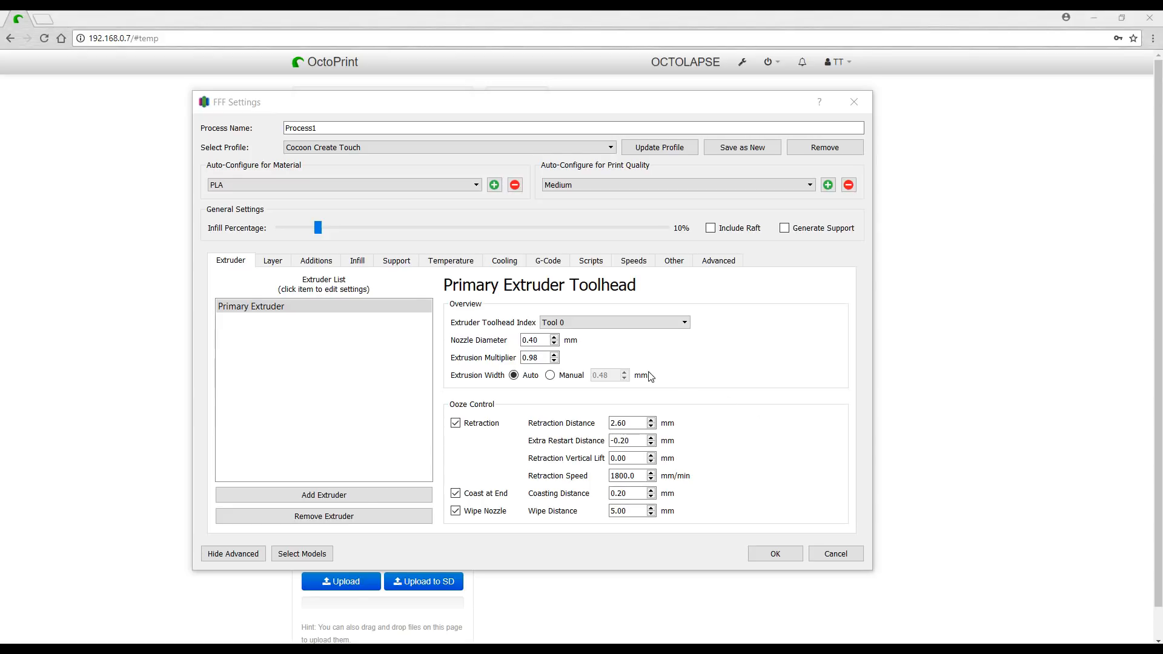
mouse_move(604, 339)
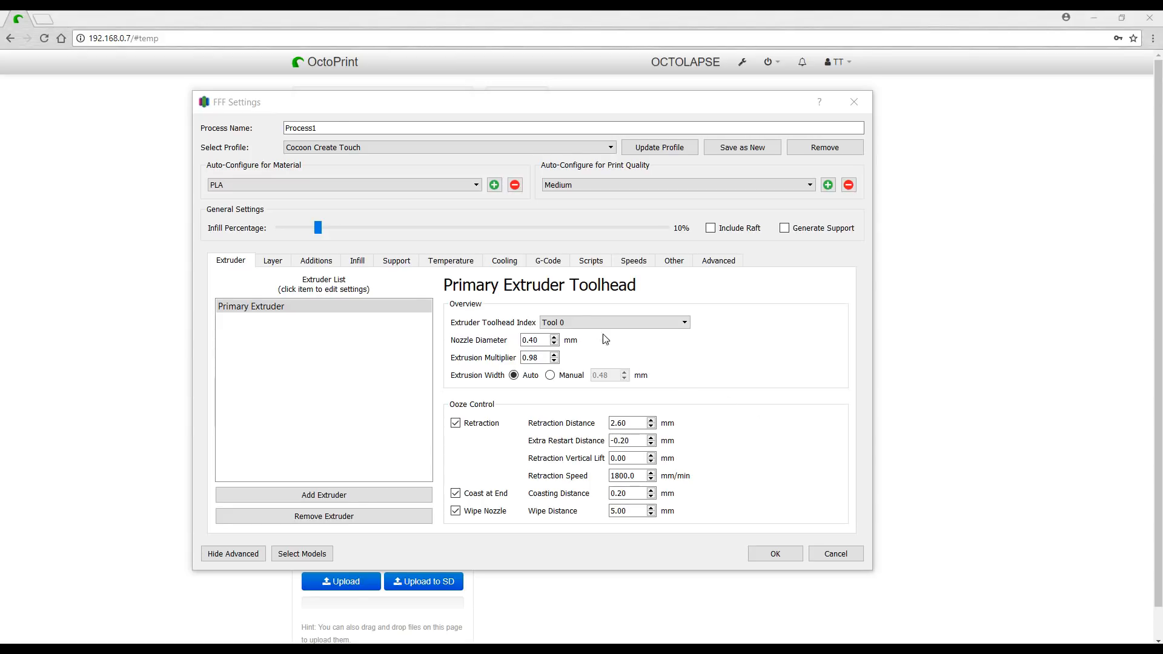
click(596, 260)
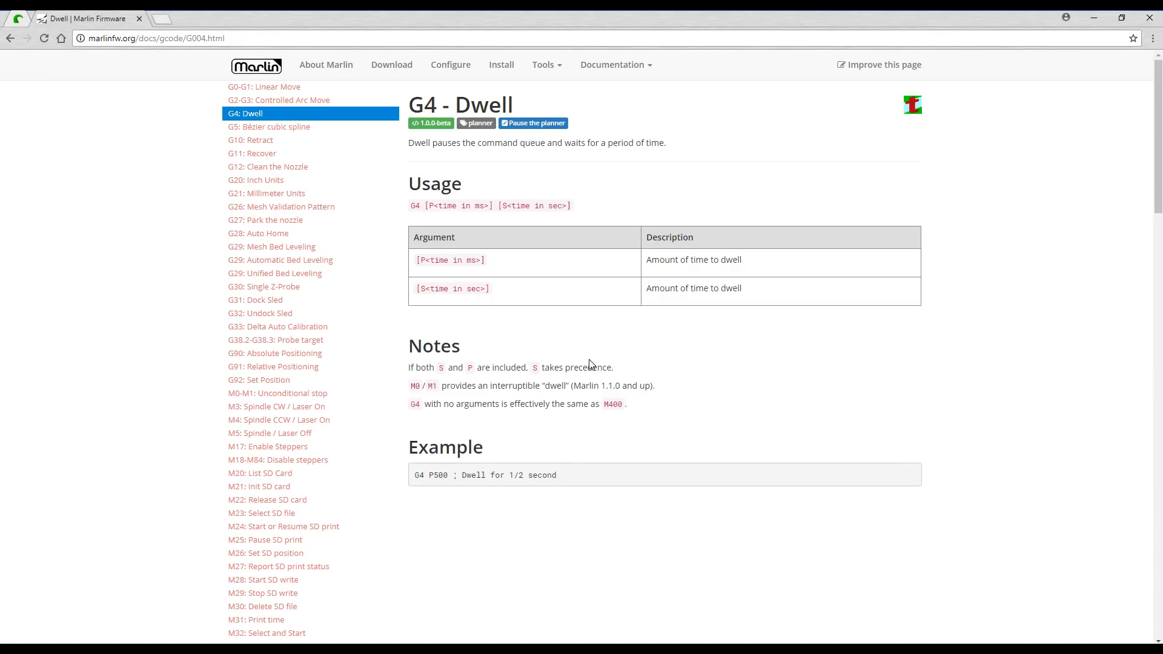
mouse_move(499, 267)
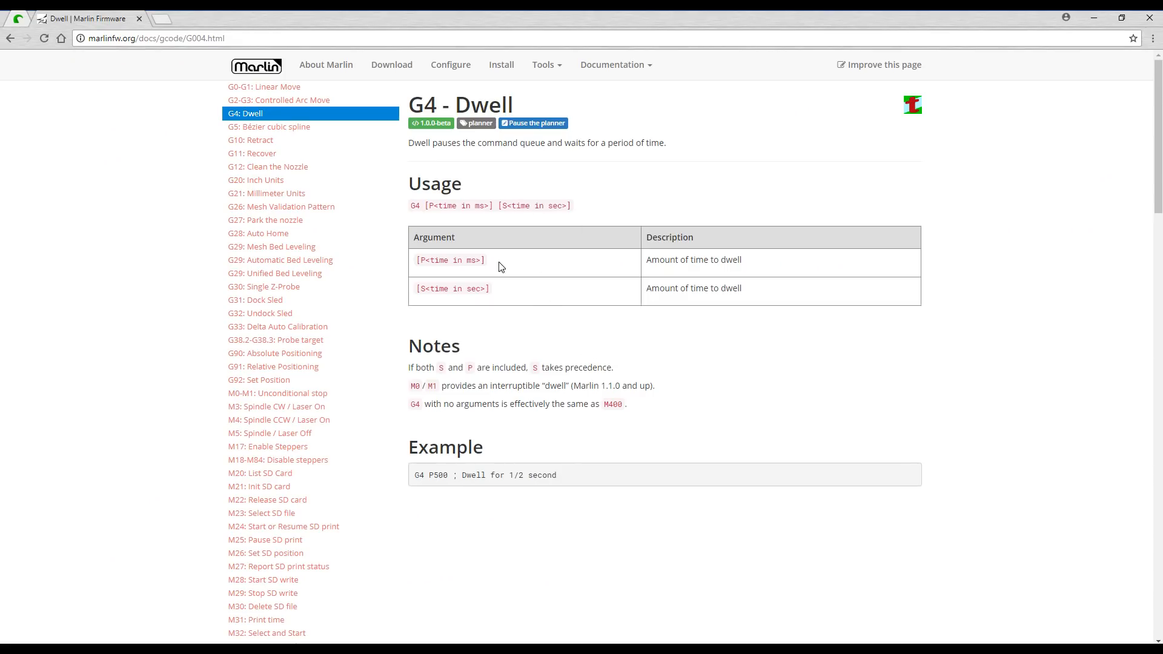
mouse_move(560, 272)
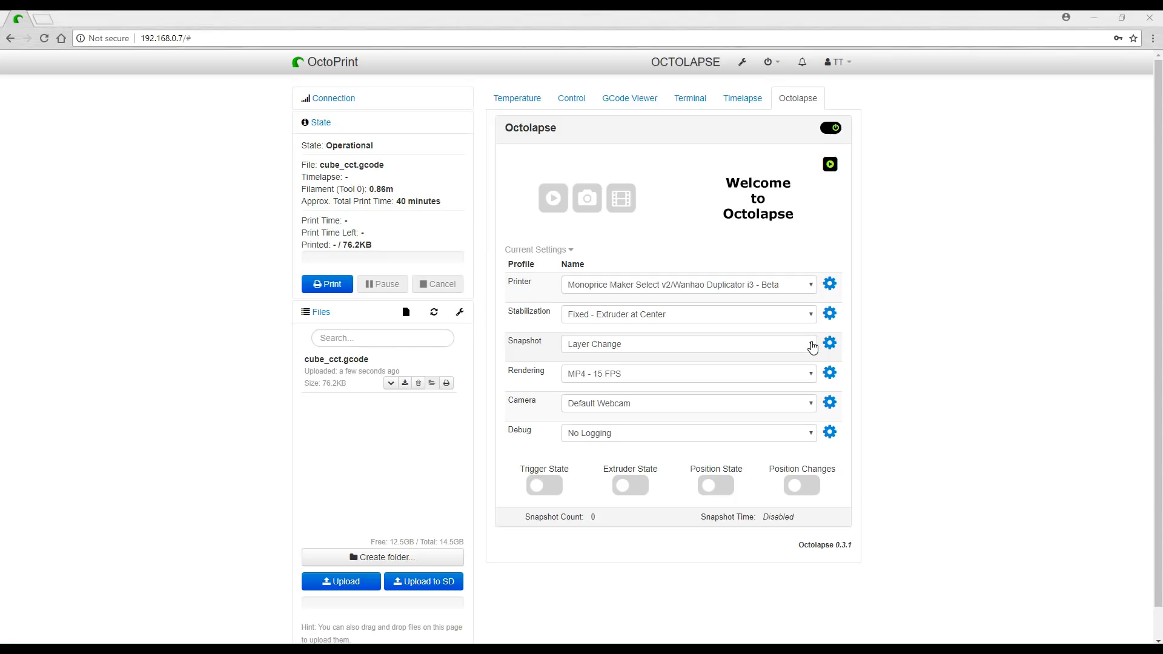
Step: Set the snapshot trigger to Gcode and the Monoprice printer's snapshot command to G4 P5
click(687, 343)
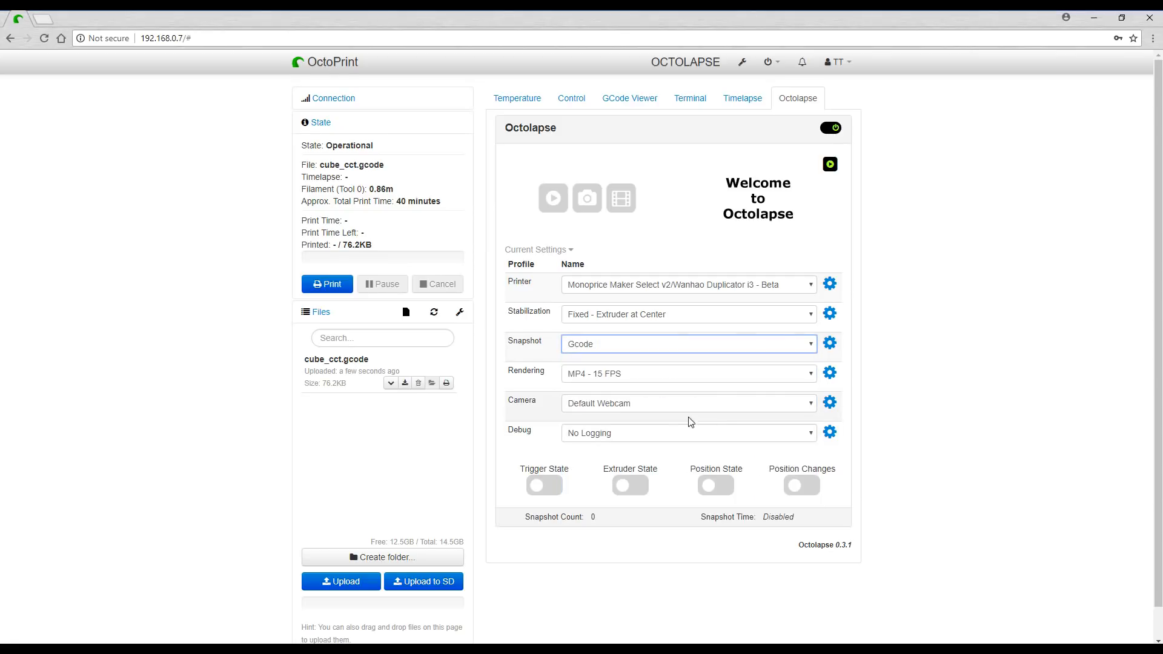
mouse_move(931, 313)
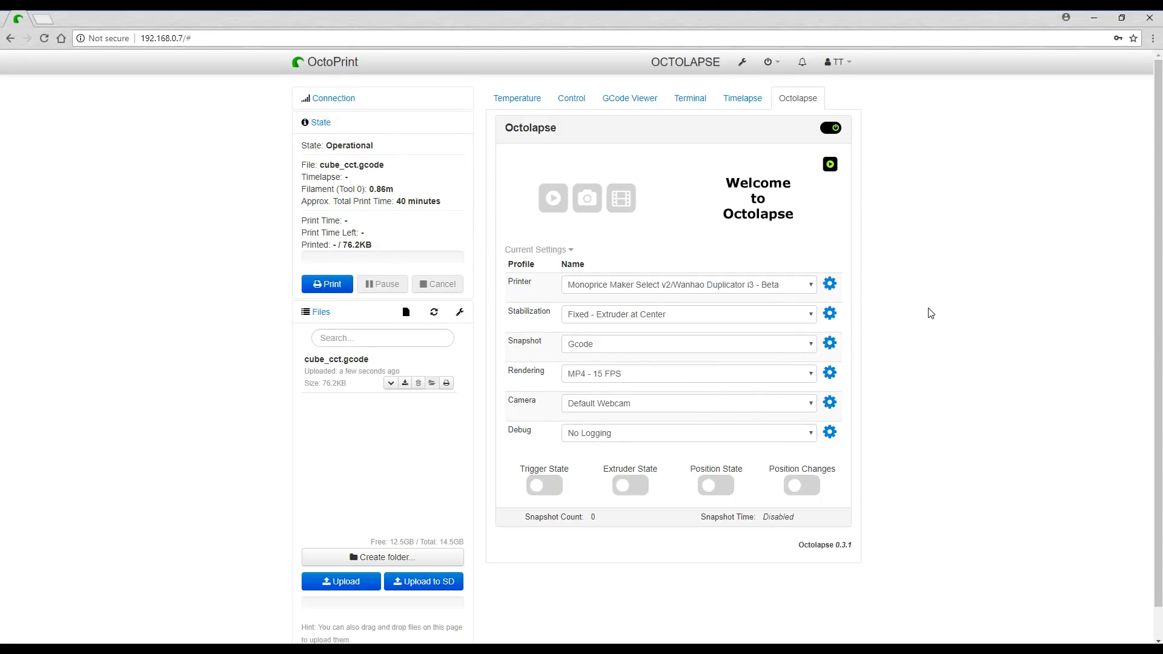
click(829, 284)
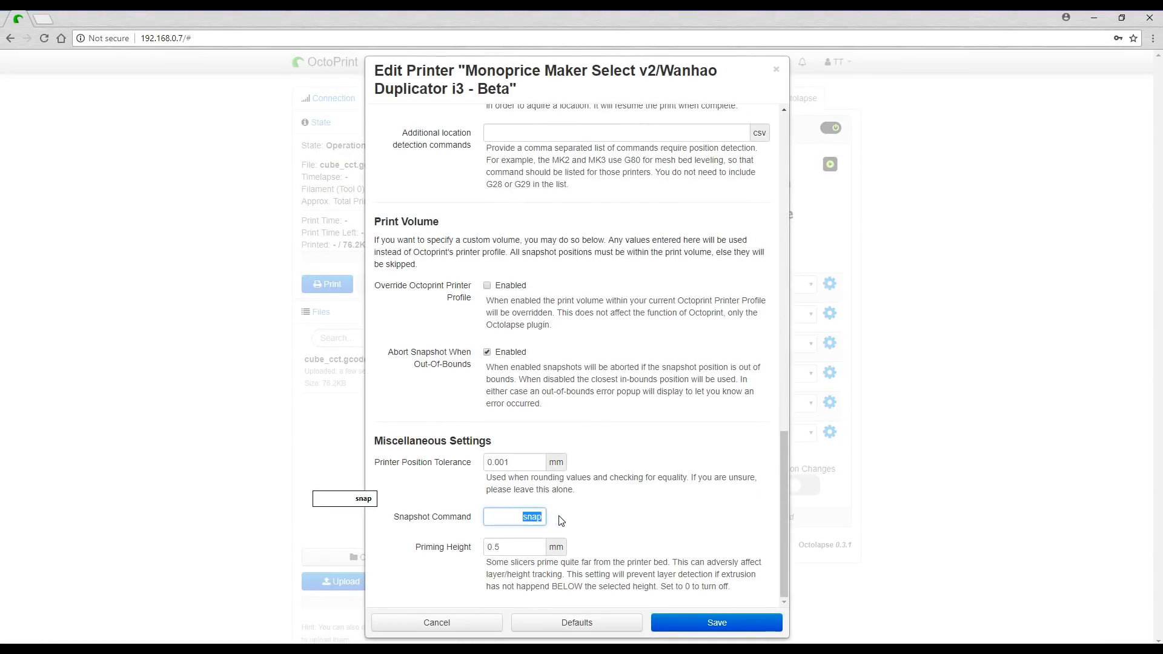
text(G4)
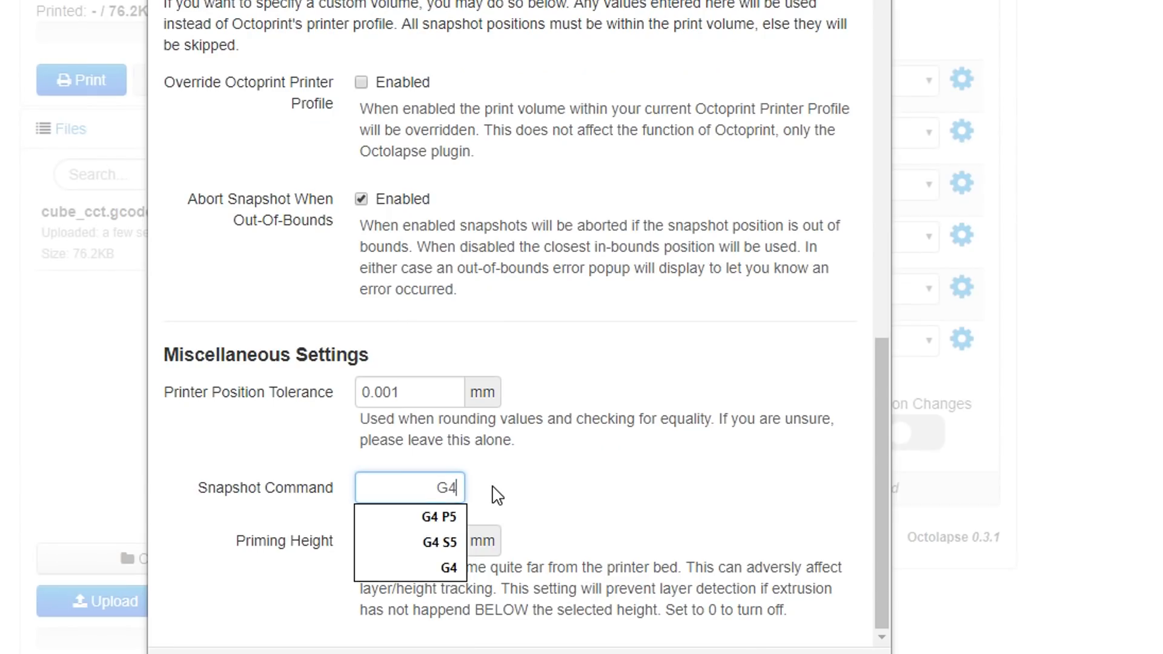
click(440, 517)
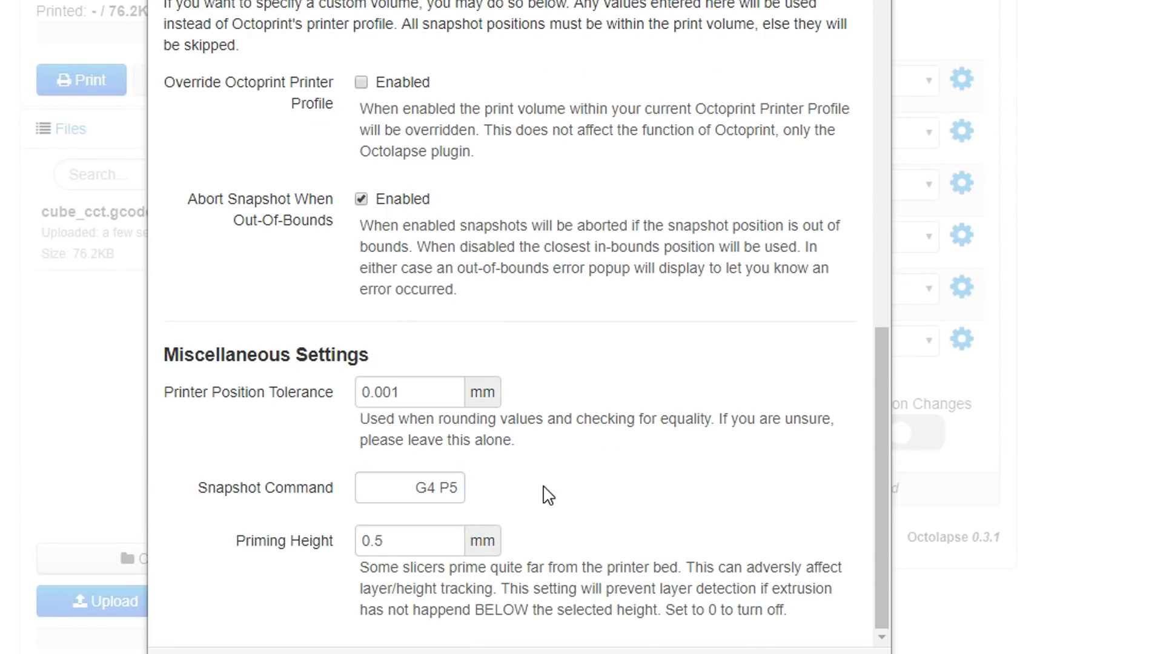